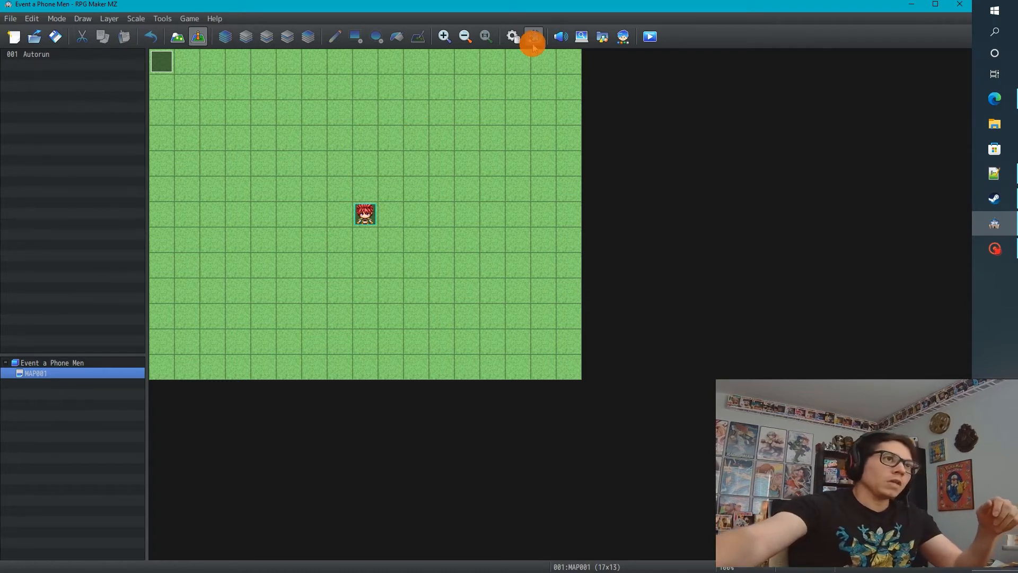
Check the installed plugin list, then open the database to review the Phone Menu event.
{"action": "left_click", "coordinate": [532, 37]}
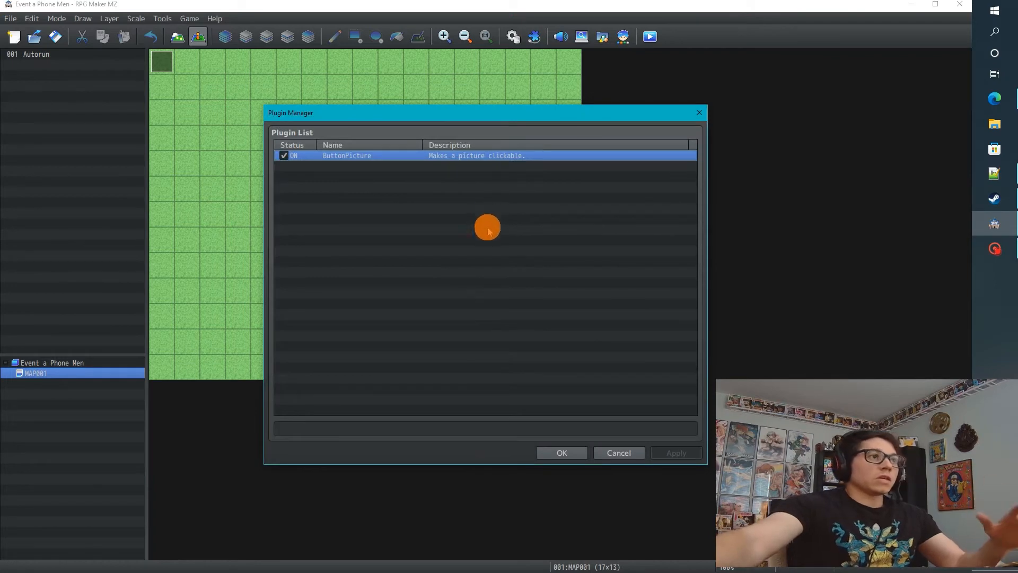
{"action": "left_click", "coordinate": [561, 453]}
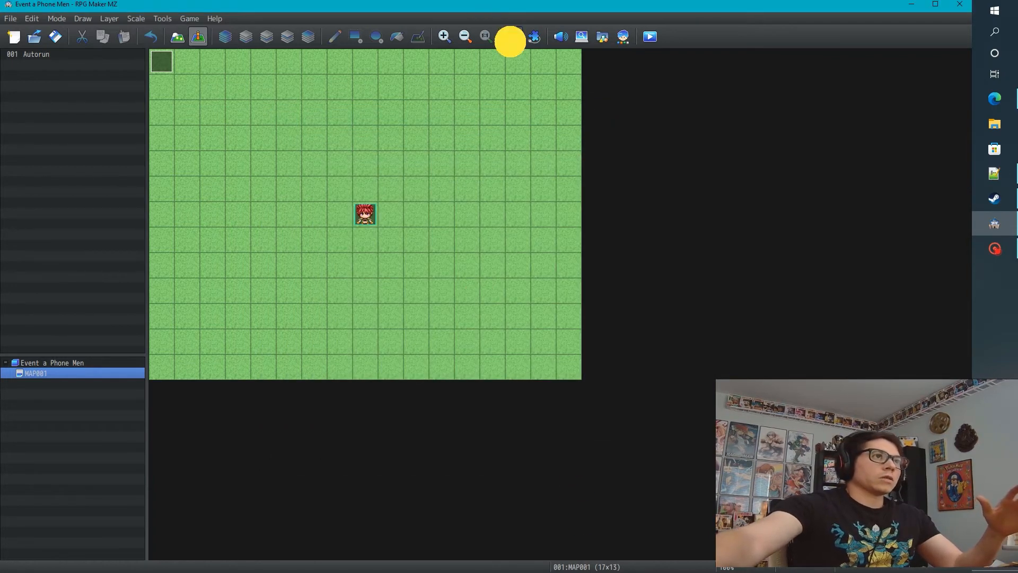
{"action": "left_click", "coordinate": [512, 36]}
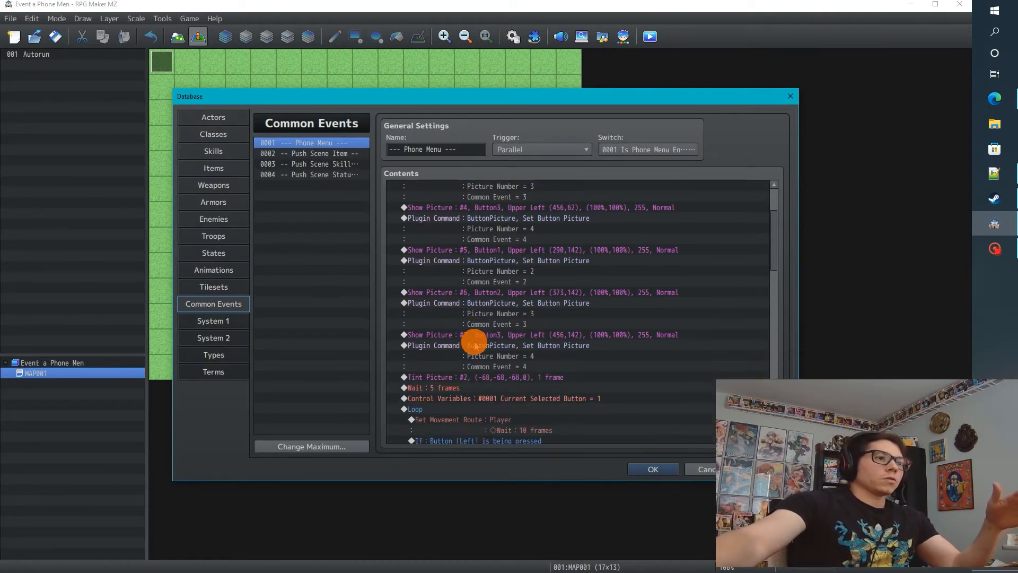
{"action": "scroll", "scroll_direction": "down", "scroll_amount": 3}
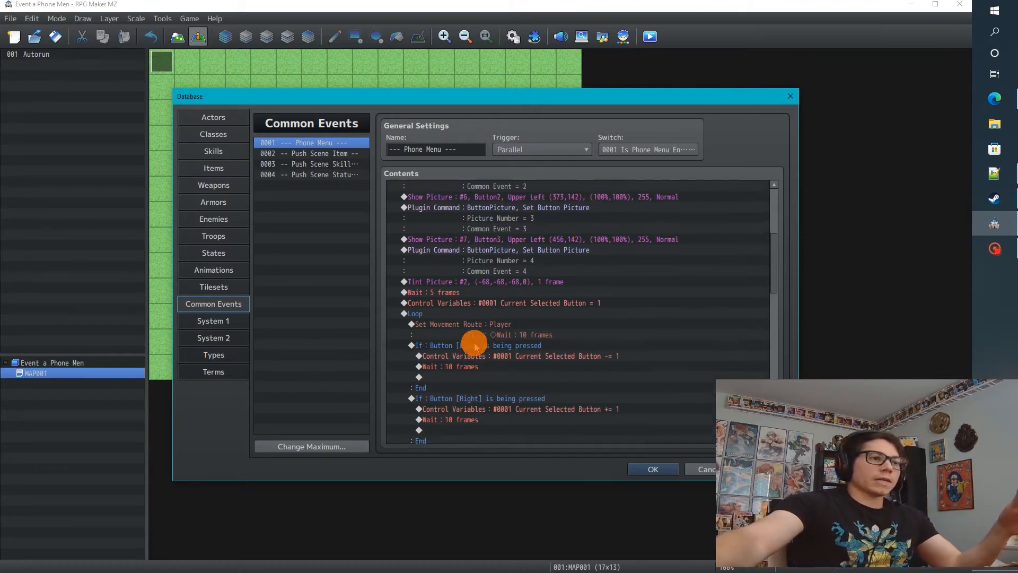
{"action": "scroll", "scroll_direction": "up", "scroll_amount": 3}
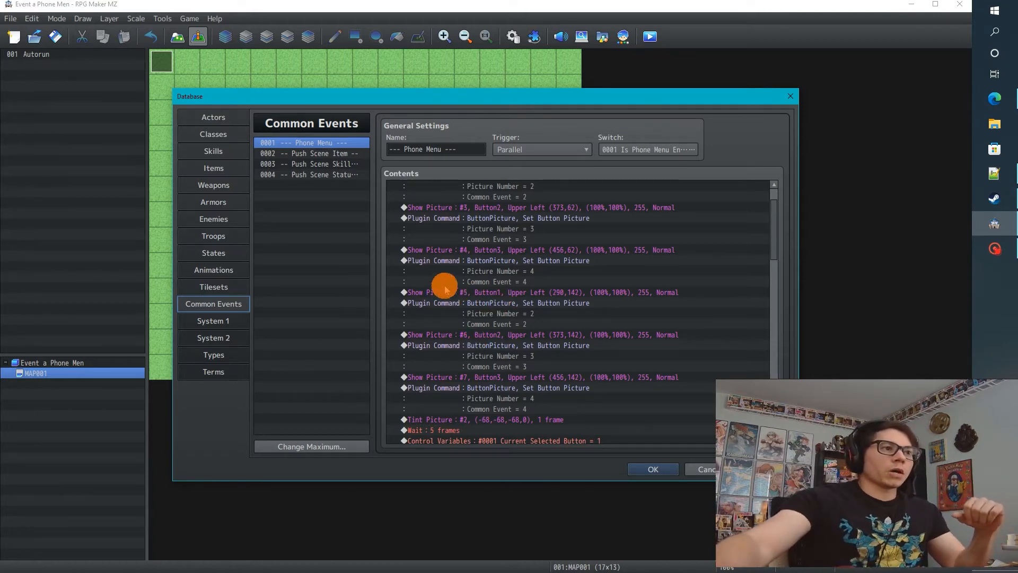
{"action": "scroll", "scroll_direction": "down", "scroll_amount": 3}
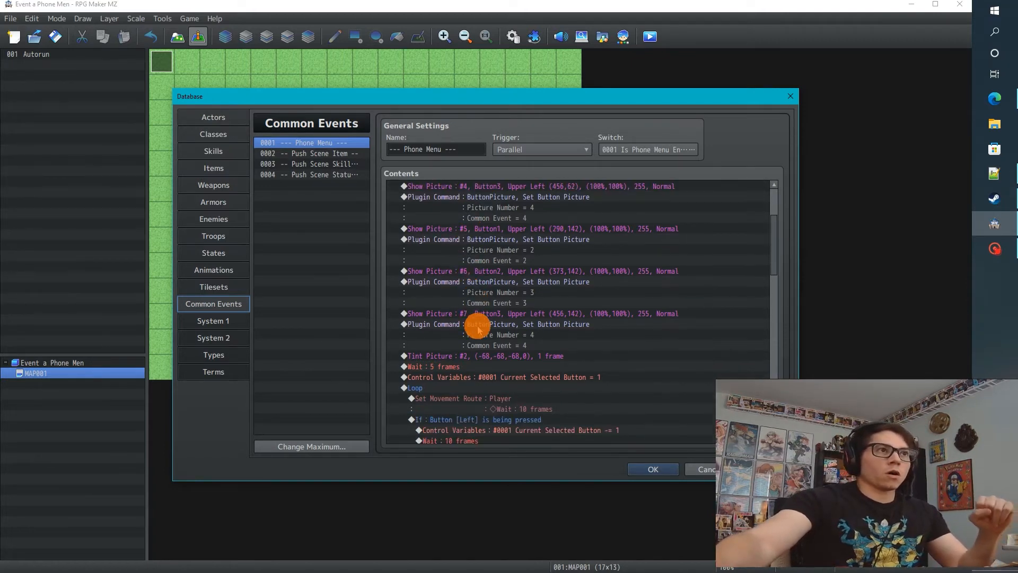
{"action": "scroll", "scroll_direction": "up", "scroll_amount": 3}
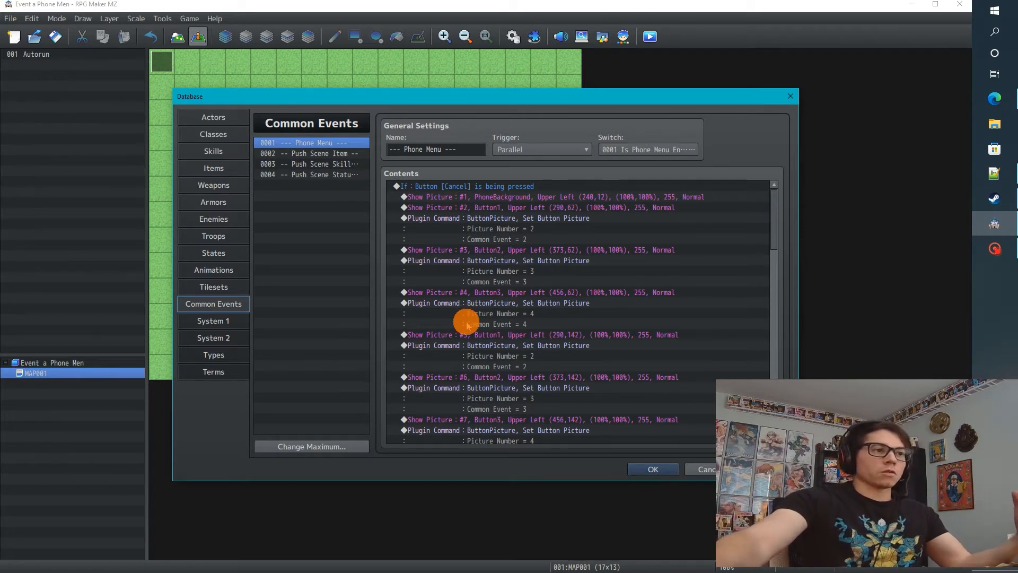
{"action": "scroll", "scroll_direction": "down", "scroll_amount": 3}
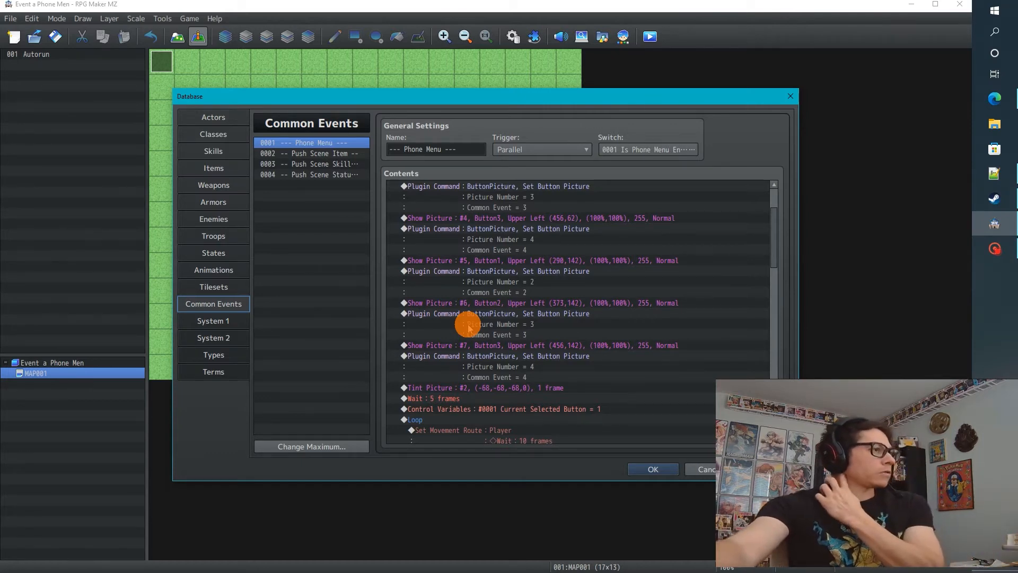
{"action": "mouse_move", "coordinate": [451, 318]}
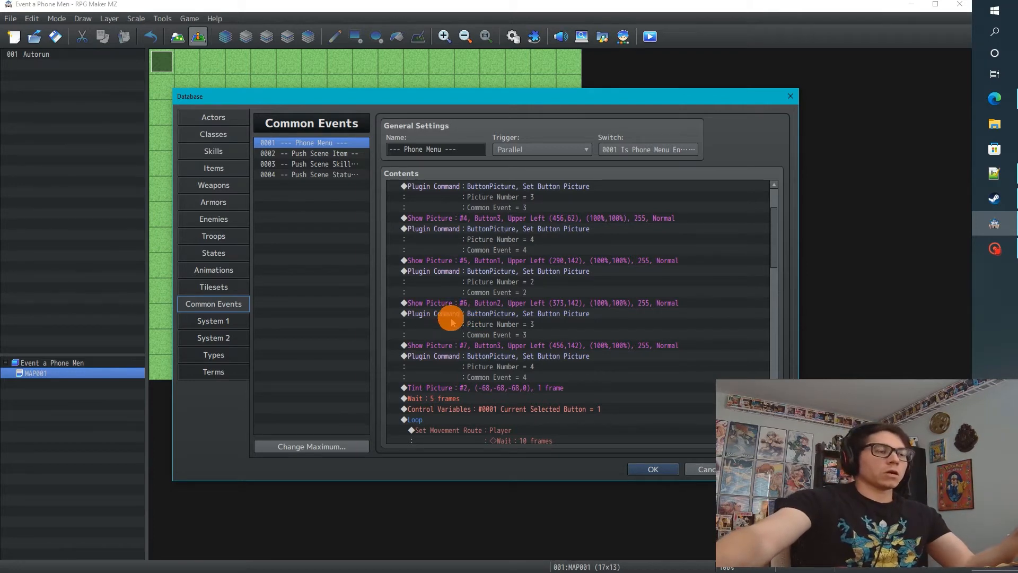
{"action": "mouse_move", "coordinate": [463, 323]}
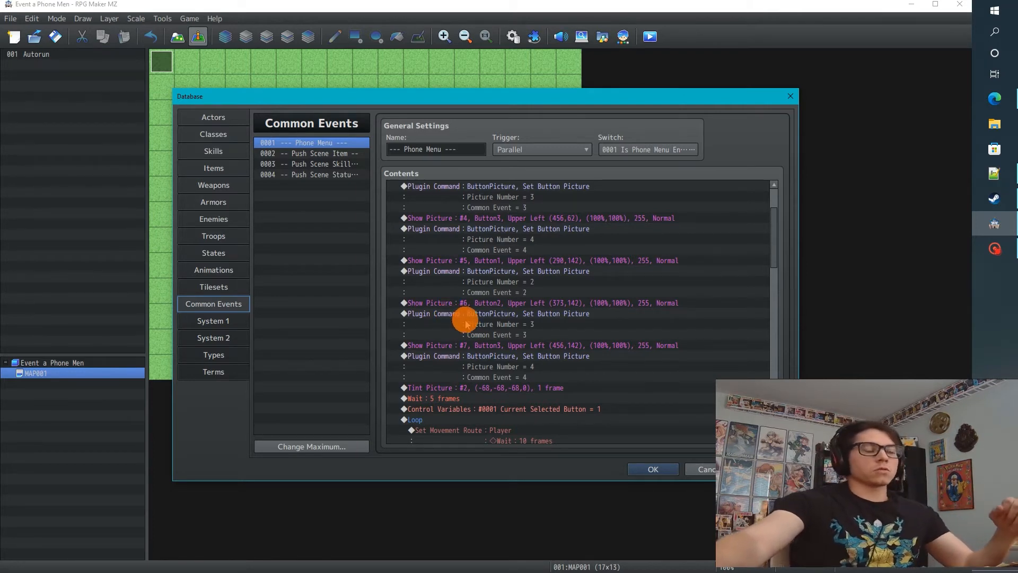
Close the database, test-play the phone menu, and close the game window.
{"action": "scroll", "scroll_direction": "up", "scroll_amount": 3}
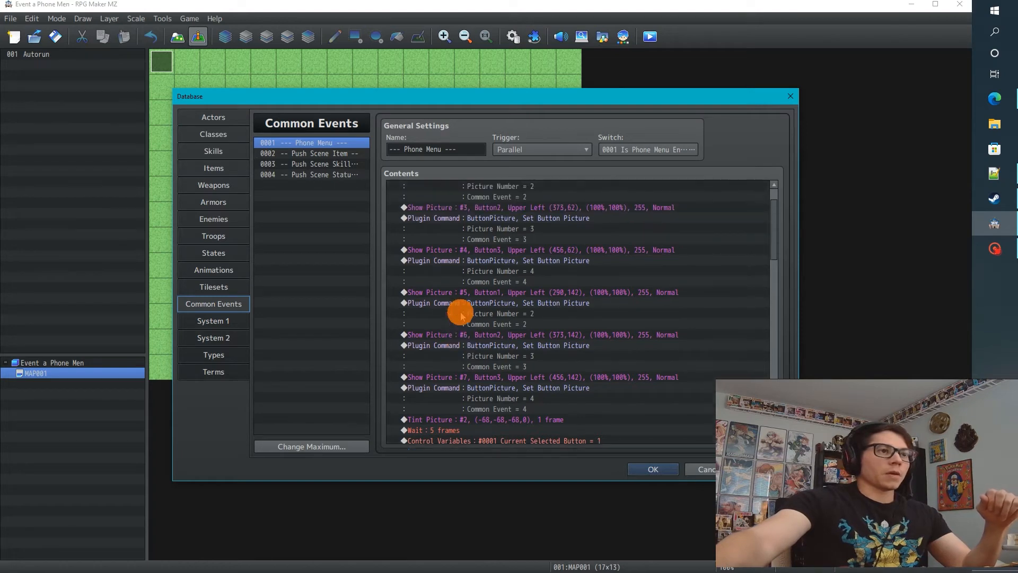
{"action": "scroll", "scroll_direction": "up", "scroll_amount": 3}
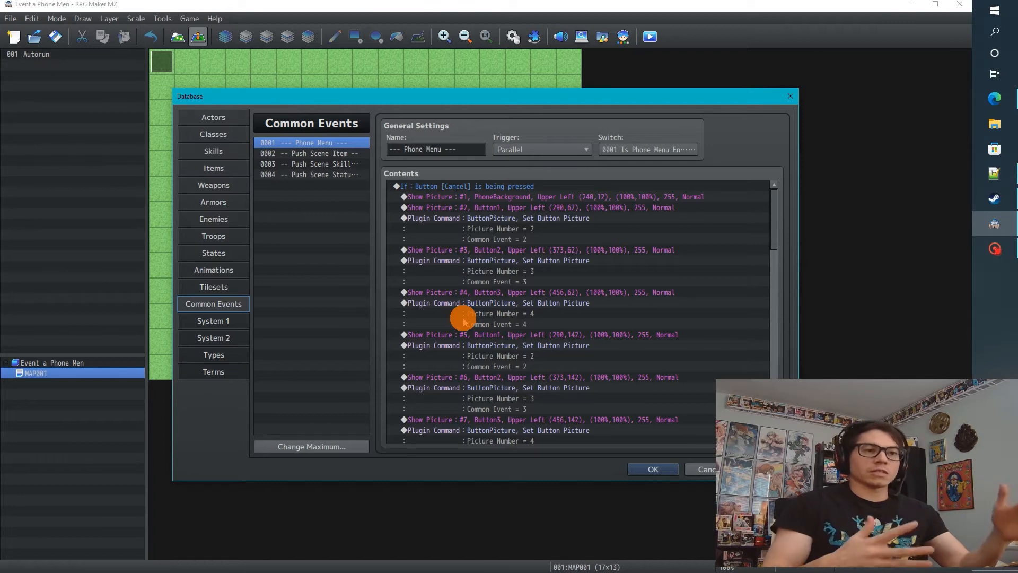
{"action": "mouse_move", "coordinate": [461, 344]}
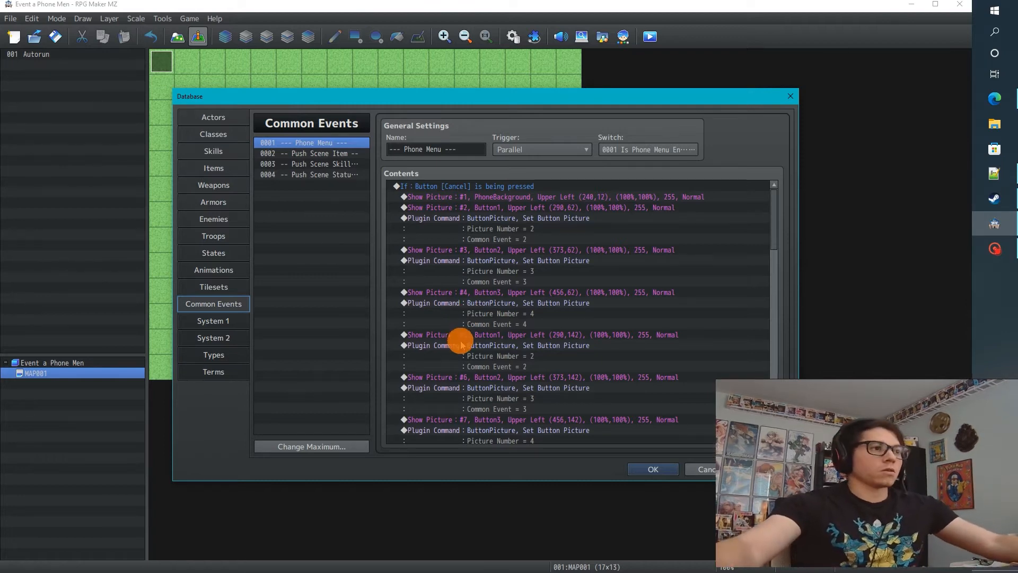
{"action": "scroll", "scroll_direction": "down", "scroll_amount": 3}
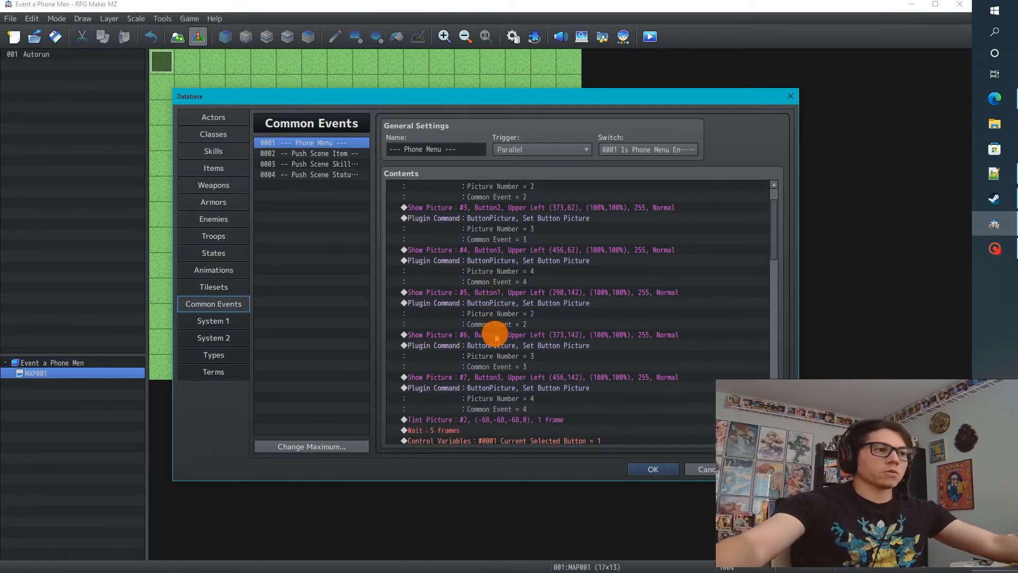
{"action": "scroll", "scroll_direction": "up", "scroll_amount": 3}
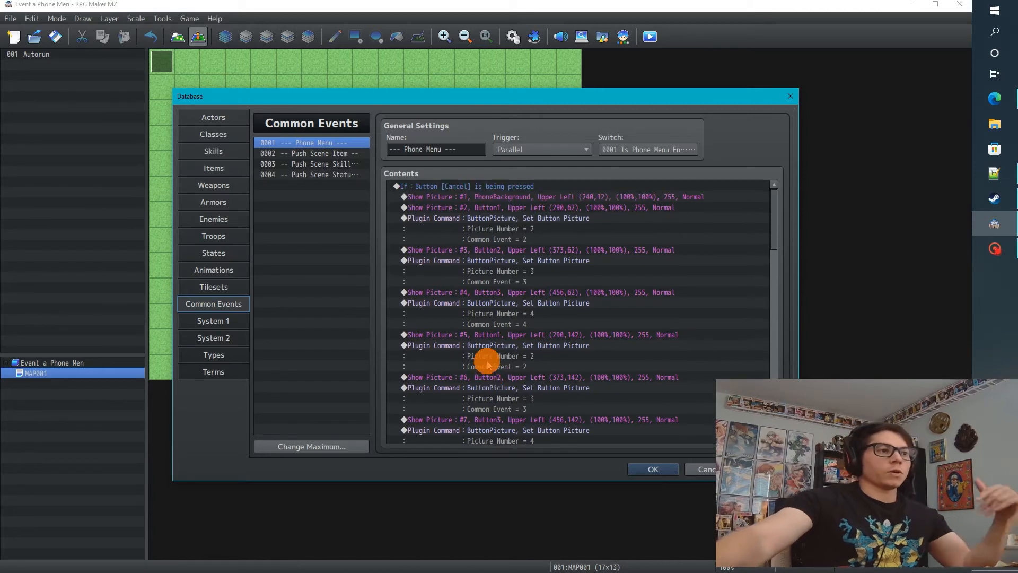
{"action": "scroll", "scroll_direction": "down", "scroll_amount": 3}
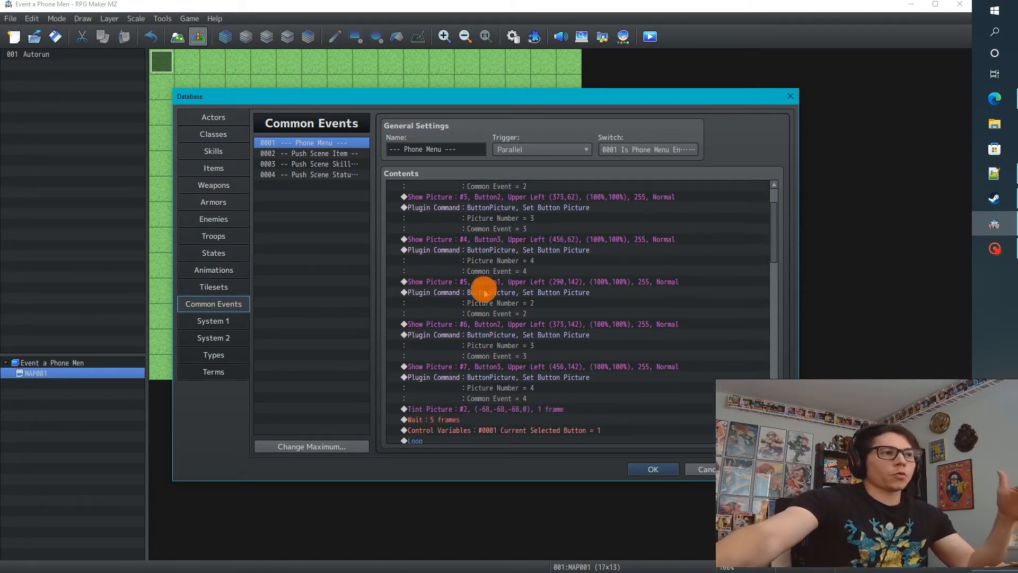
{"action": "left_click", "coordinate": [651, 468]}
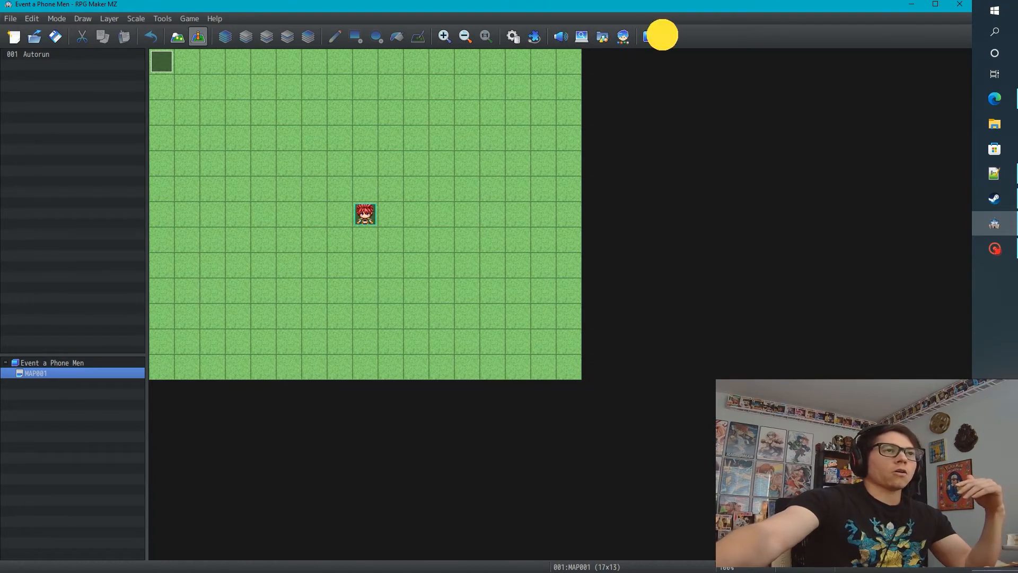
{"action": "left_click", "coordinate": [649, 37]}
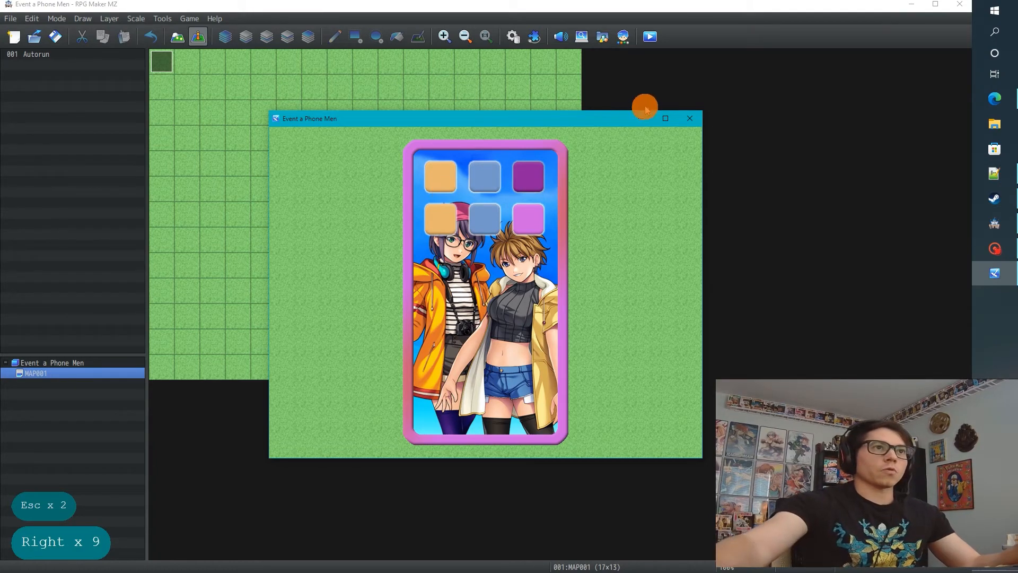
{"action": "left_click", "coordinate": [689, 118]}
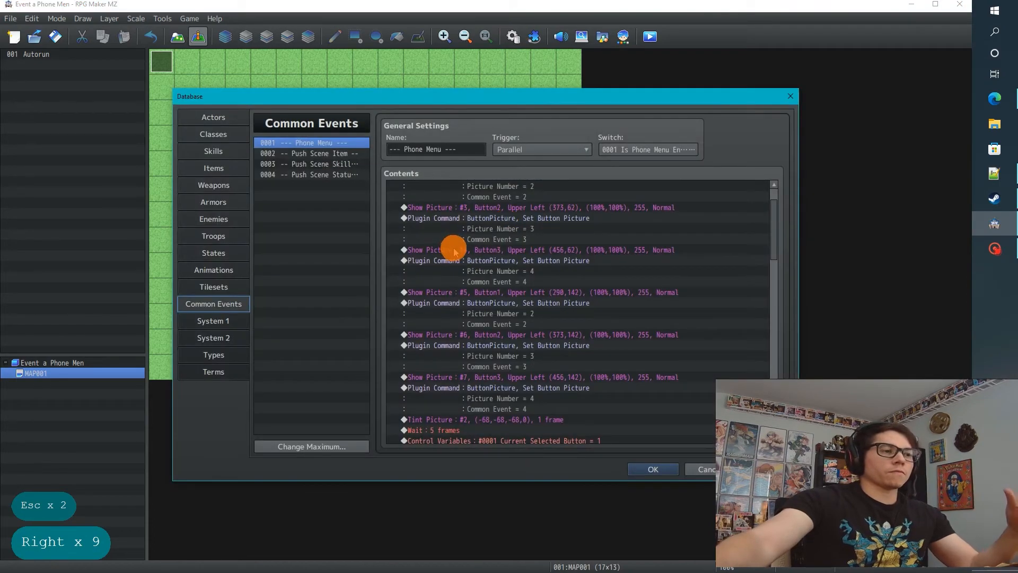
Scroll the Phone Menu contents and select the Plugin Command after Show Picture #5.
{"action": "scroll", "scroll_direction": "down", "scroll_amount": 3}
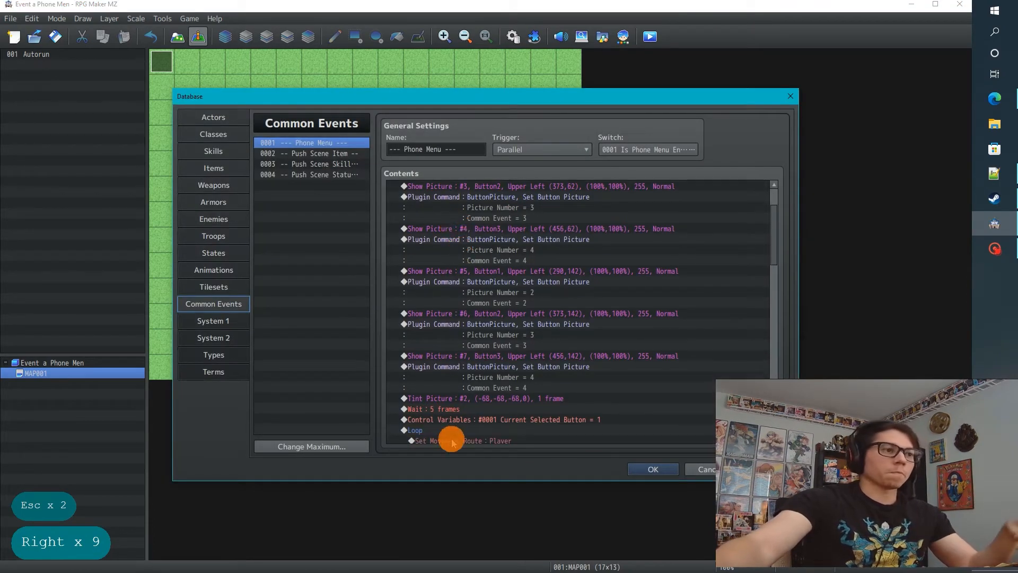
{"action": "scroll", "scroll_direction": "down", "scroll_amount": 3}
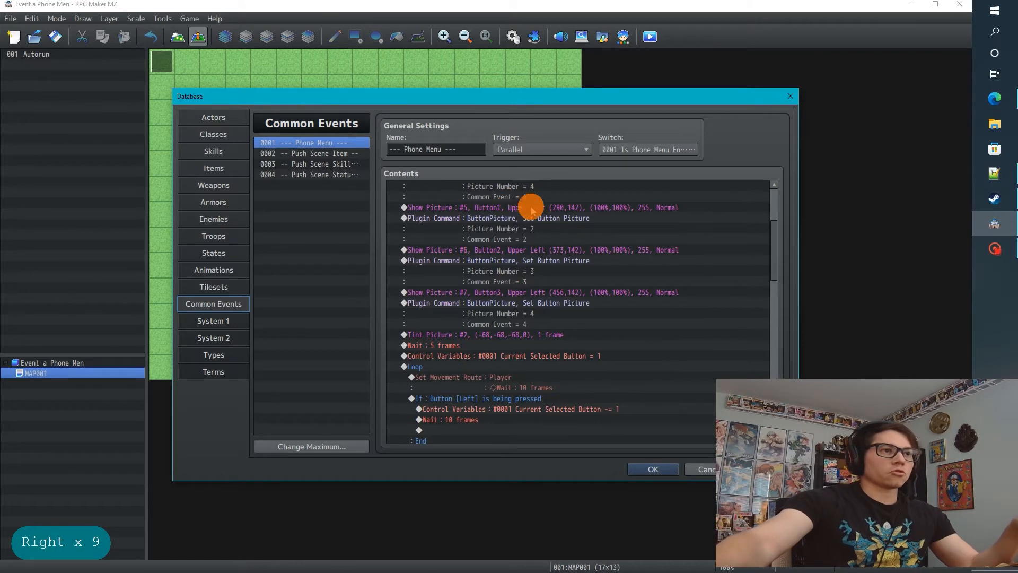
{"action": "left_click", "coordinate": [529, 208]}
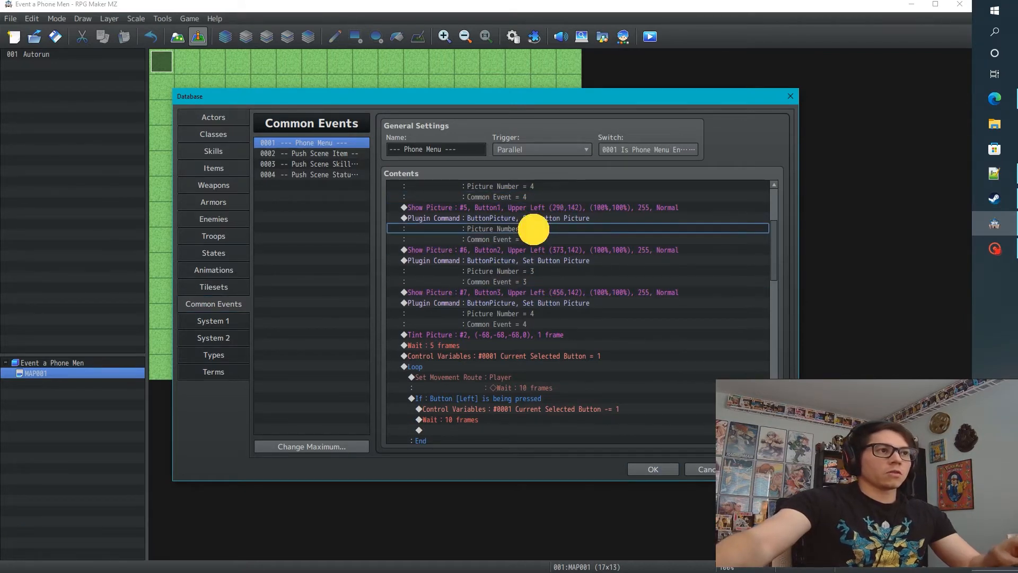
{"action": "left_click", "coordinate": [491, 218]}
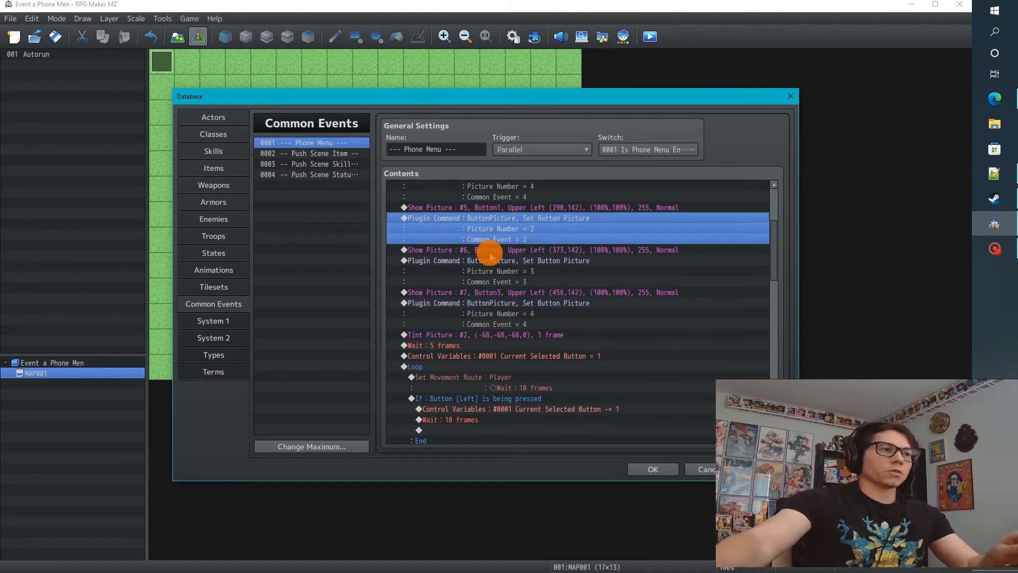
Edit the button-picture Plugin Commands' Picture Number values (5, 6, 7) and confirm.
{"action": "double_click", "coordinate": [487, 228]}
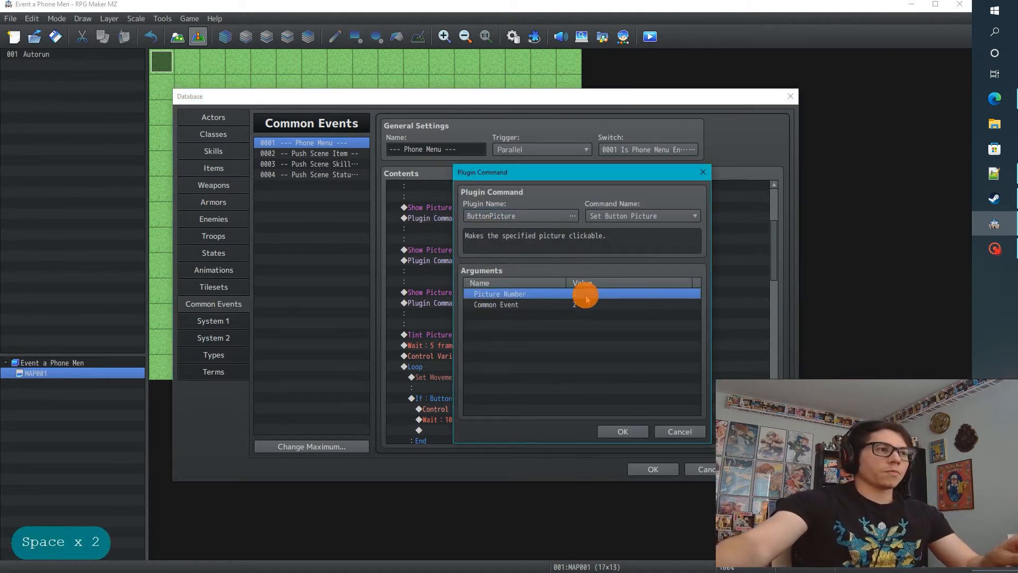
{"action": "double_click", "coordinate": [500, 293]}
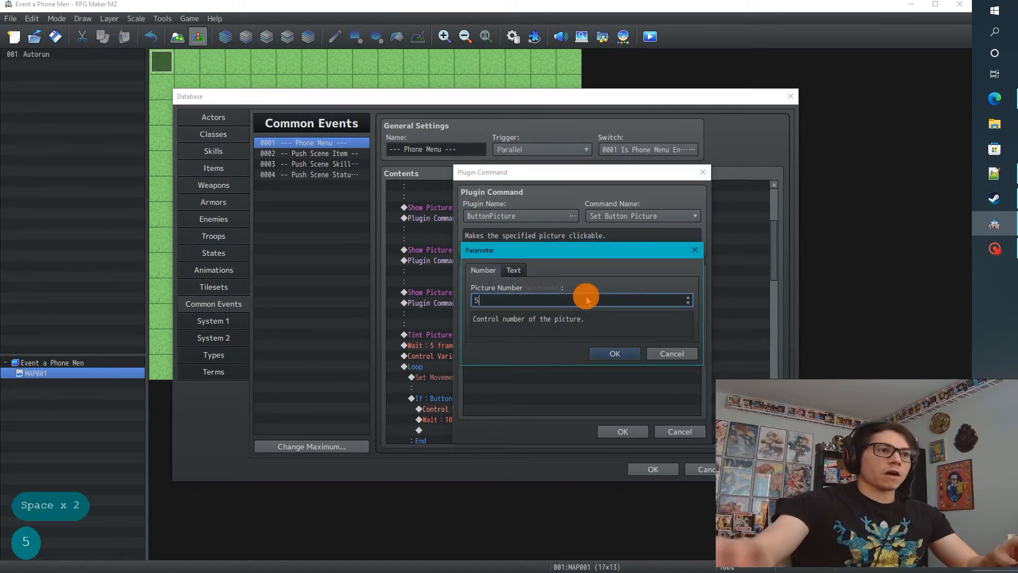
{"action": "left_click", "coordinate": [613, 354]}
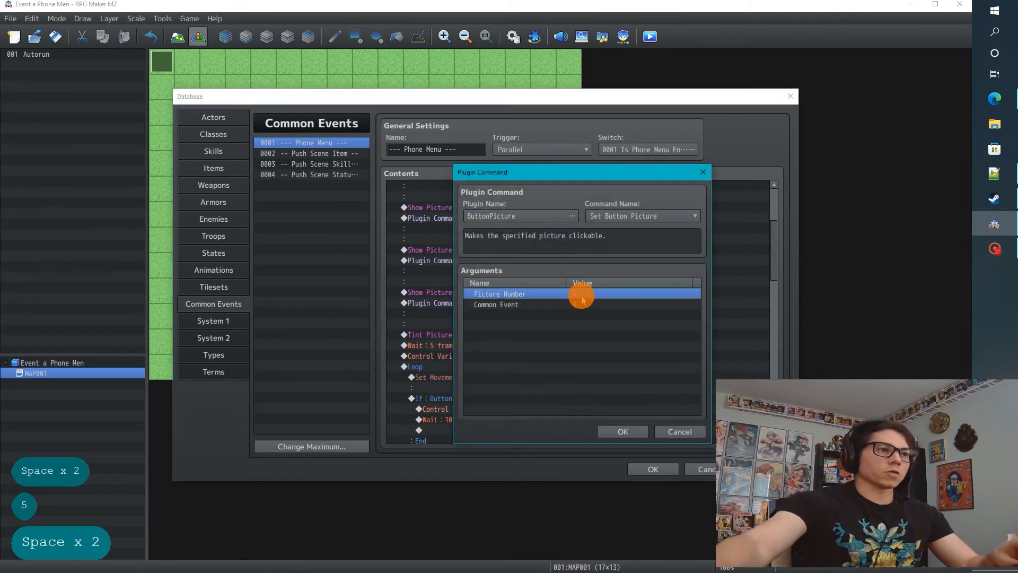
{"action": "double_click", "coordinate": [500, 293]}
{"action": "type", "text": "7"}
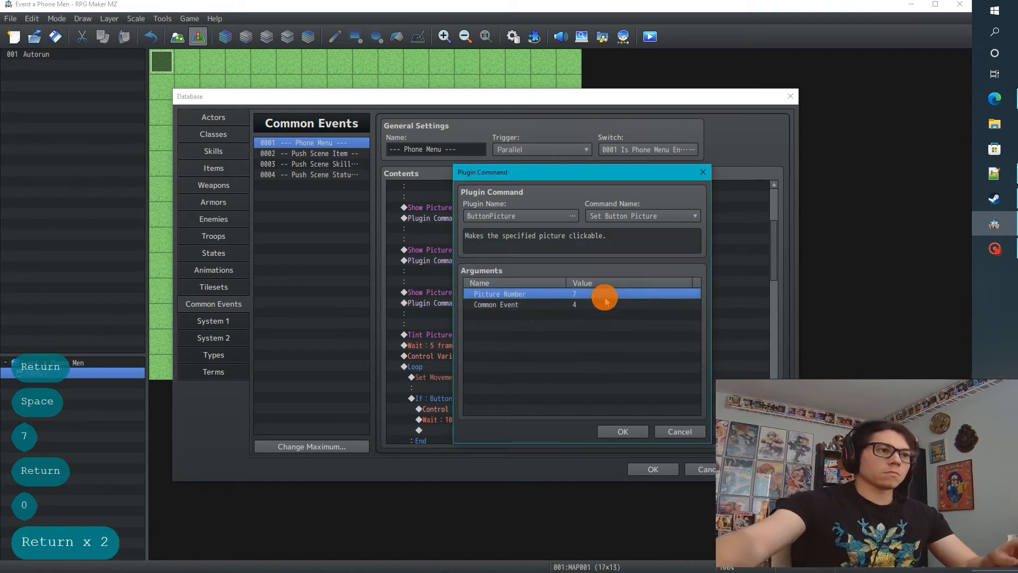
{"action": "left_click", "coordinate": [621, 431]}
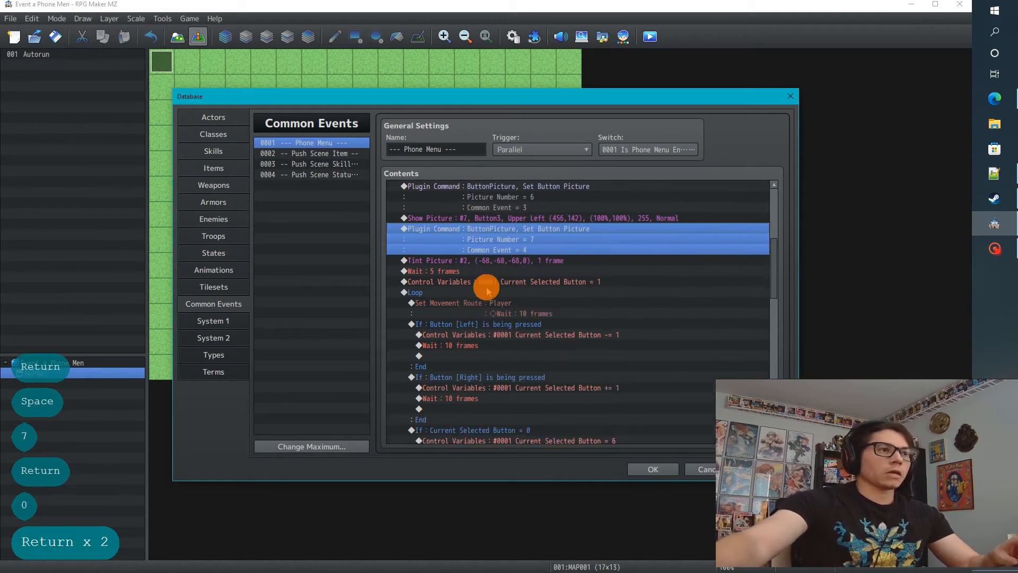
{"action": "scroll", "scroll_direction": "down", "scroll_amount": 3}
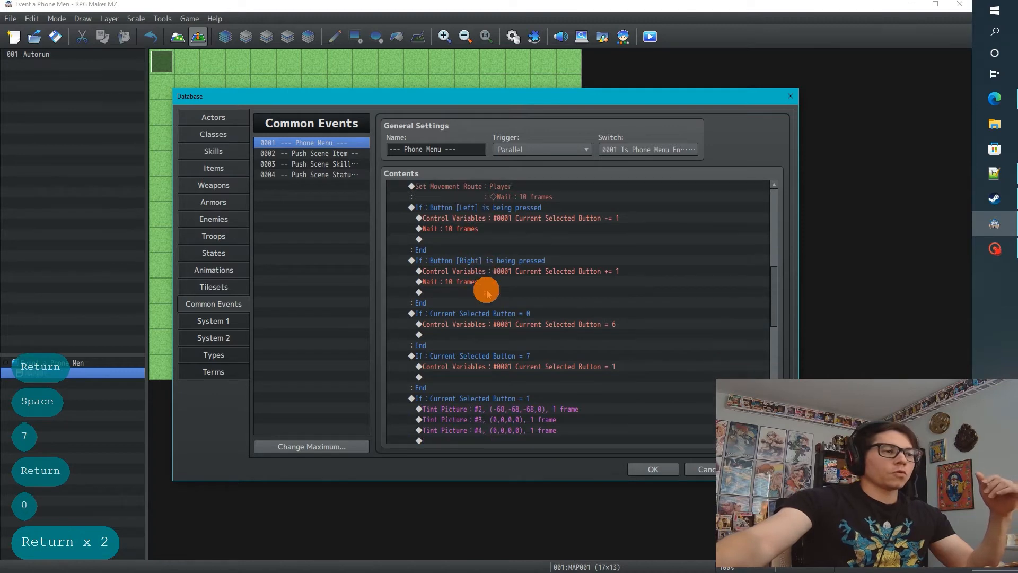
{"action": "scroll", "scroll_direction": "down", "scroll_amount": 3}
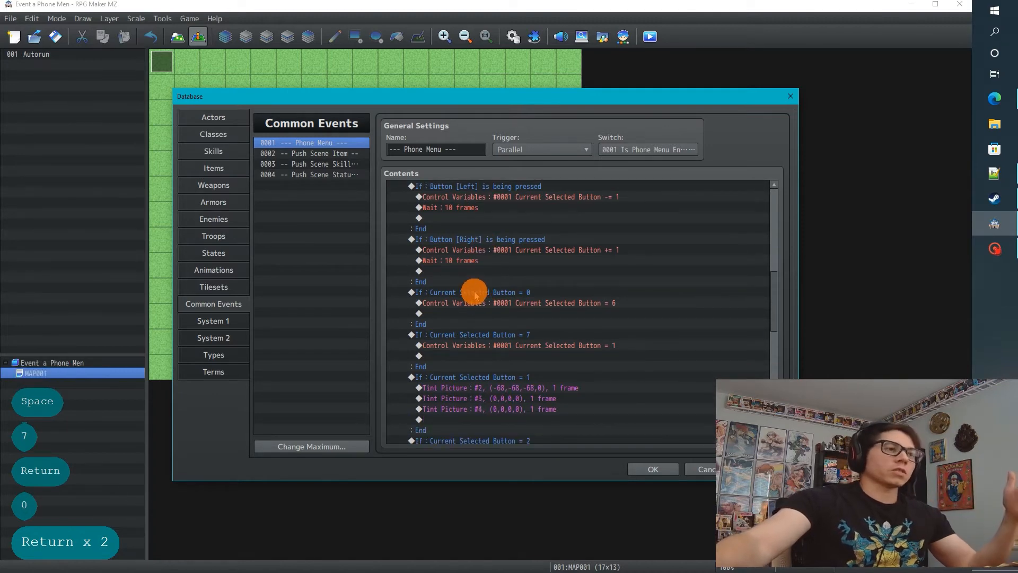
{"action": "scroll", "scroll_direction": "down", "scroll_amount": 3}
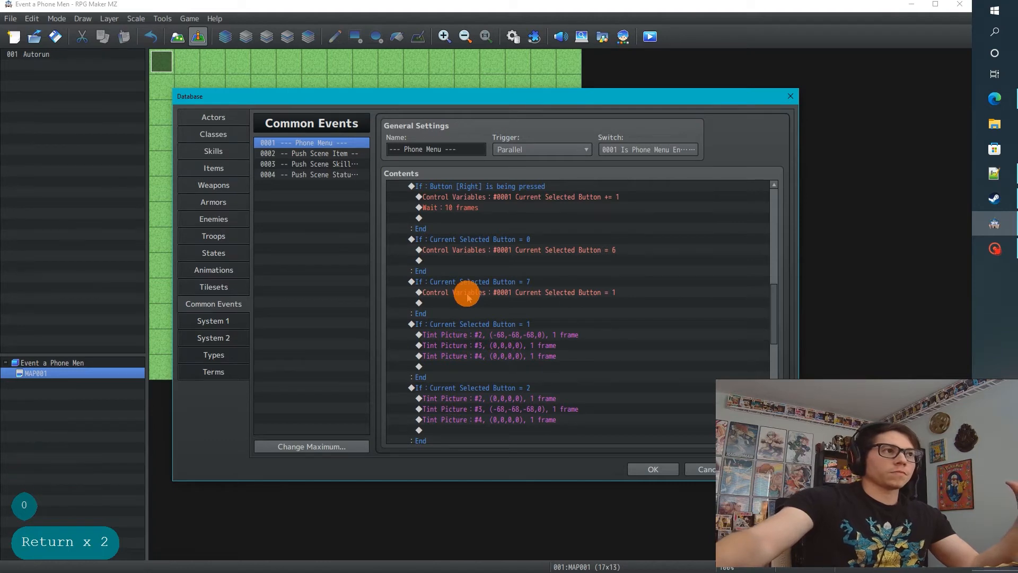
{"action": "scroll", "scroll_direction": "down", "scroll_amount": 3}
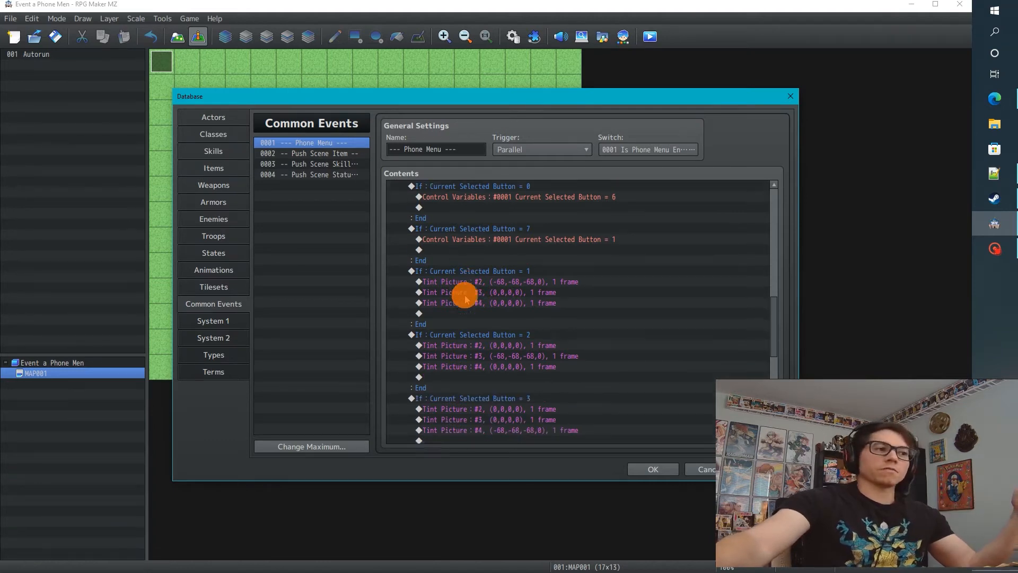
{"action": "scroll", "scroll_direction": "down", "scroll_amount": 3}
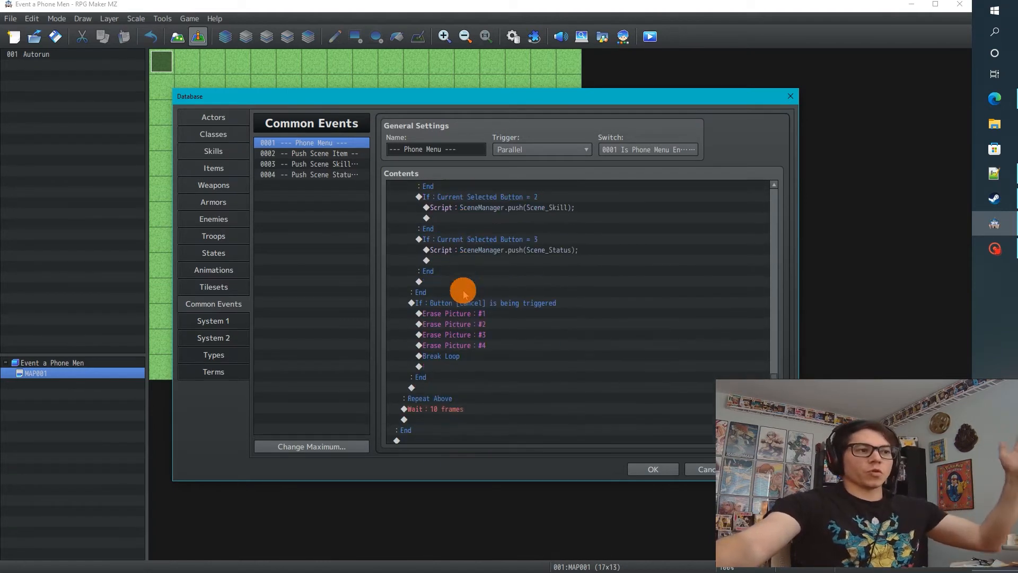
{"action": "scroll", "scroll_direction": "up", "scroll_amount": 3}
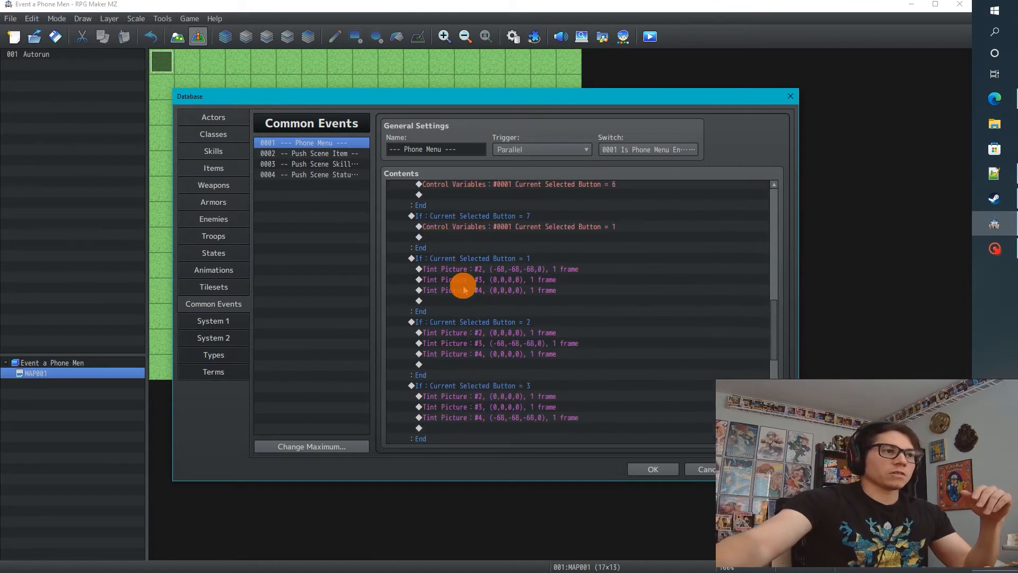
{"action": "left_click", "coordinate": [467, 279]}
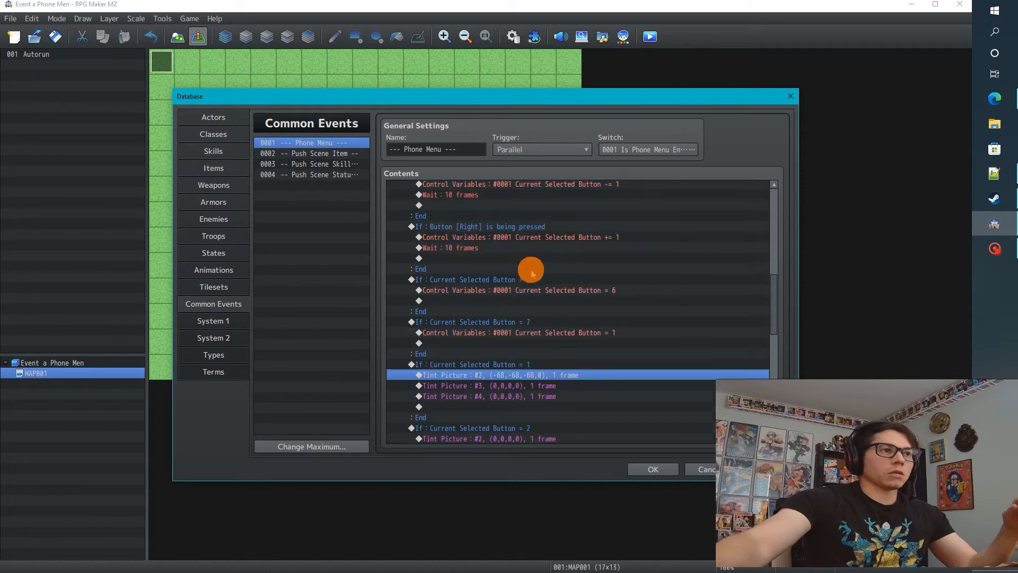
{"action": "scroll", "scroll_direction": "up", "scroll_amount": 3}
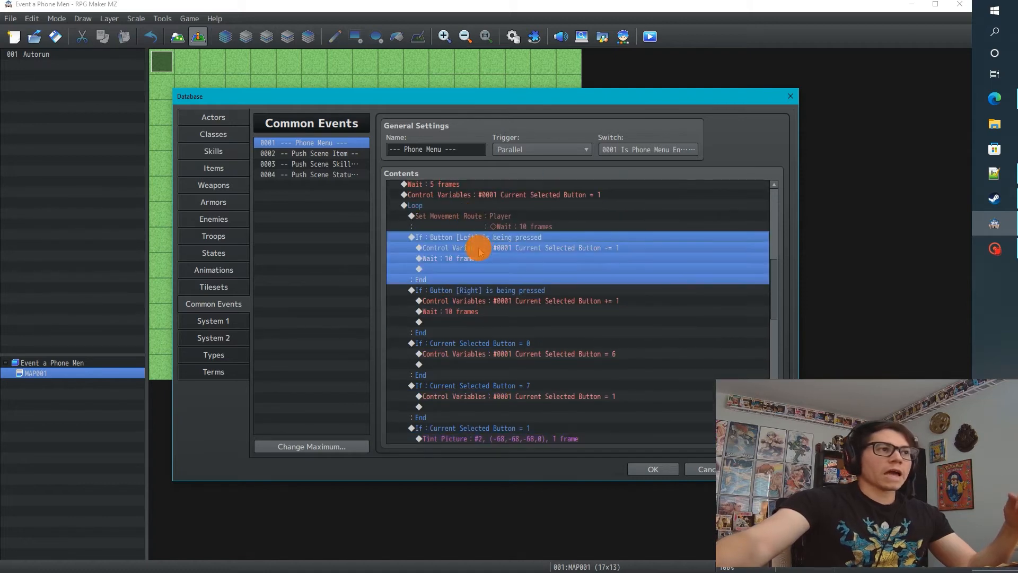
{"action": "mouse_move", "coordinate": [444, 314]}
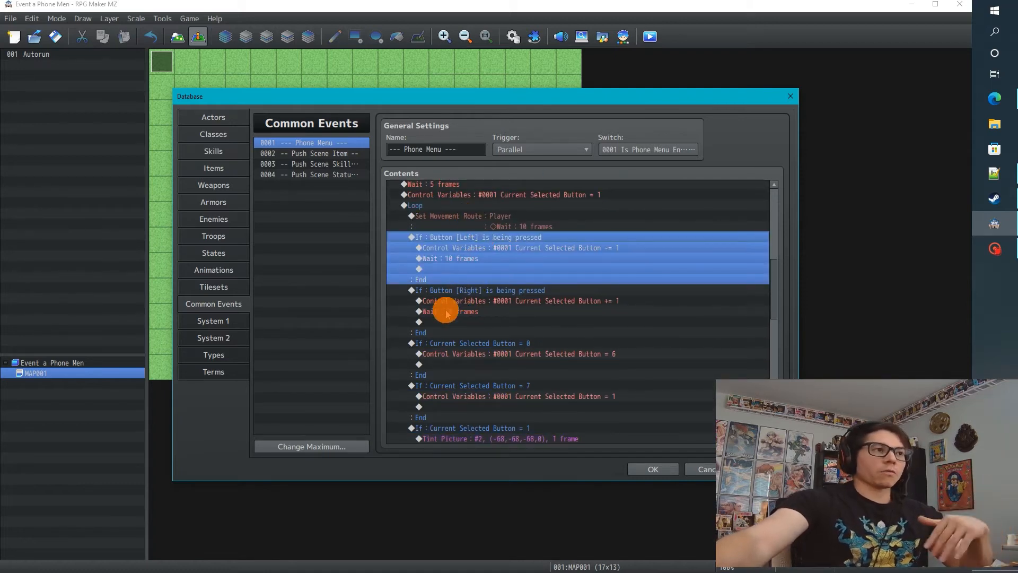
{"action": "mouse_move", "coordinate": [457, 292]}
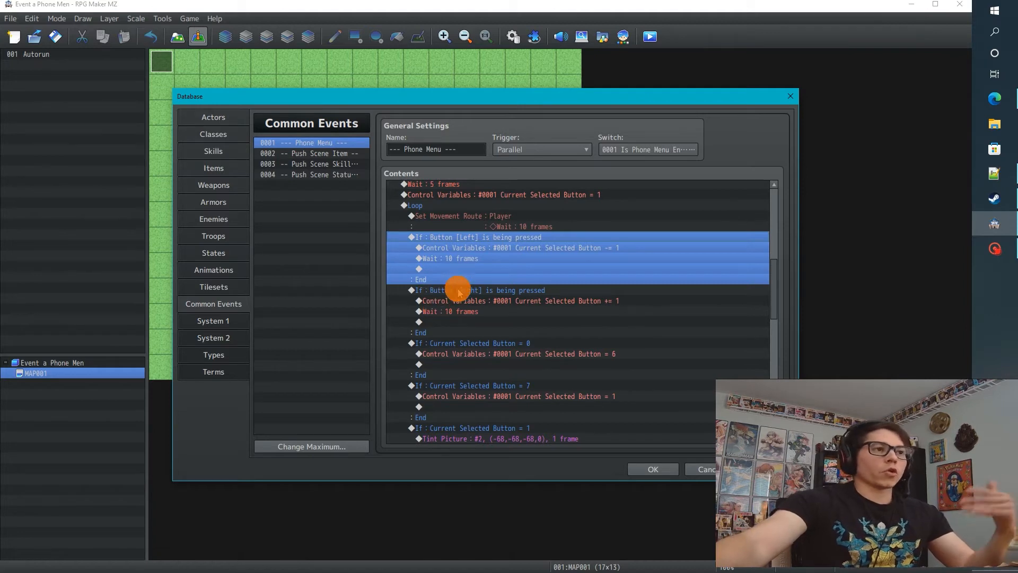
{"action": "scroll", "scroll_direction": "down", "scroll_amount": 3}
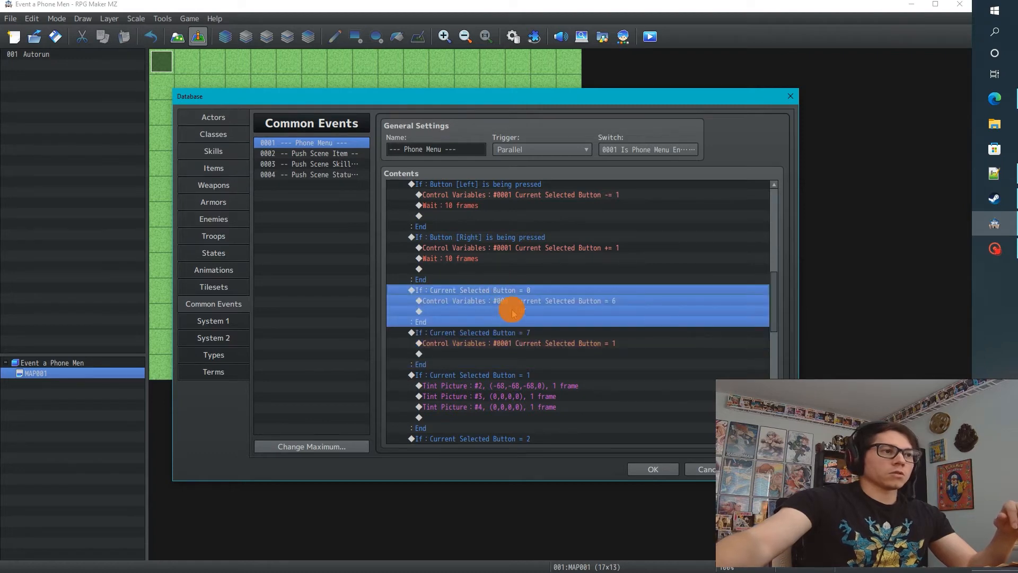
{"action": "mouse_move", "coordinate": [568, 318]}
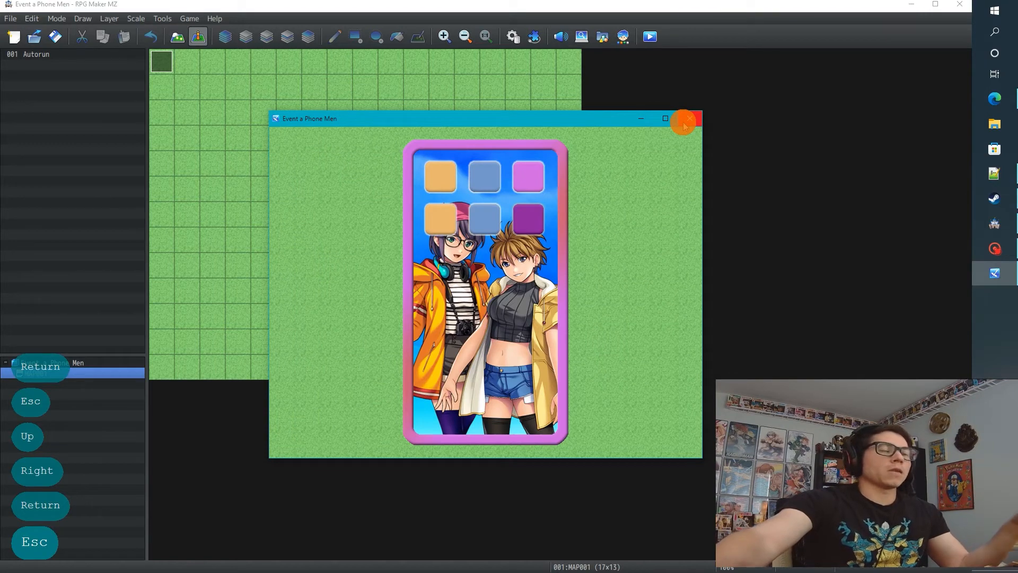
{"action": "mouse_move", "coordinate": [684, 124]}
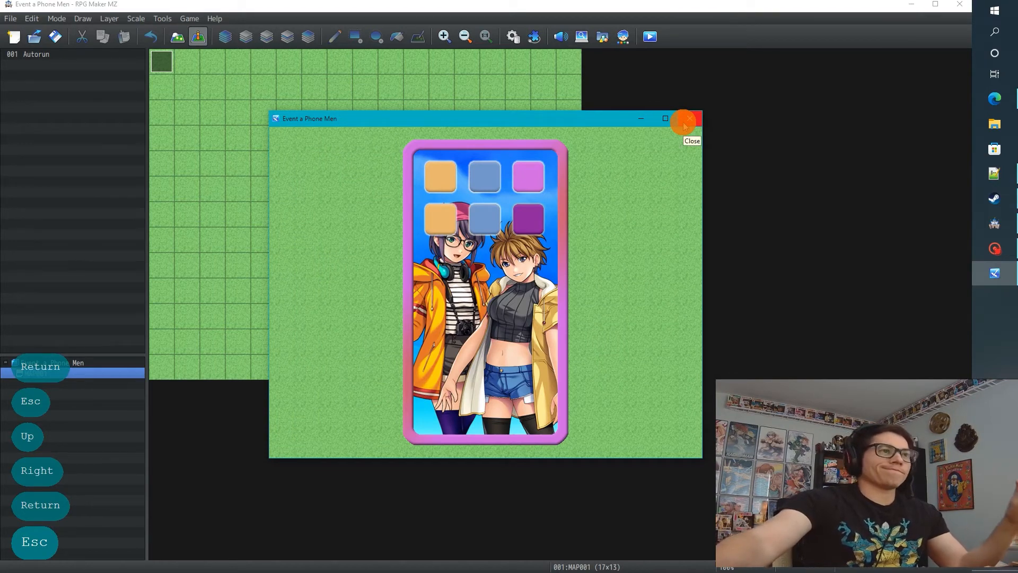
Close the playtest and reopen the database on Common Events.
{"action": "left_click", "coordinate": [684, 118]}
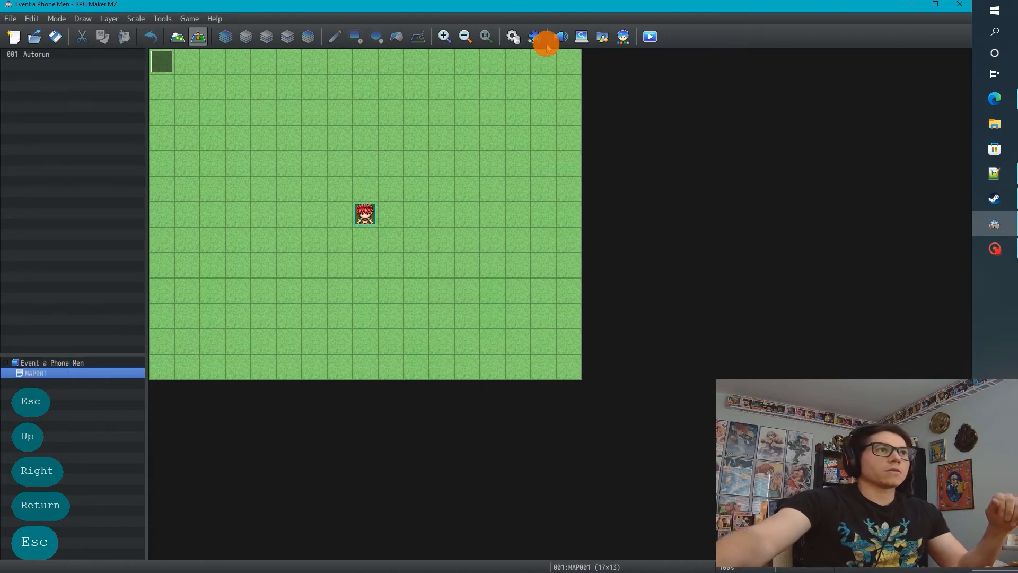
{"action": "left_click", "coordinate": [512, 36]}
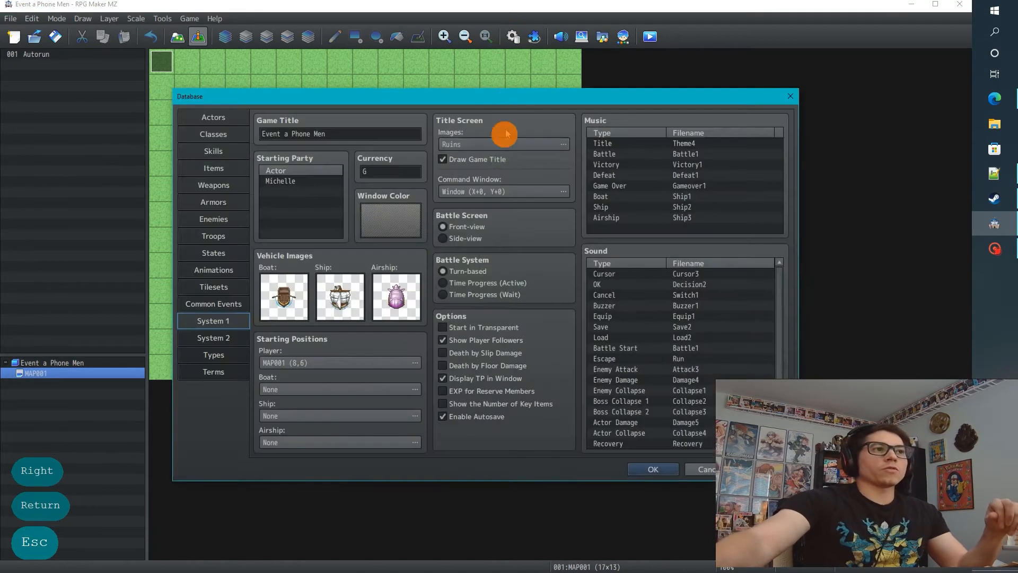
{"action": "mouse_move", "coordinate": [830, 51]}
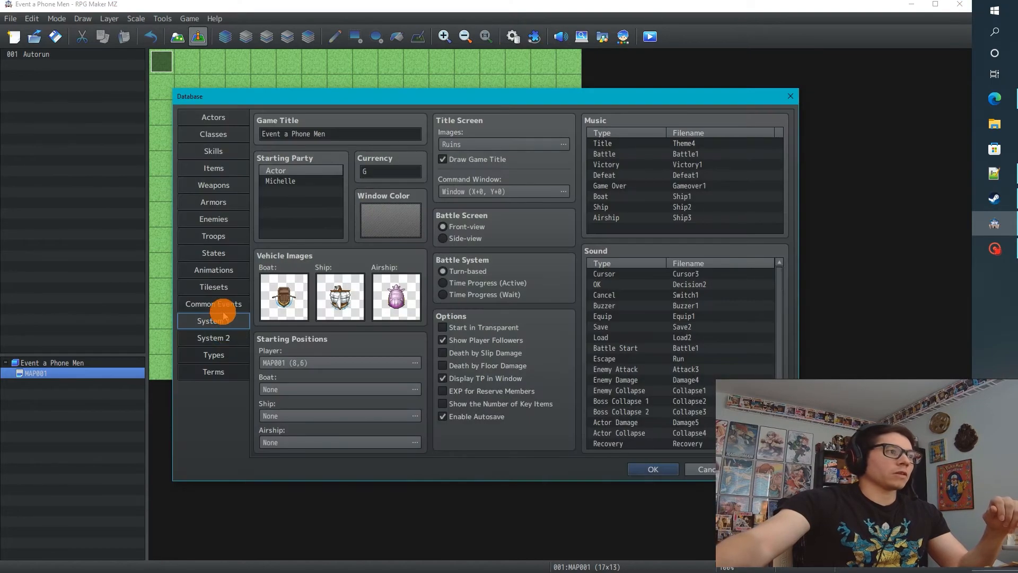
{"action": "left_click", "coordinate": [213, 304]}
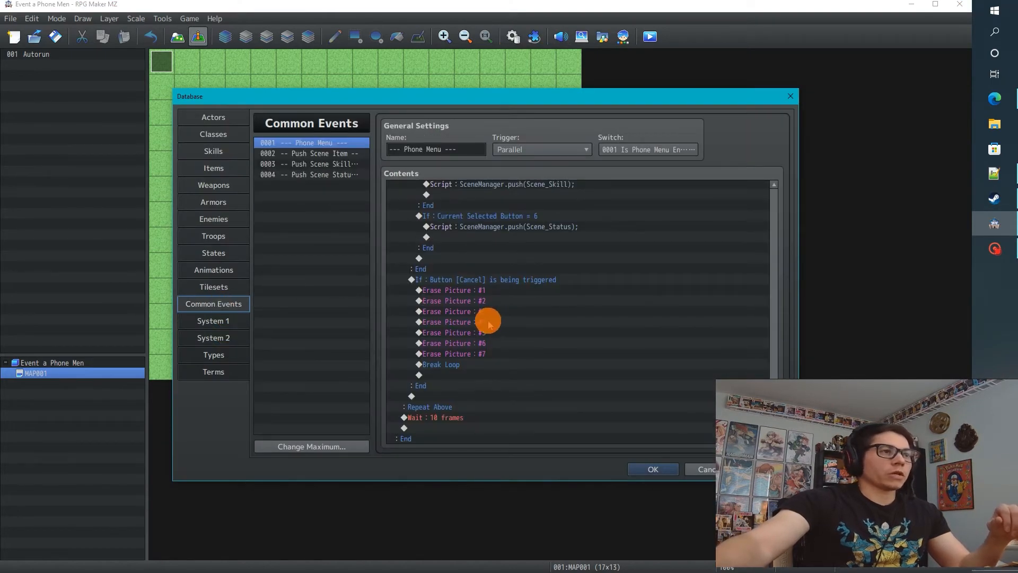
{"action": "scroll", "scroll_direction": "up", "scroll_amount": 3}
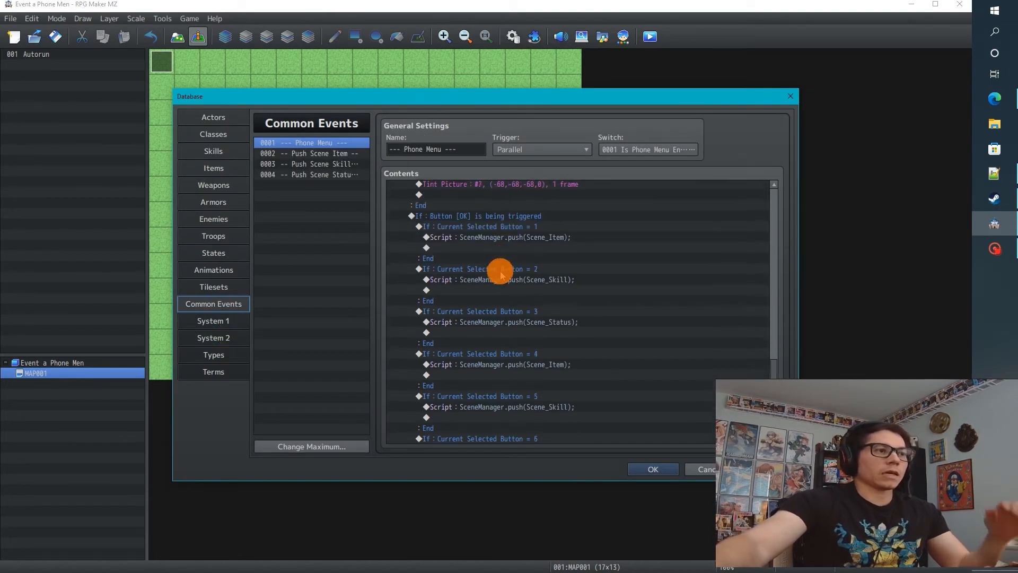
{"action": "scroll", "scroll_direction": "down", "scroll_amount": 3}
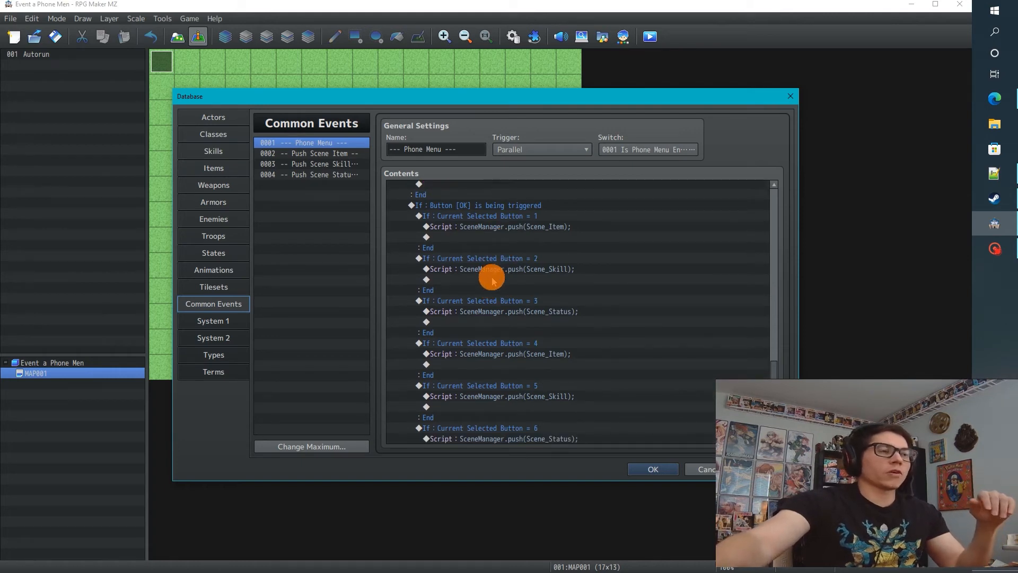
{"action": "scroll", "scroll_direction": "up", "scroll_amount": 3}
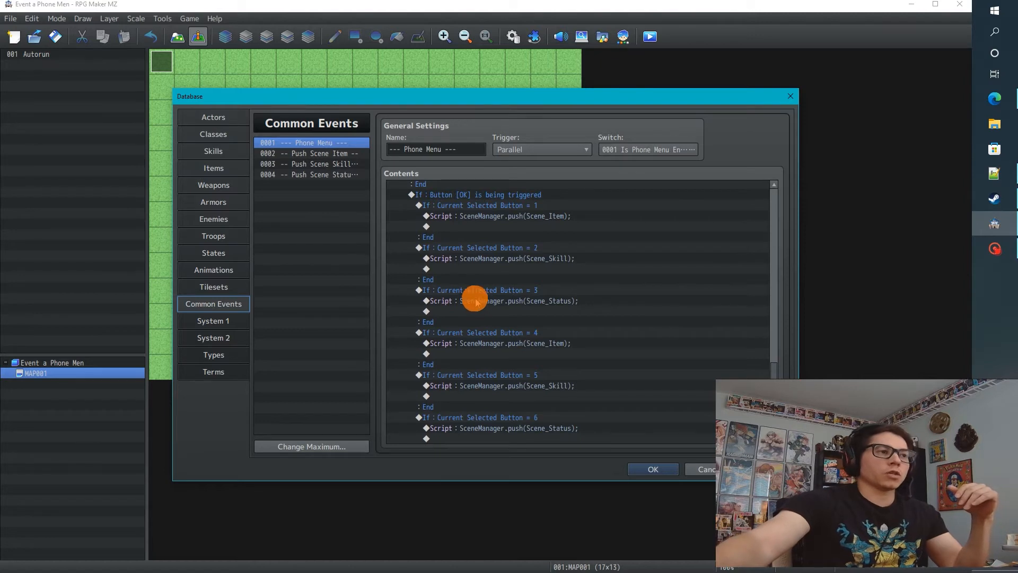
{"action": "mouse_move", "coordinate": [503, 211]}
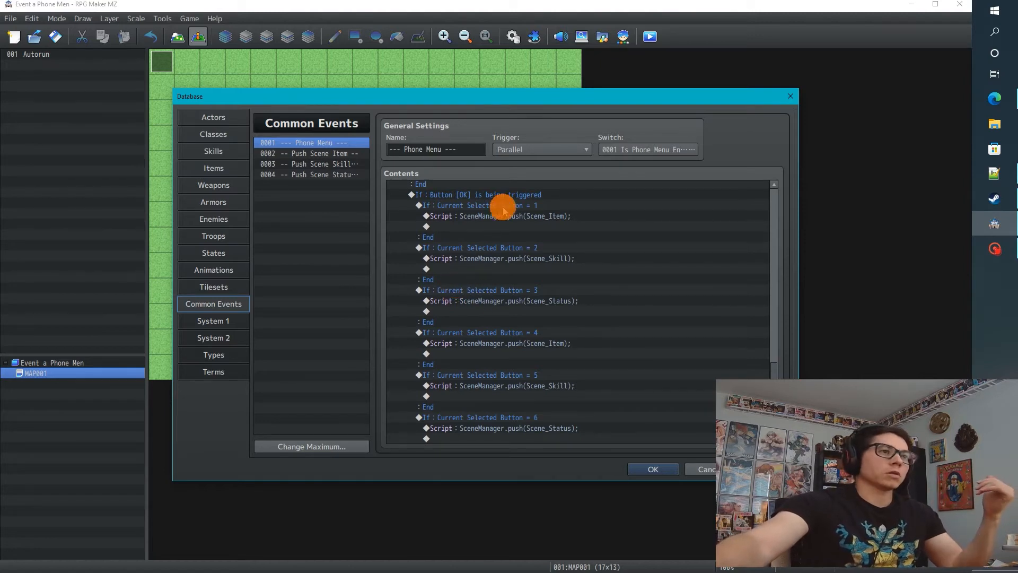
Inspect the button 5 and 6 OK branches, their picture tints and picture #2 erase.
{"action": "left_click", "coordinate": [480, 300]}
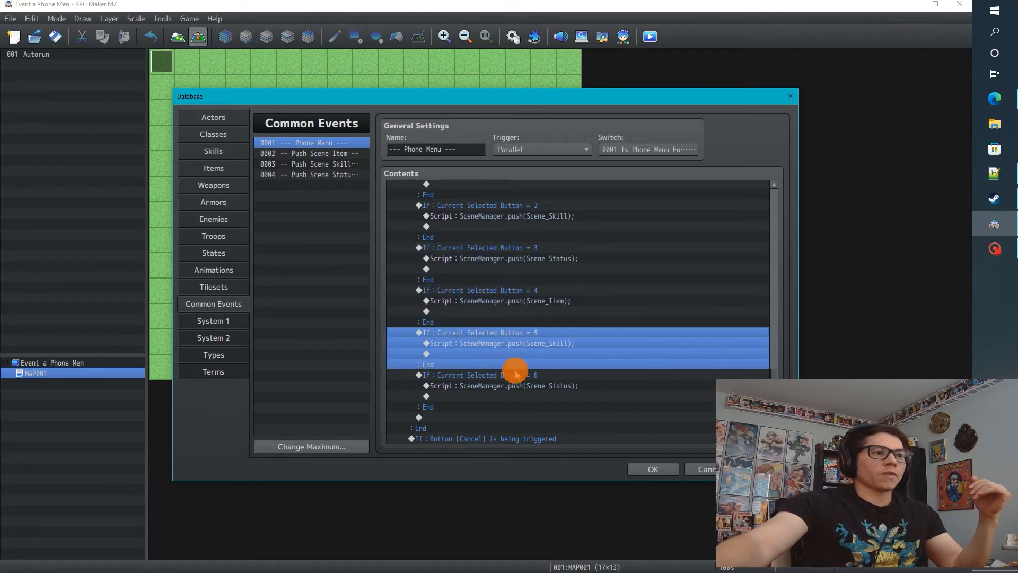
{"action": "left_click", "coordinate": [474, 375]}
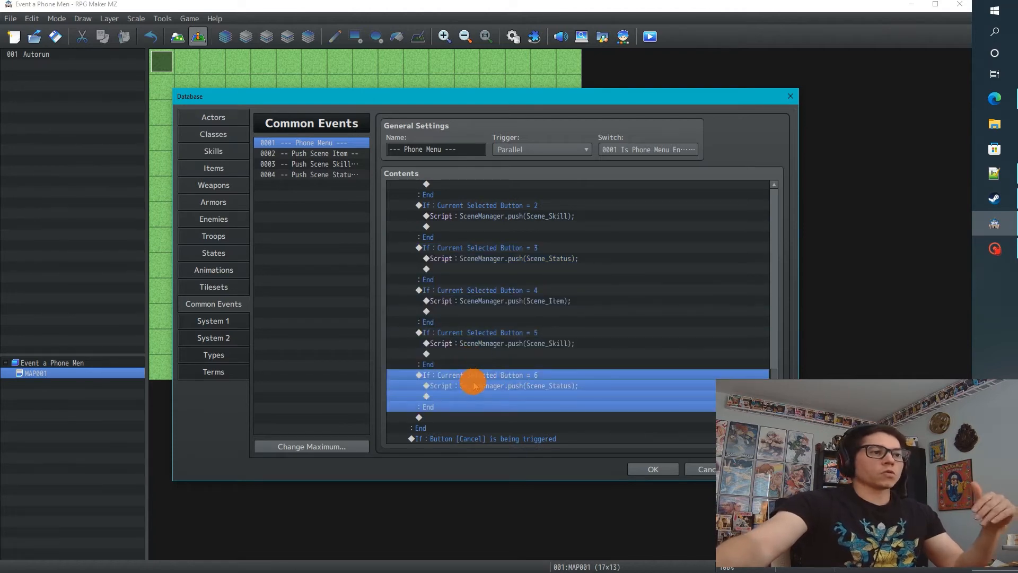
{"action": "scroll", "scroll_direction": "down", "scroll_amount": 3}
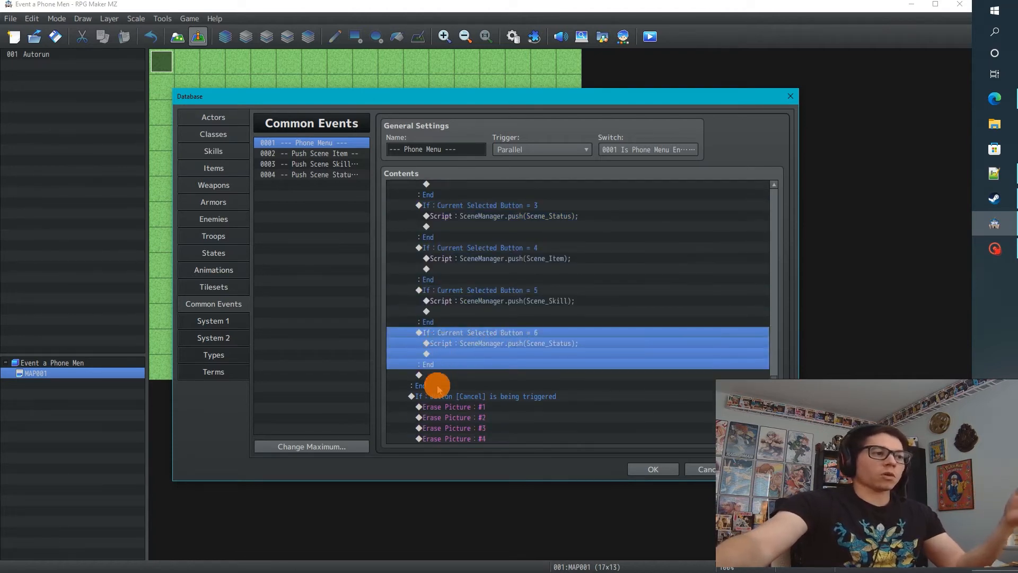
{"action": "scroll", "scroll_direction": "down", "scroll_amount": 3}
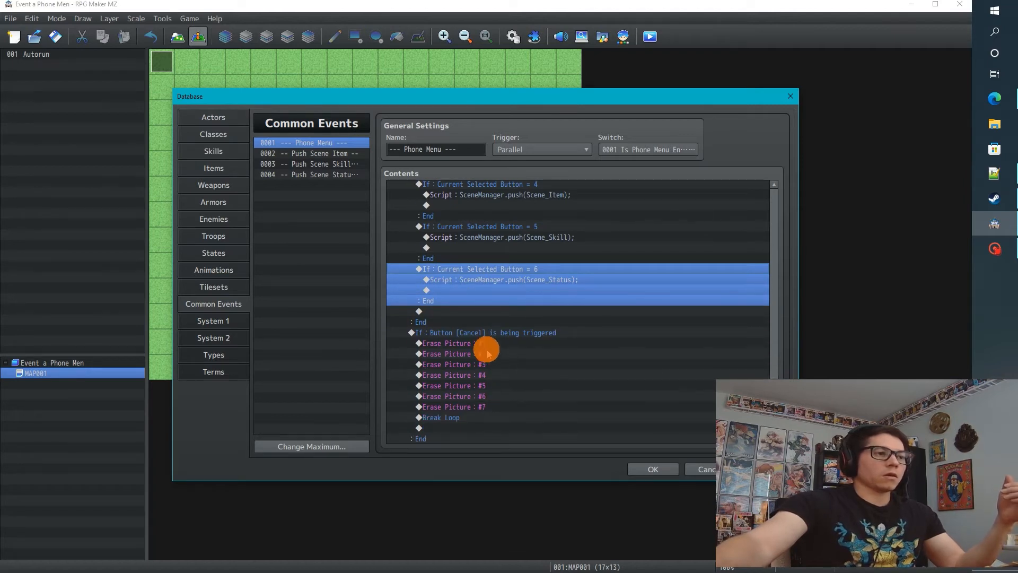
{"action": "left_click", "coordinate": [454, 354]}
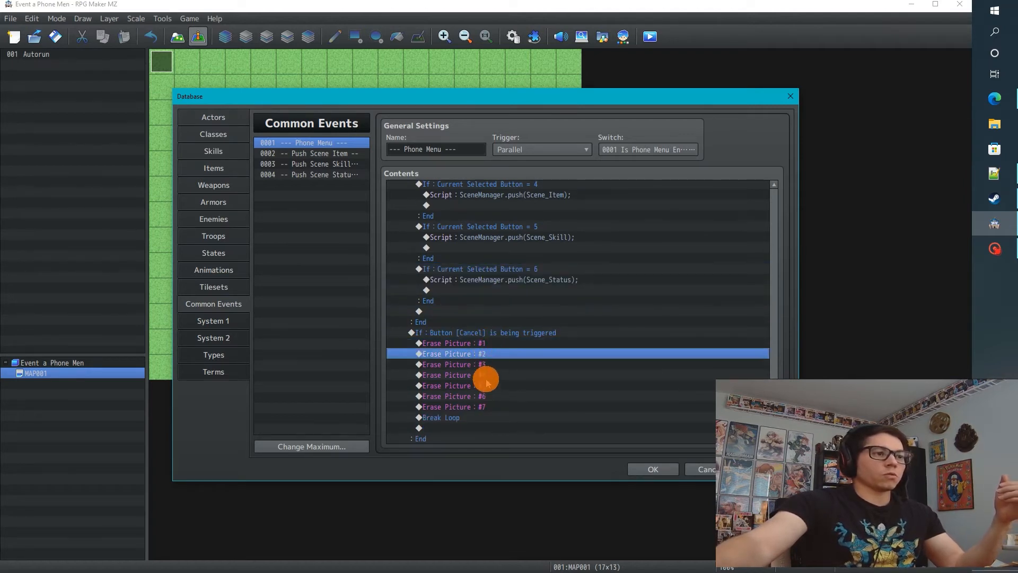
{"action": "left_click", "coordinate": [454, 406]}
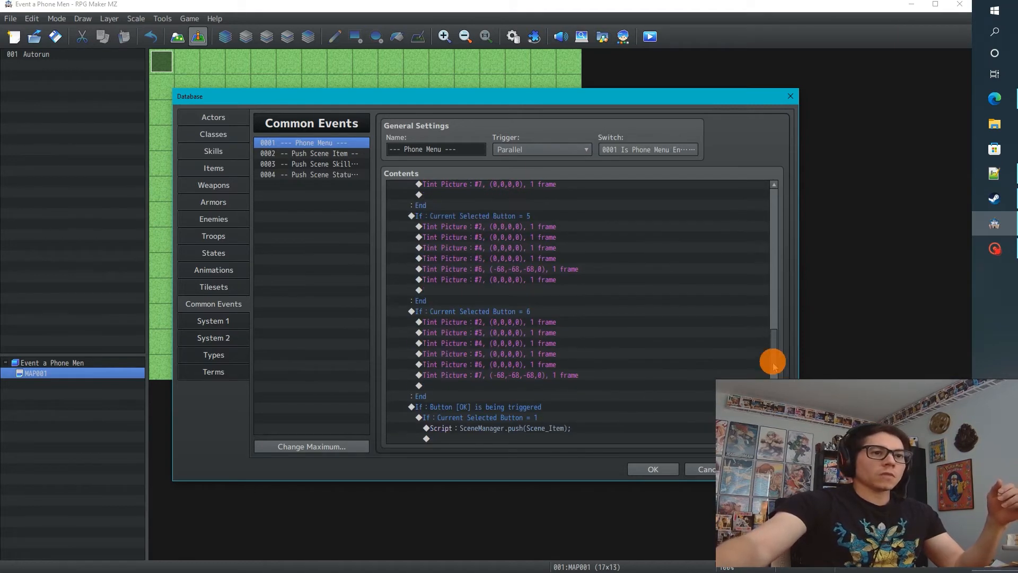
{"action": "left_click", "coordinate": [455, 330]}
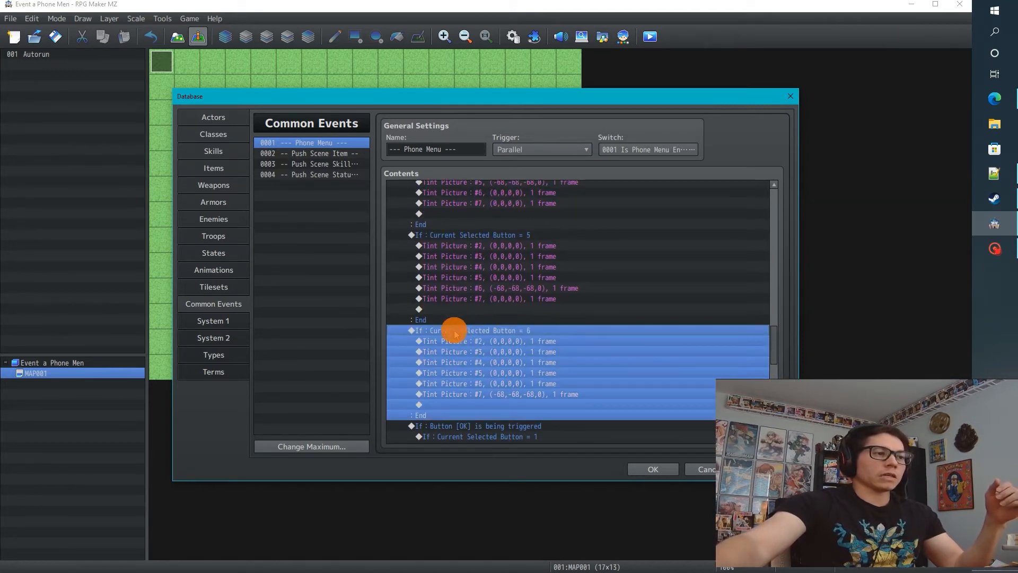
{"action": "left_click", "coordinate": [500, 394]}
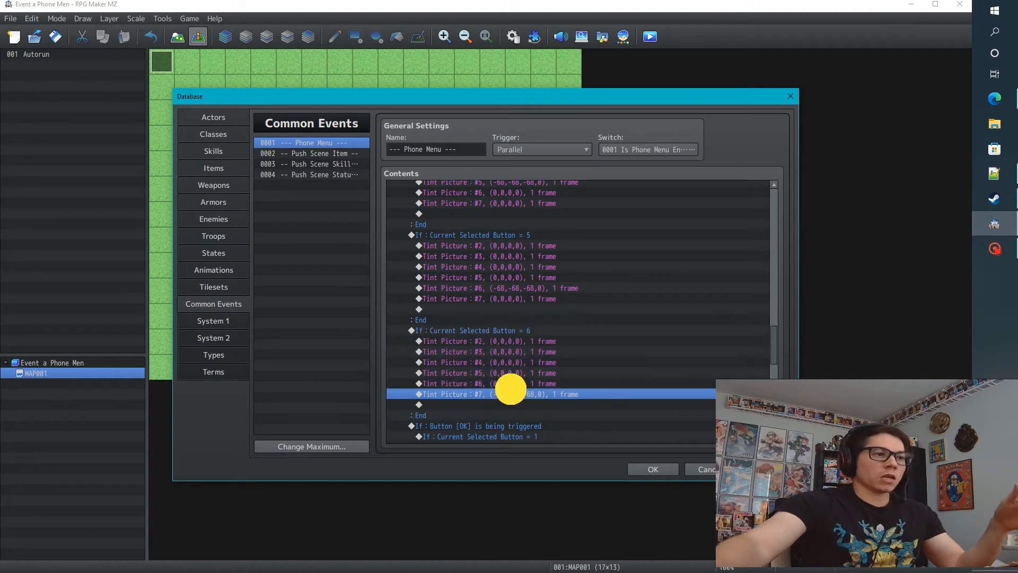
{"action": "left_click", "coordinate": [512, 361]}
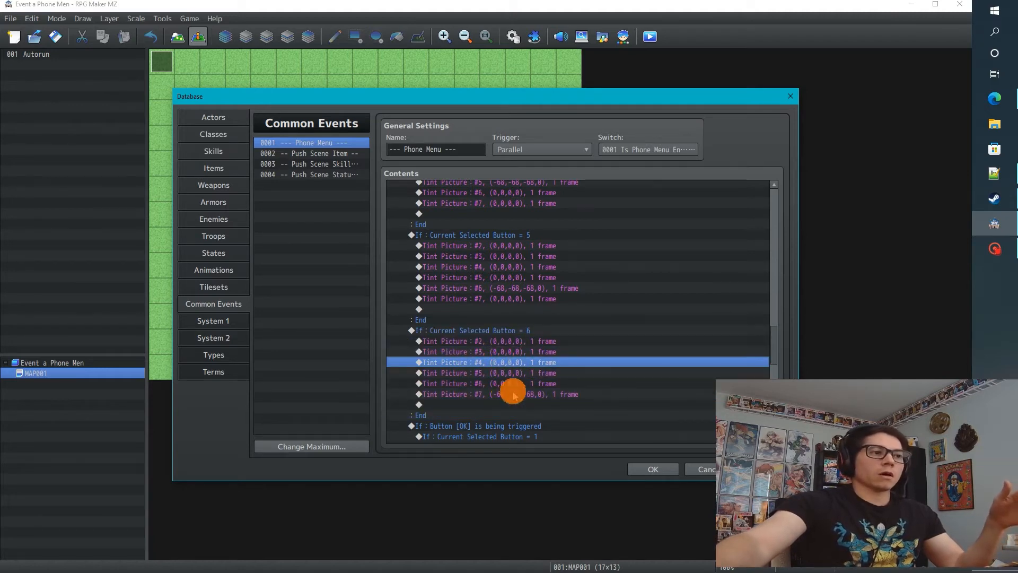
{"action": "left_click", "coordinate": [487, 383]}
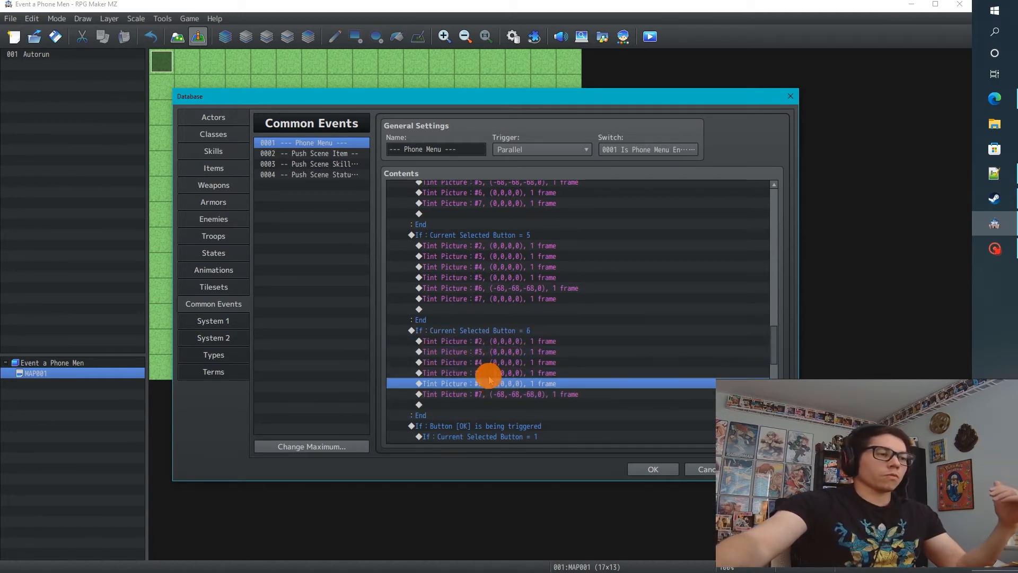
{"action": "scroll", "scroll_direction": "up", "scroll_amount": 3}
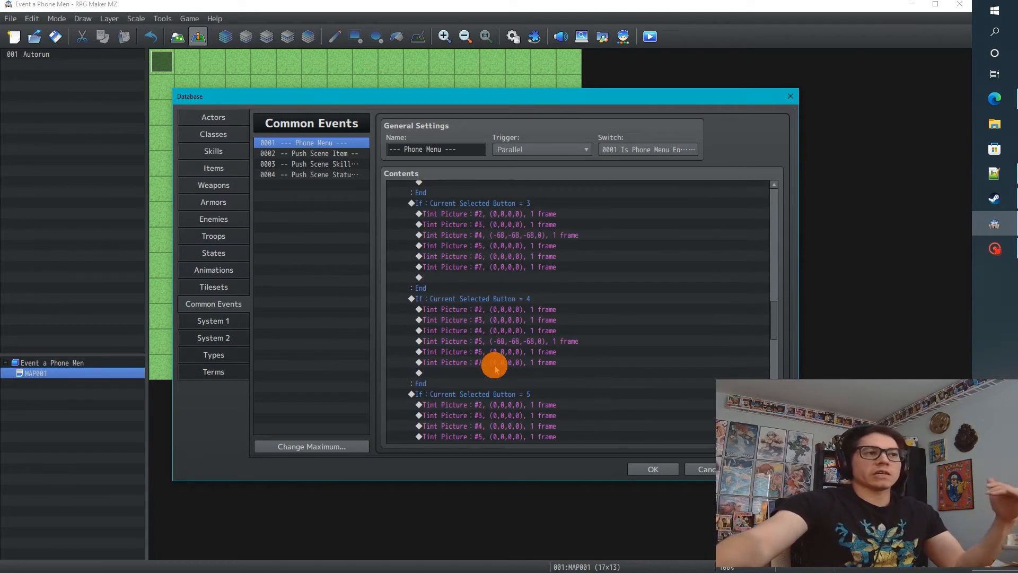
{"action": "scroll", "scroll_direction": "up", "scroll_amount": 3}
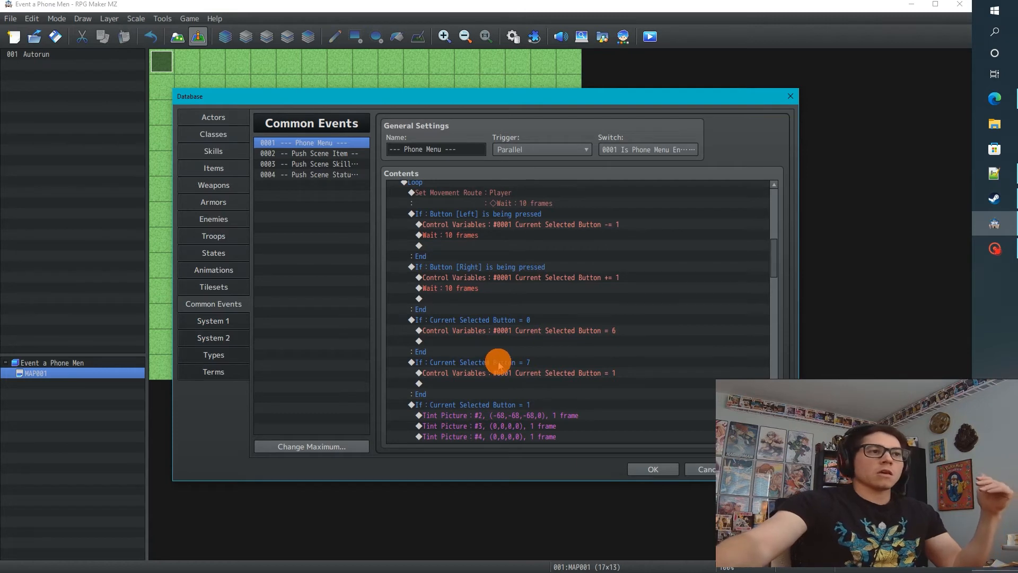
{"action": "scroll", "scroll_direction": "up", "scroll_amount": 3}
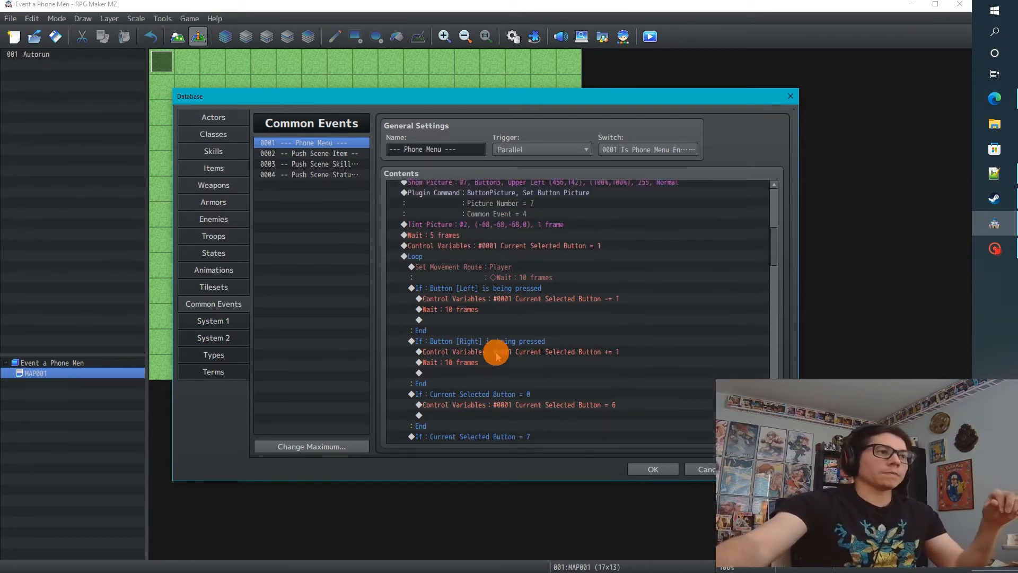
{"action": "scroll", "scroll_direction": "up", "scroll_amount": 3}
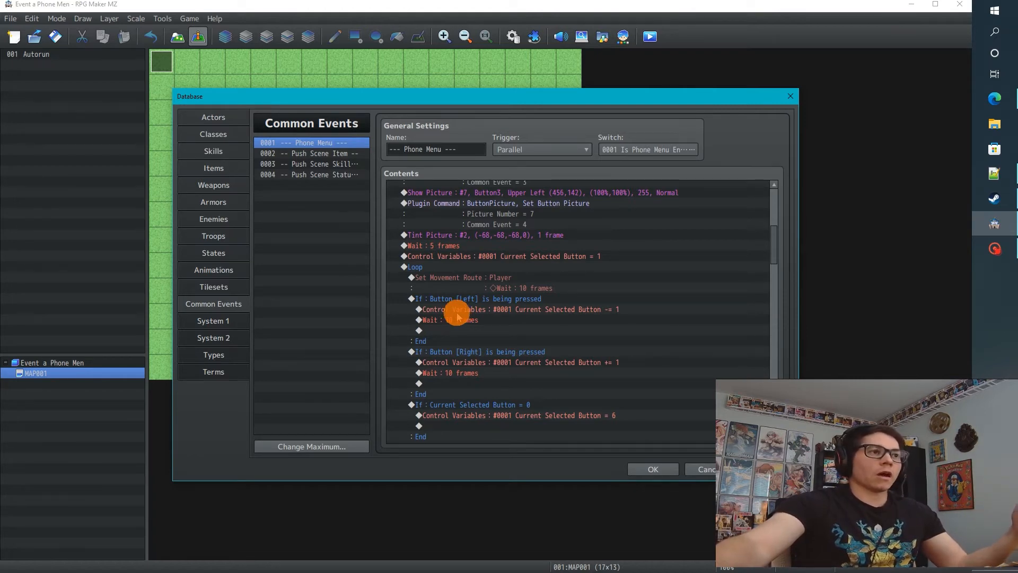
{"action": "mouse_move", "coordinate": [459, 315]}
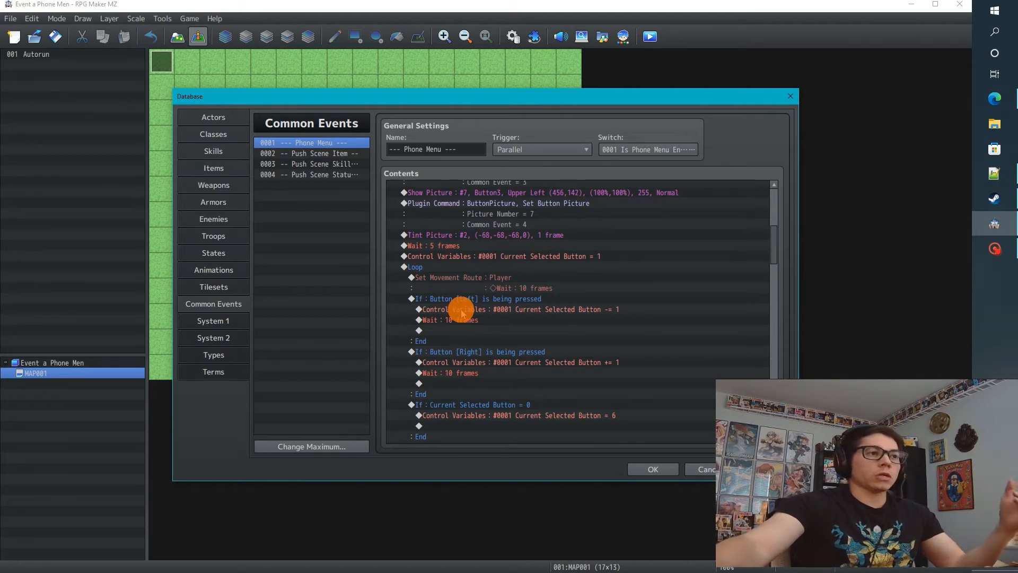
{"action": "mouse_move", "coordinate": [468, 289]}
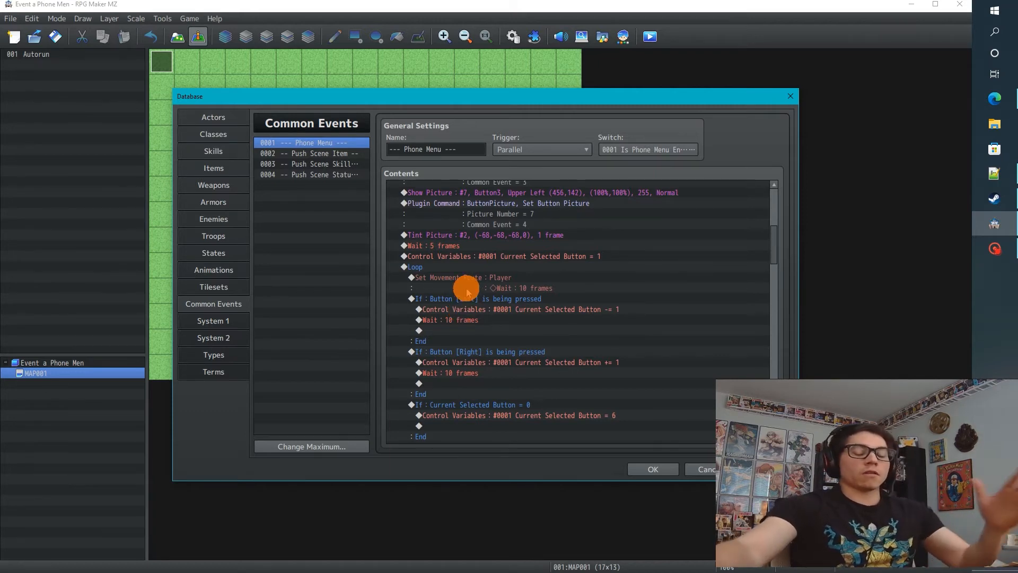
{"action": "scroll", "scroll_direction": "down", "scroll_amount": 3}
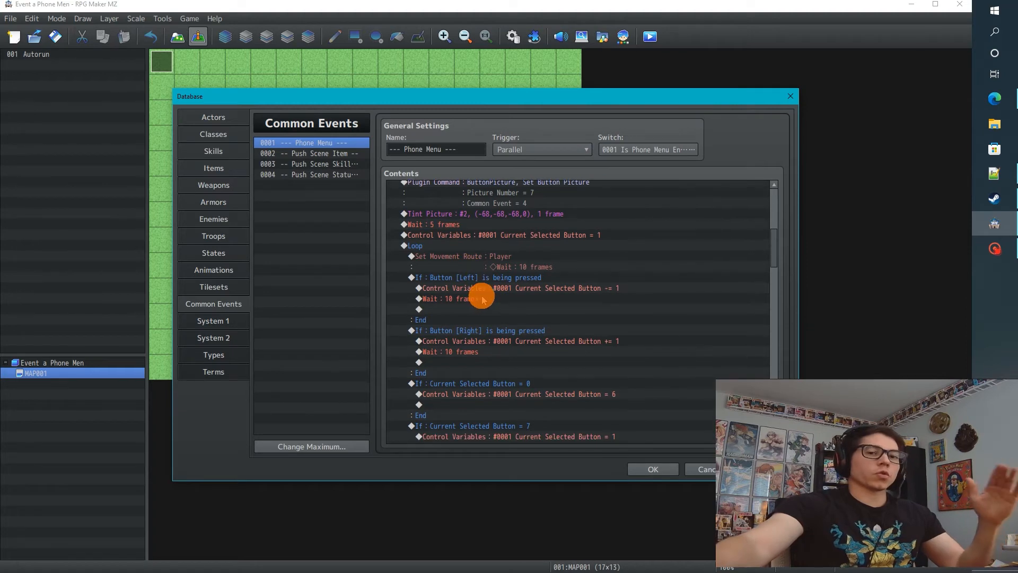
{"action": "scroll", "scroll_direction": "down", "scroll_amount": 3}
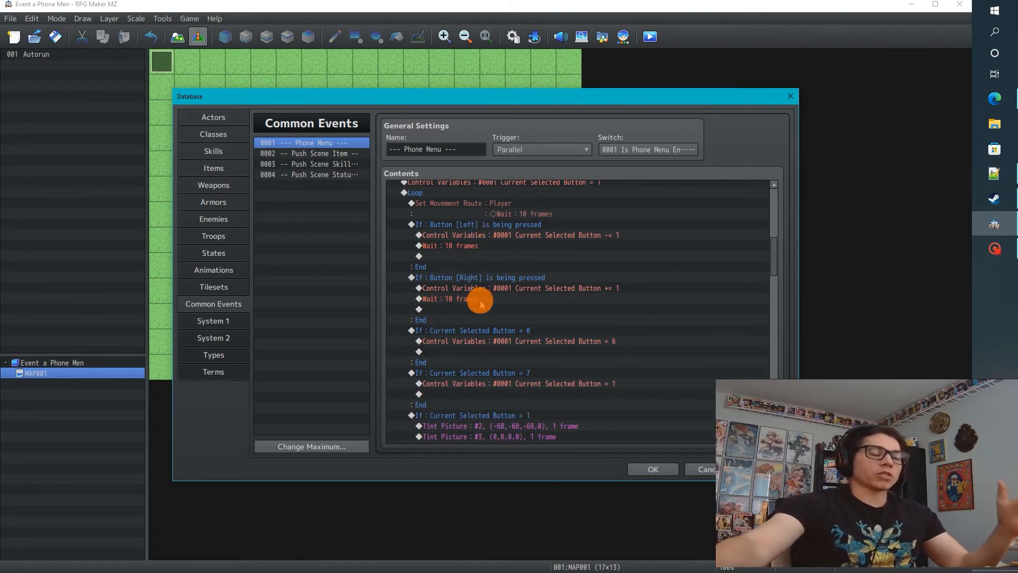
{"action": "mouse_move", "coordinate": [487, 289]}
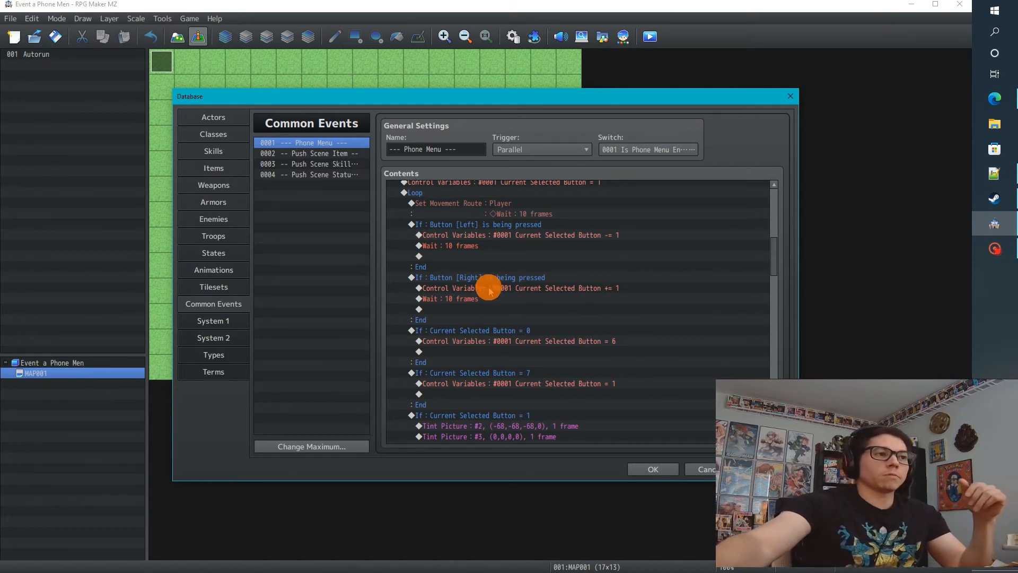
{"action": "mouse_move", "coordinate": [472, 355]}
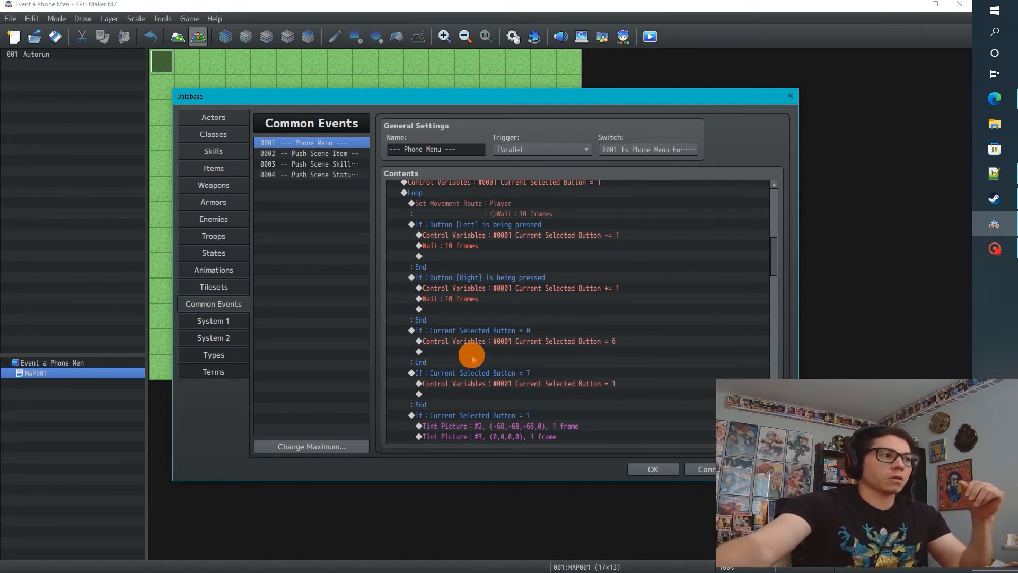
{"action": "mouse_move", "coordinate": [486, 324]}
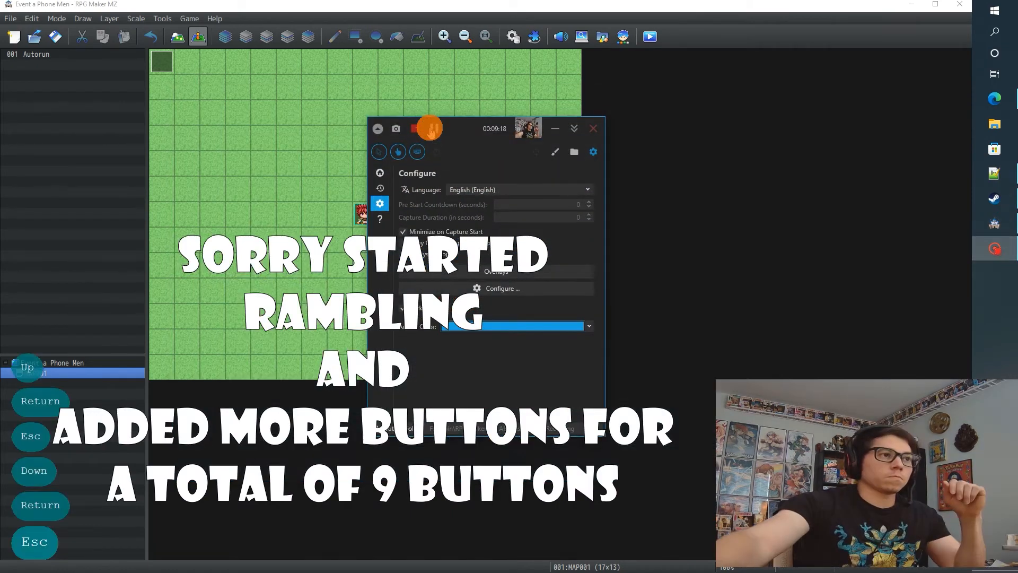
Select a line in Phone Menu and scroll through the Down/Up wraparound branches.
{"action": "left_click", "coordinate": [428, 127]}
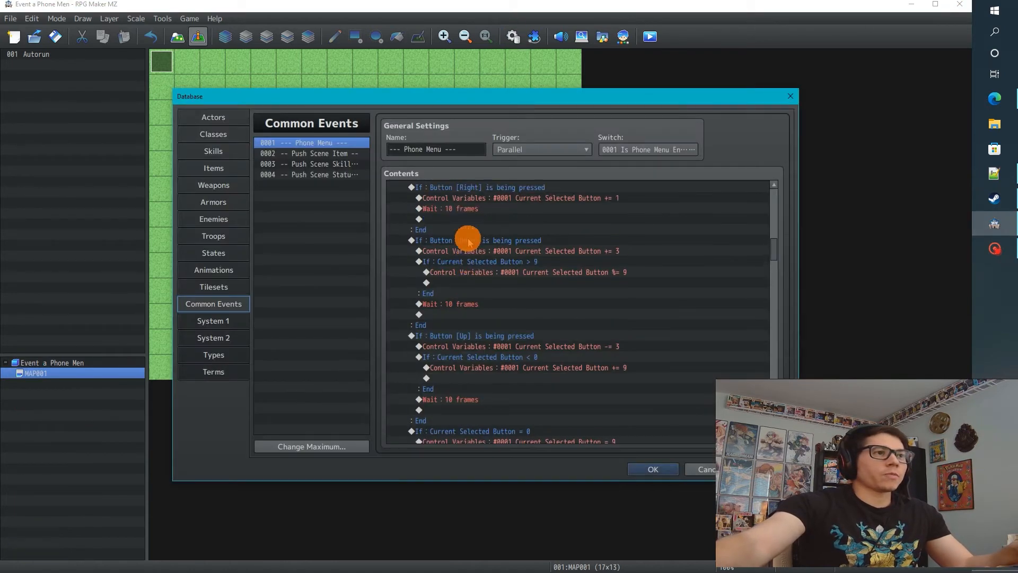
{"action": "scroll", "scroll_direction": "down", "scroll_amount": 3}
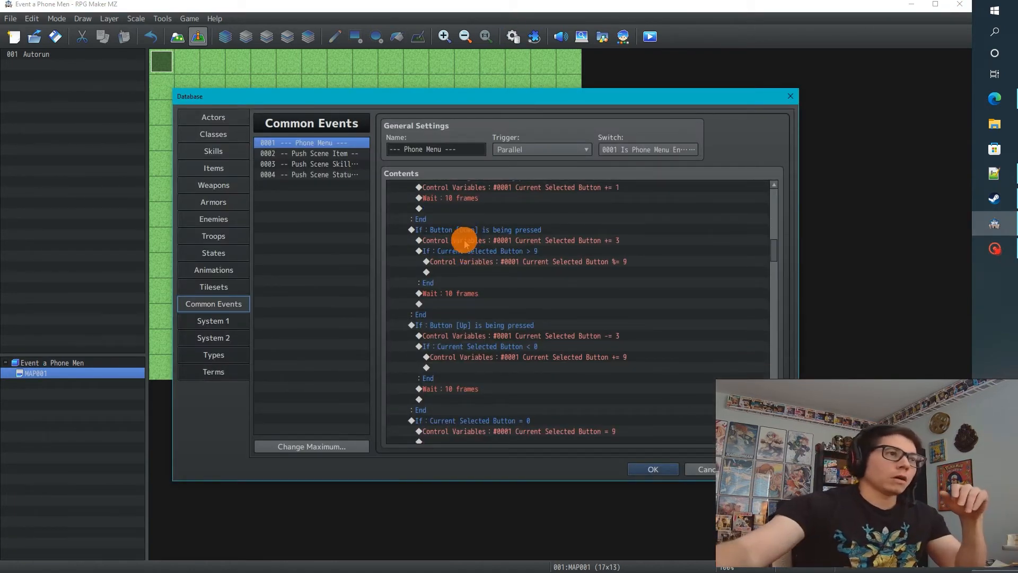
{"action": "scroll", "scroll_direction": "up", "scroll_amount": 3}
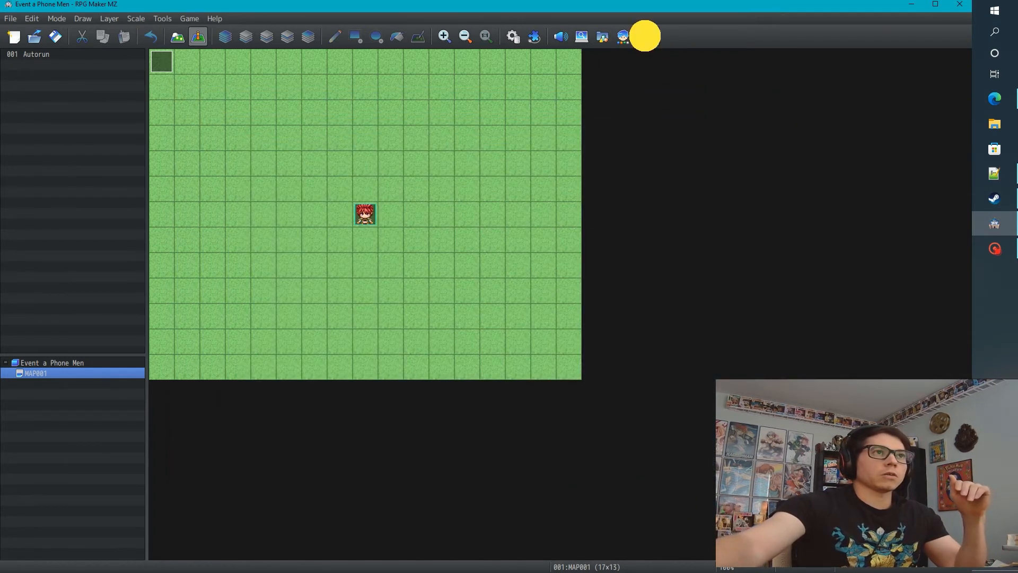
{"action": "left_click", "coordinate": [649, 36]}
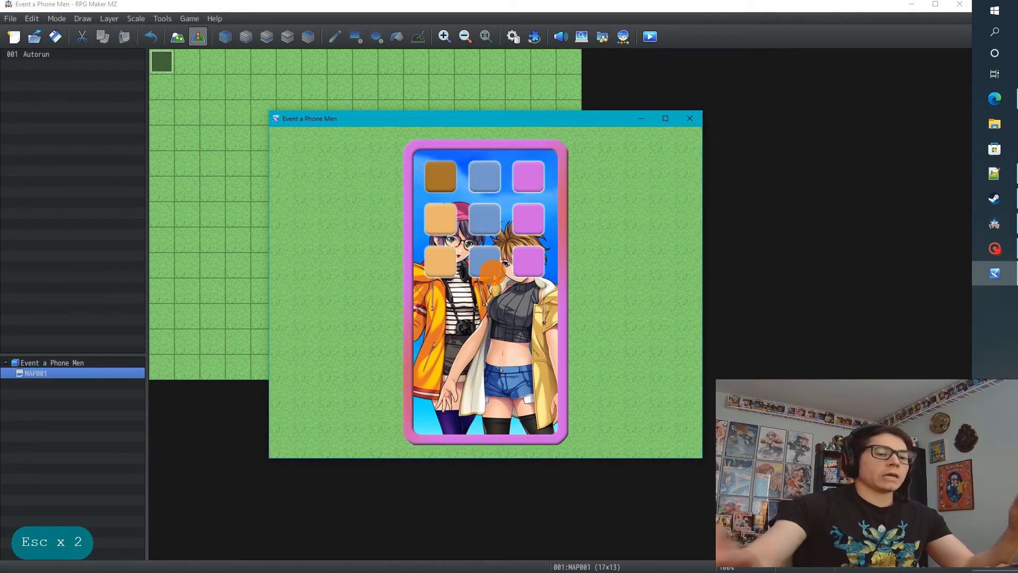
{"action": "key", "text": "Down"}
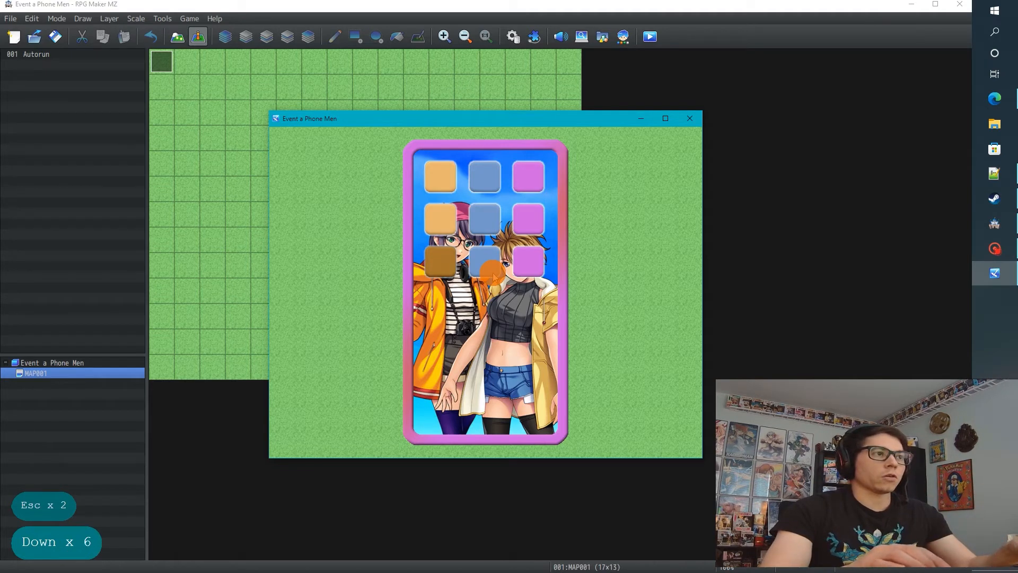
{"action": "key", "text": "Right"}
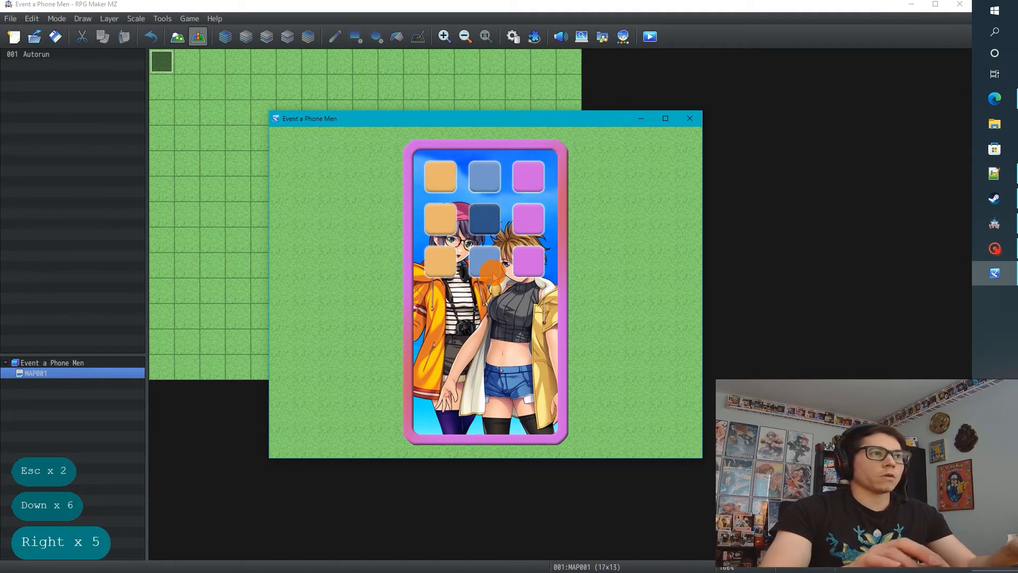
{"action": "key", "text": "Right"}
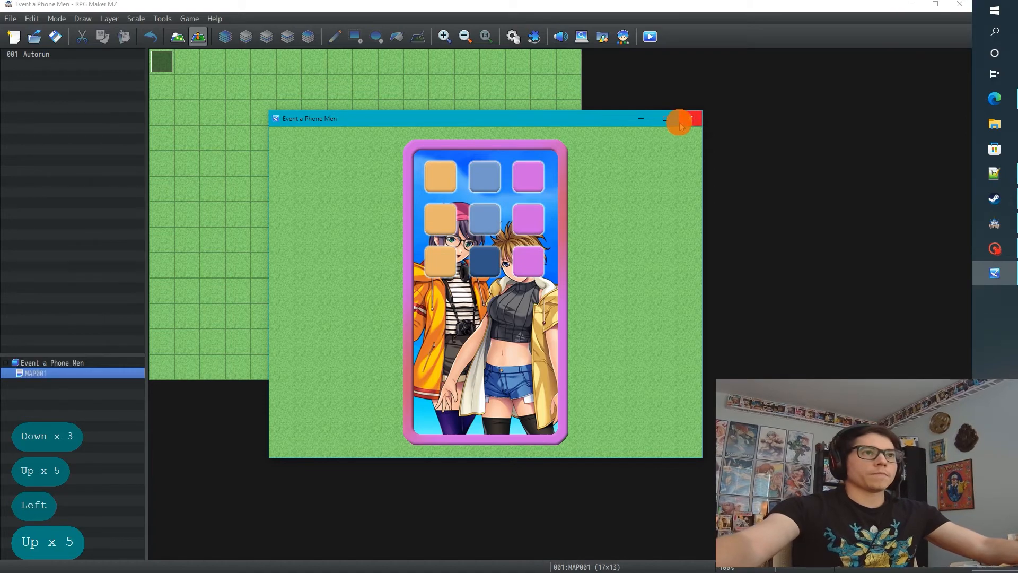
{"action": "left_click", "coordinate": [689, 118]}
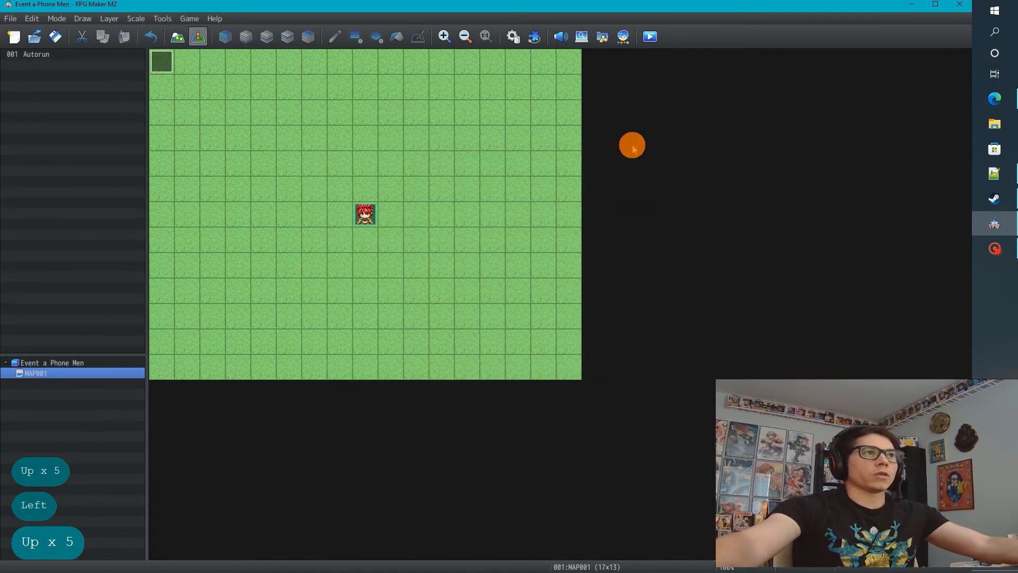
{"action": "mouse_move", "coordinate": [515, 36]}
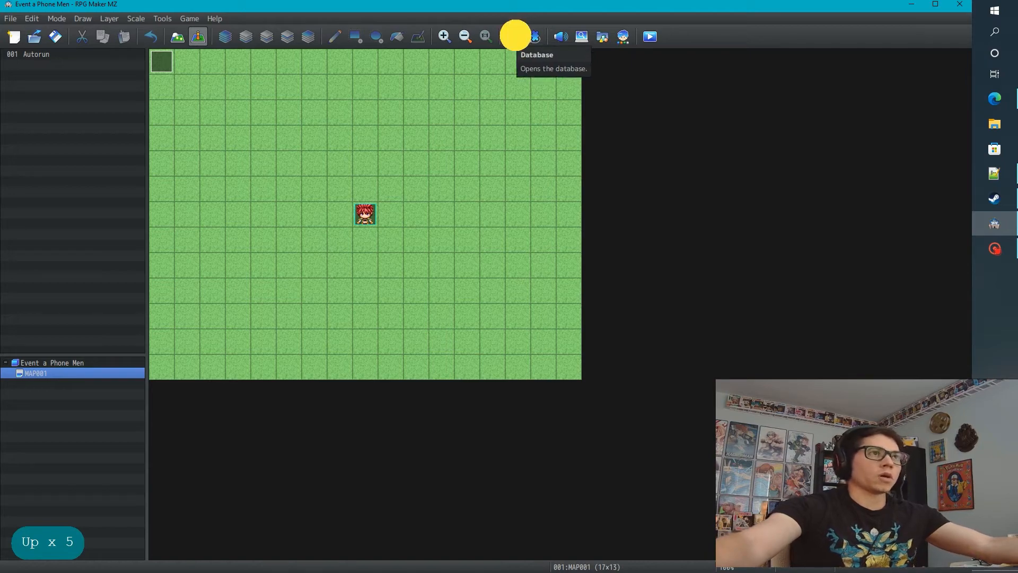
Open the database, scroll the Phone Menu event, and select the Button = 7 branch.
{"action": "left_click", "coordinate": [514, 36]}
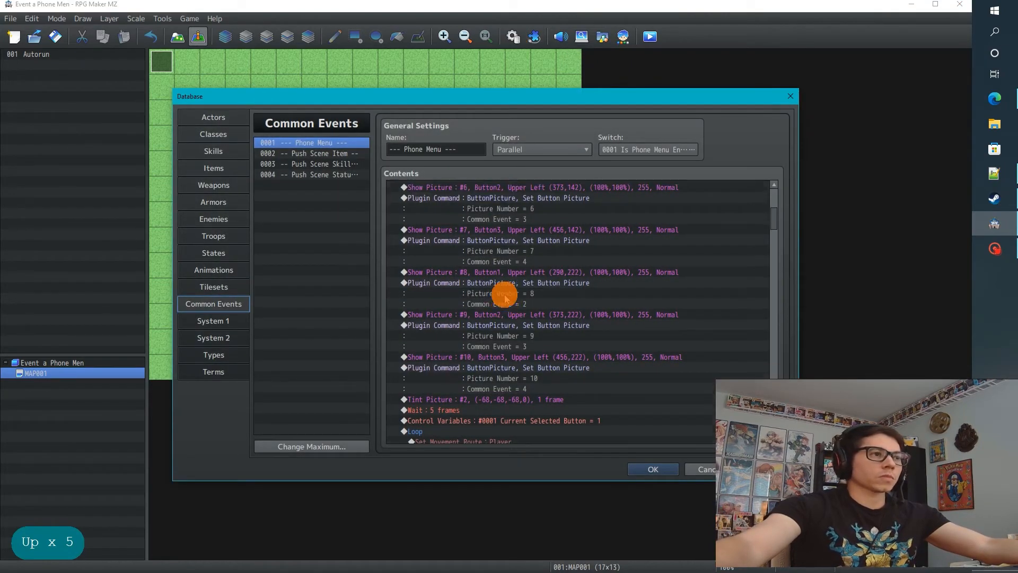
{"action": "scroll", "scroll_direction": "down", "scroll_amount": 3}
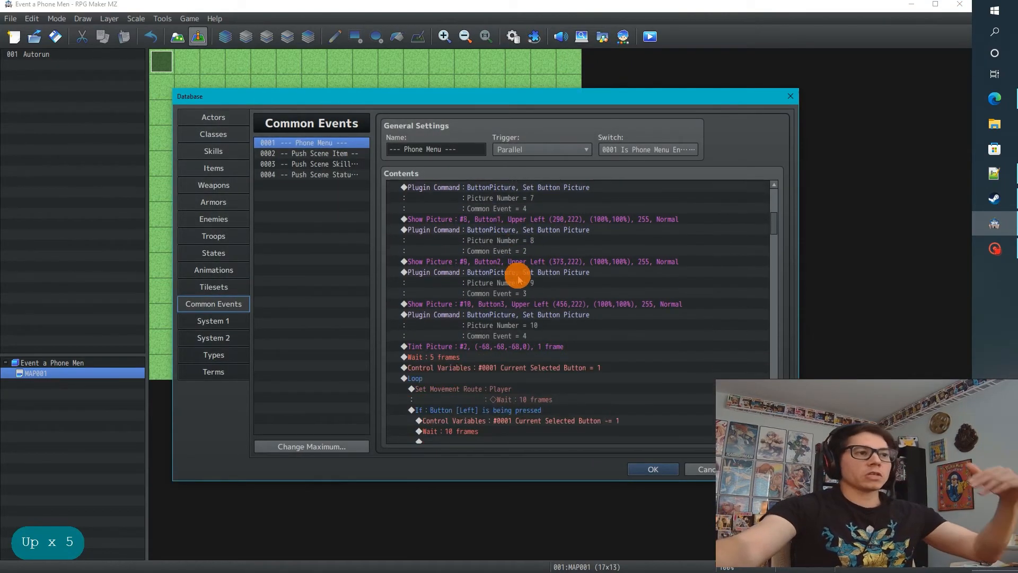
{"action": "scroll", "scroll_direction": "down", "scroll_amount": 3}
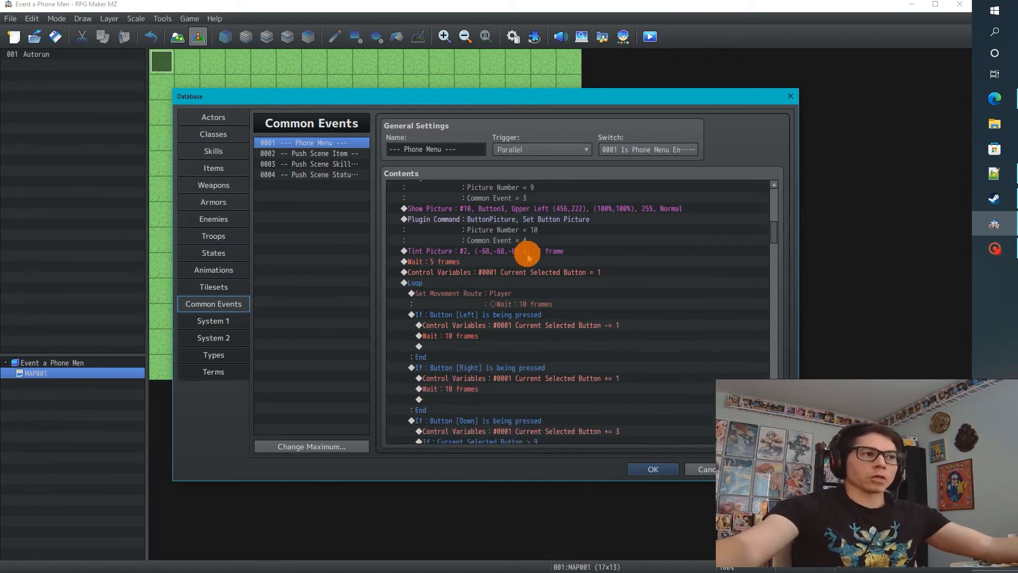
{"action": "scroll", "scroll_direction": "down", "scroll_amount": 3}
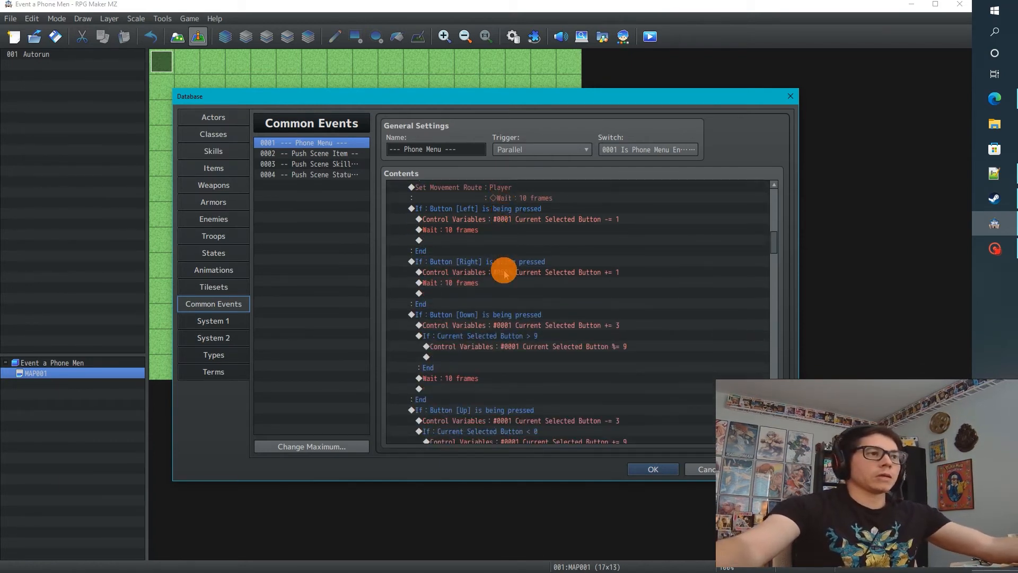
{"action": "scroll", "scroll_direction": "down", "scroll_amount": 3}
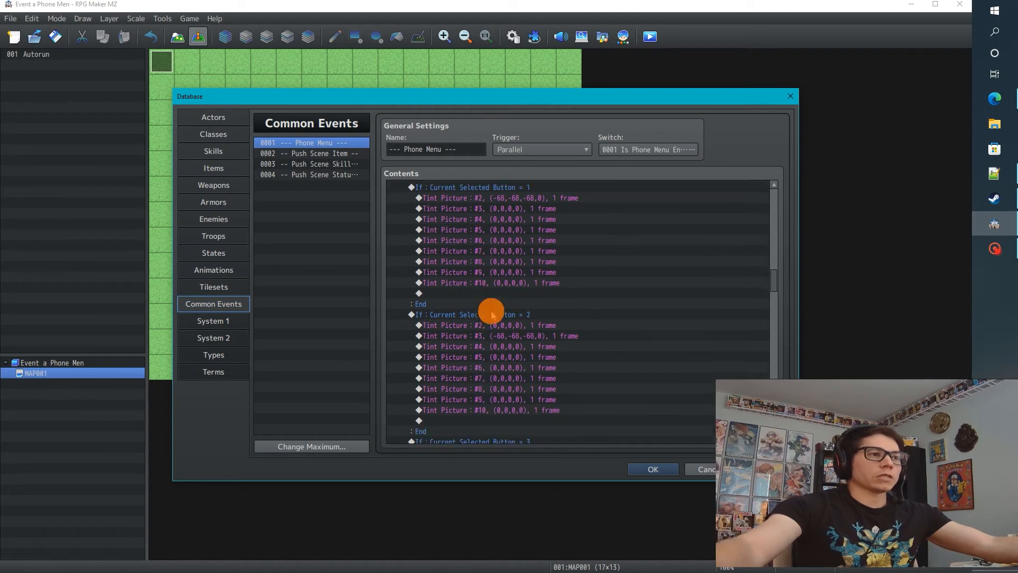
{"action": "scroll", "scroll_direction": "down", "scroll_amount": 3}
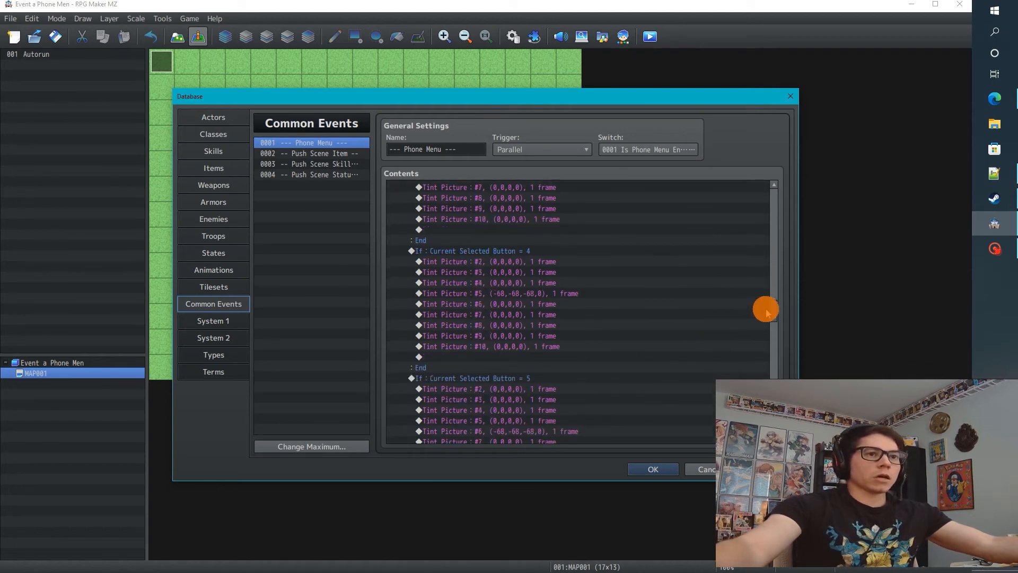
{"action": "scroll", "scroll_direction": "down", "scroll_amount": 3}
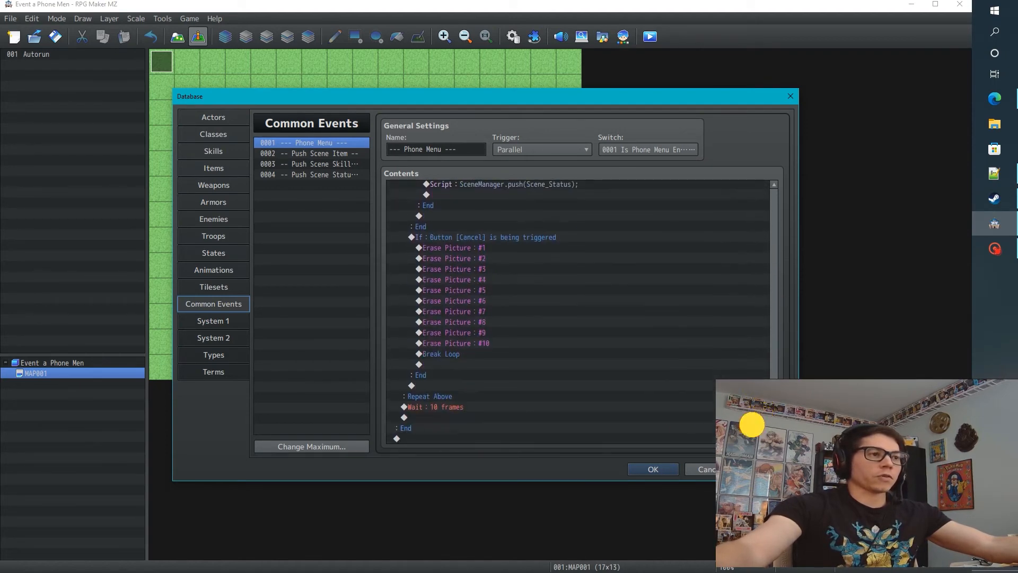
{"action": "scroll", "scroll_direction": "up", "scroll_amount": 3}
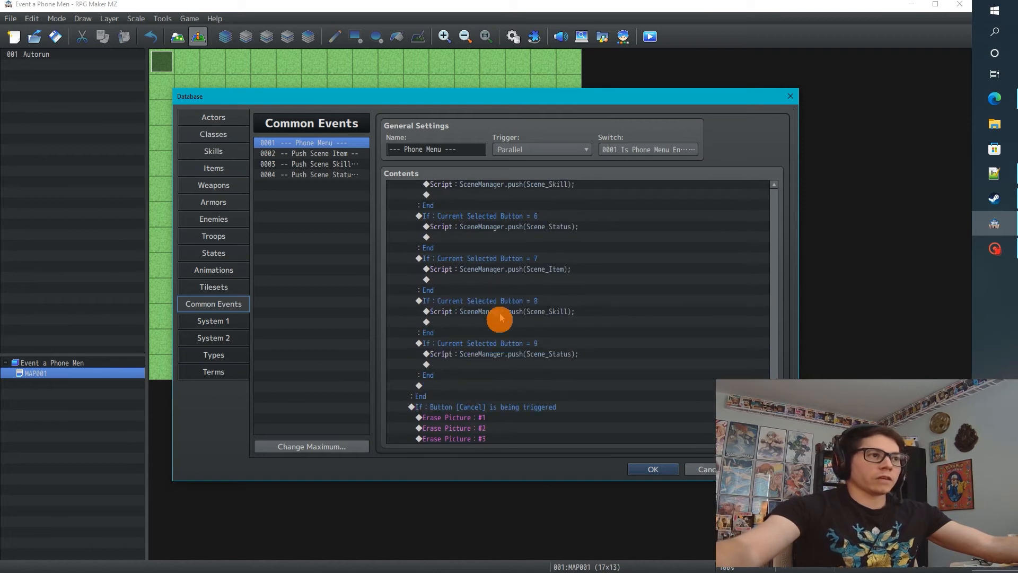
{"action": "left_click", "coordinate": [480, 257]}
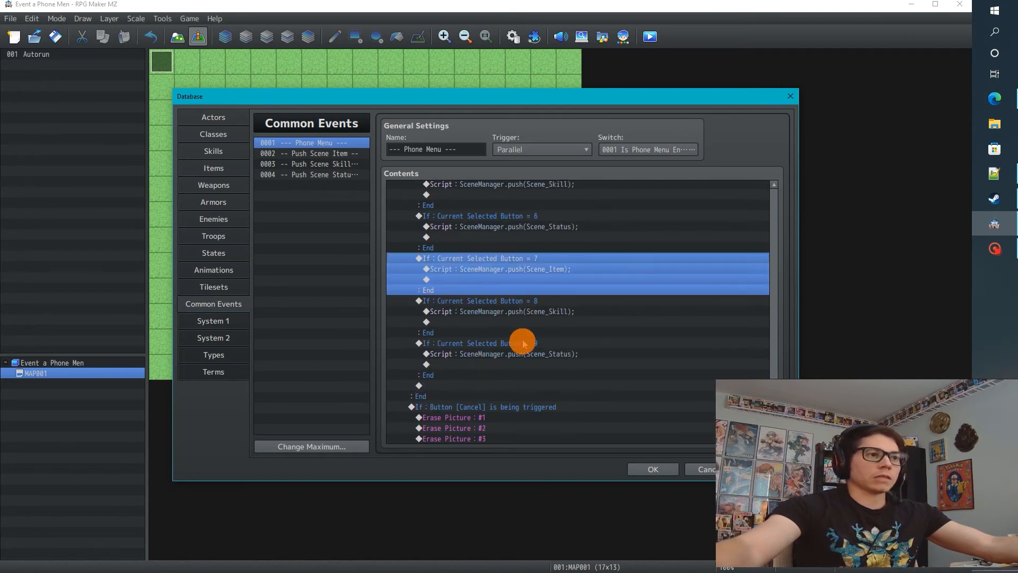
{"action": "scroll", "scroll_direction": "down", "scroll_amount": 3}
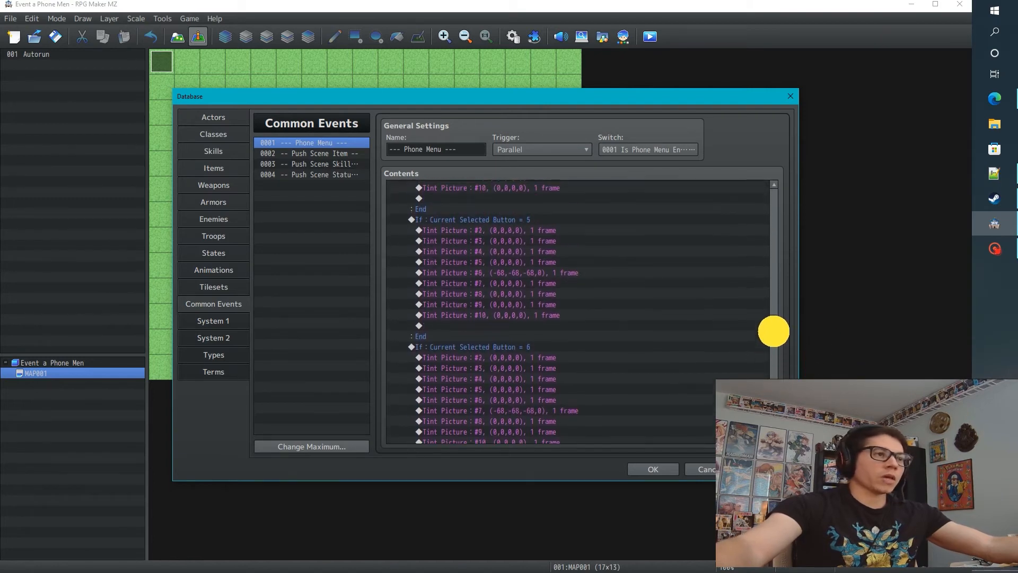
{"action": "scroll", "scroll_direction": "up", "scroll_amount": 3}
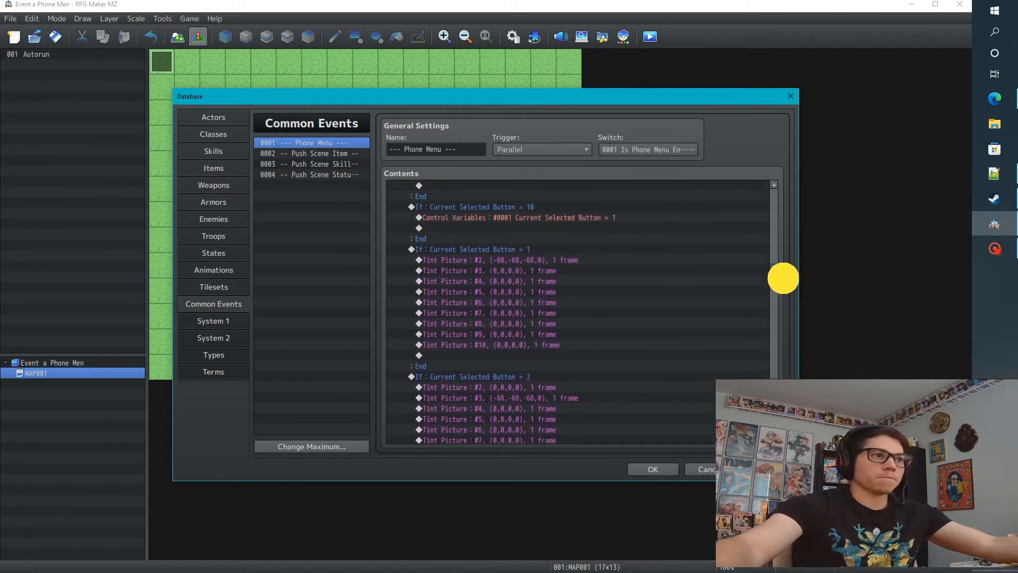
{"action": "scroll", "scroll_direction": "up", "scroll_amount": 3}
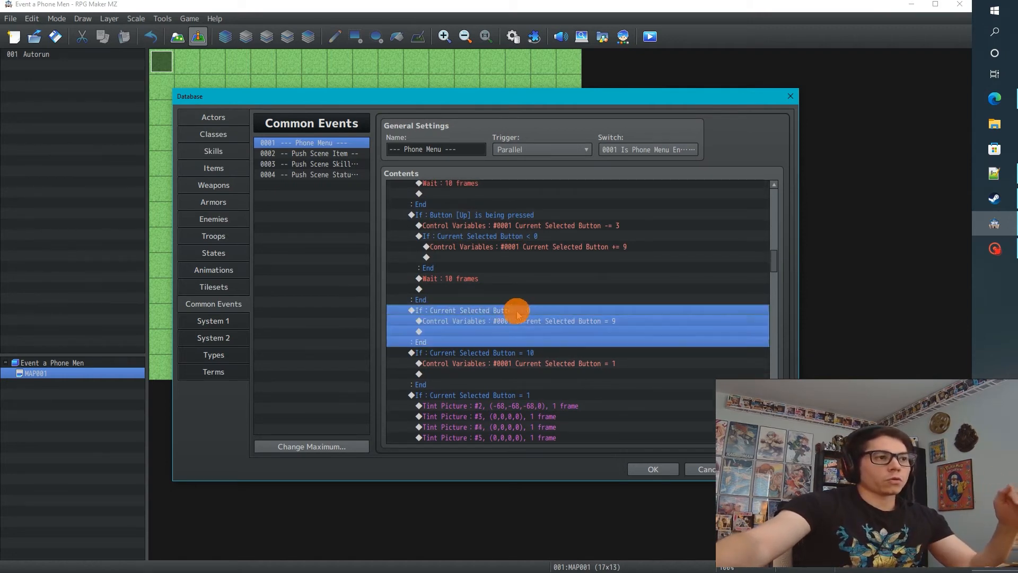
{"action": "left_click", "coordinate": [461, 320]}
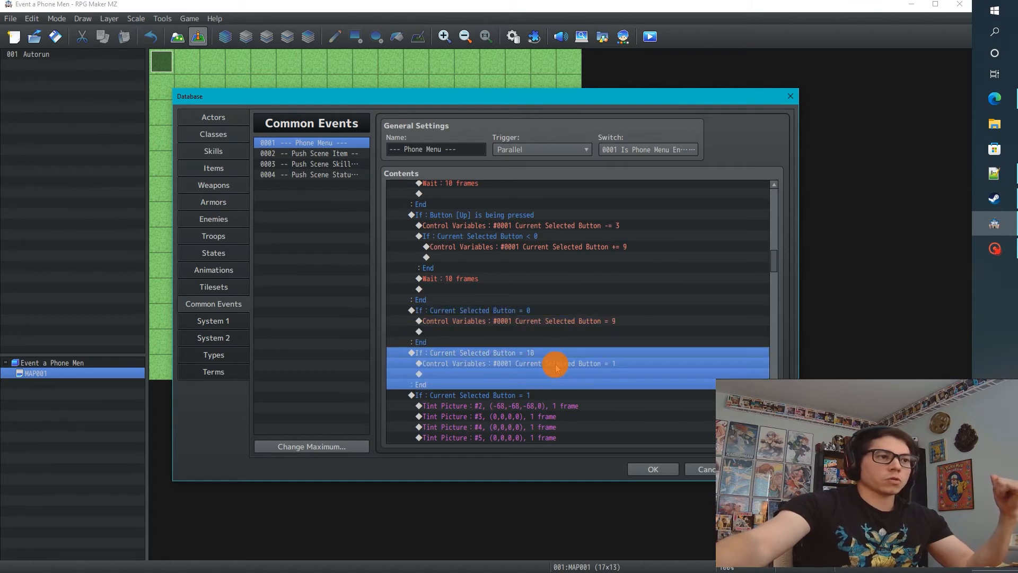
{"action": "mouse_move", "coordinate": [538, 375]}
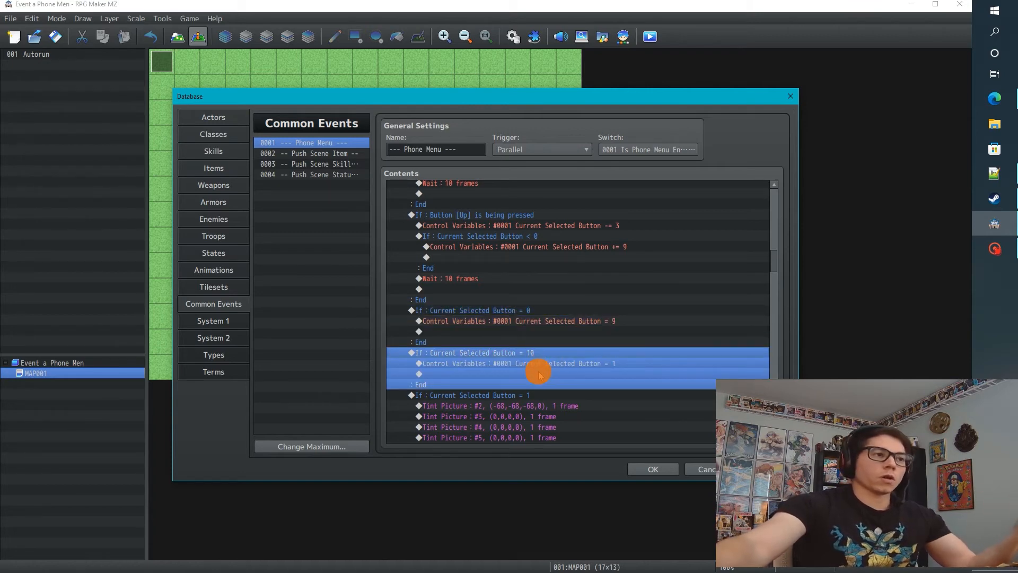
{"action": "mouse_move", "coordinate": [506, 354]}
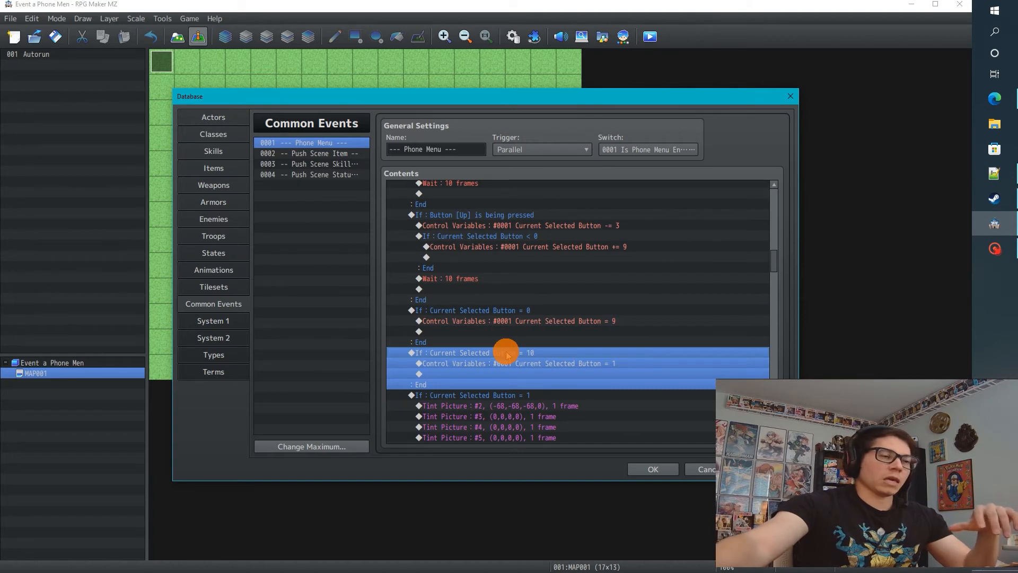
{"action": "mouse_move", "coordinate": [620, 318]}
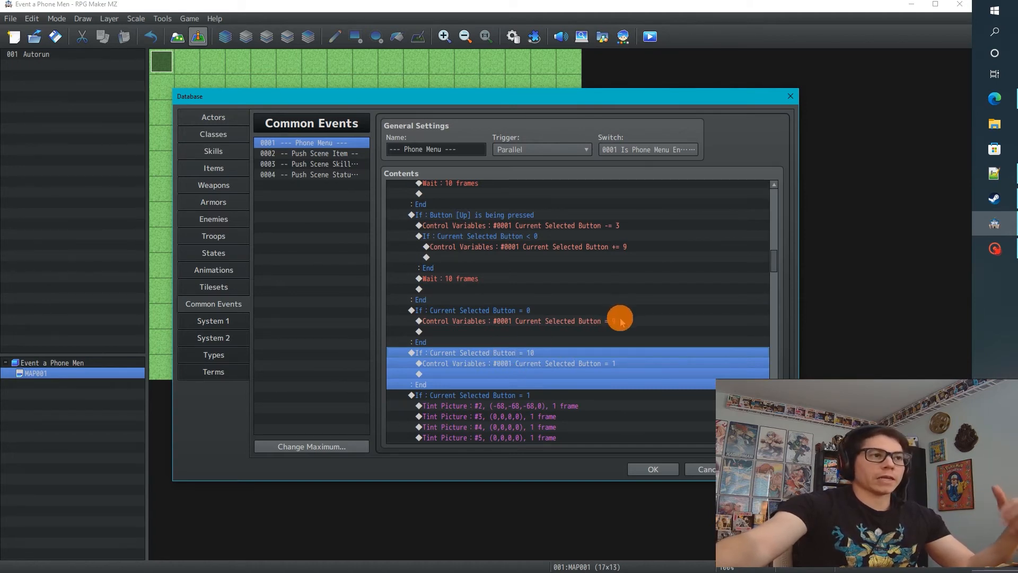
{"action": "scroll", "scroll_direction": "up", "scroll_amount": 3}
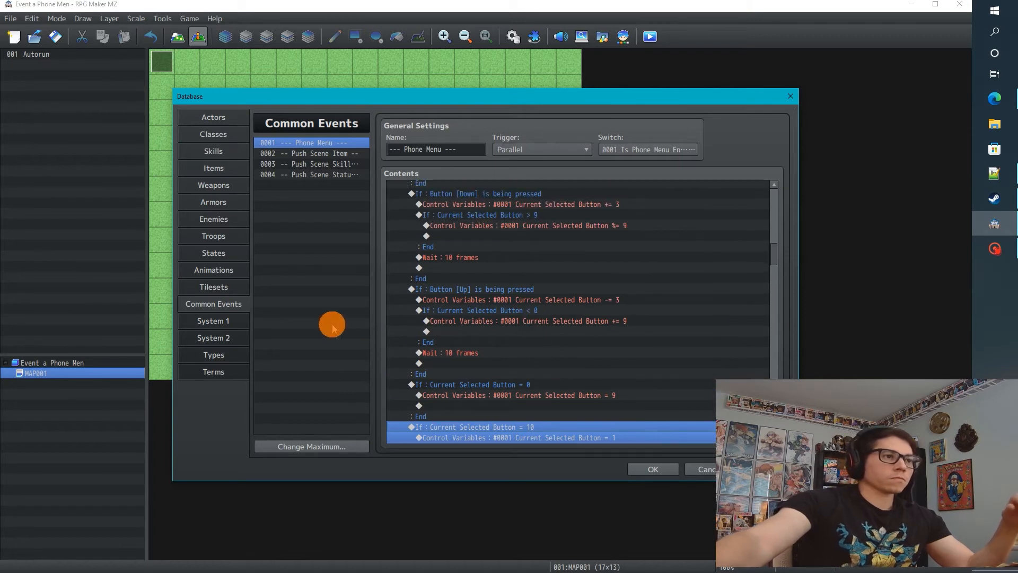
{"action": "scroll", "scroll_direction": "up", "scroll_amount": 3}
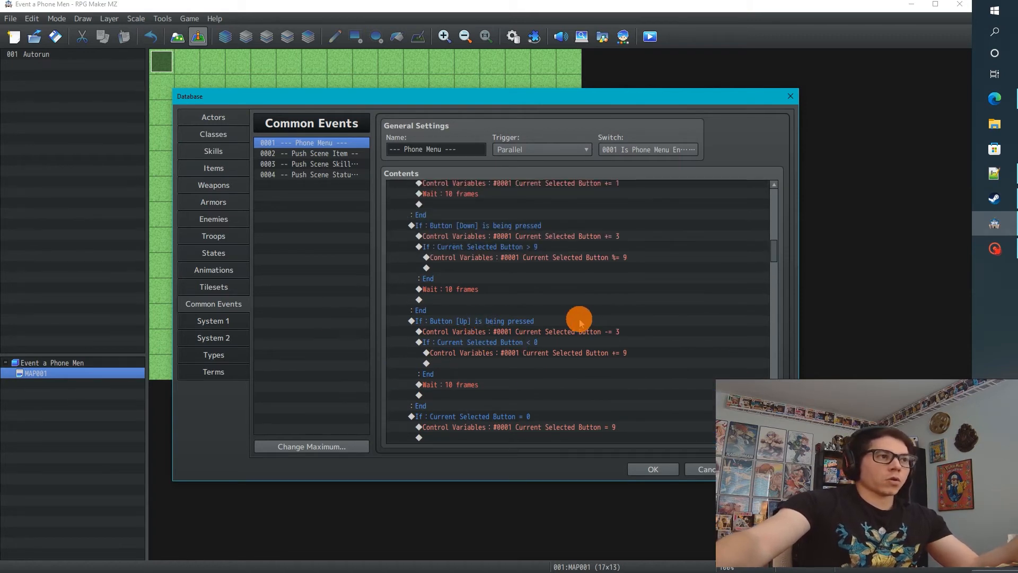
{"action": "mouse_move", "coordinate": [548, 327]}
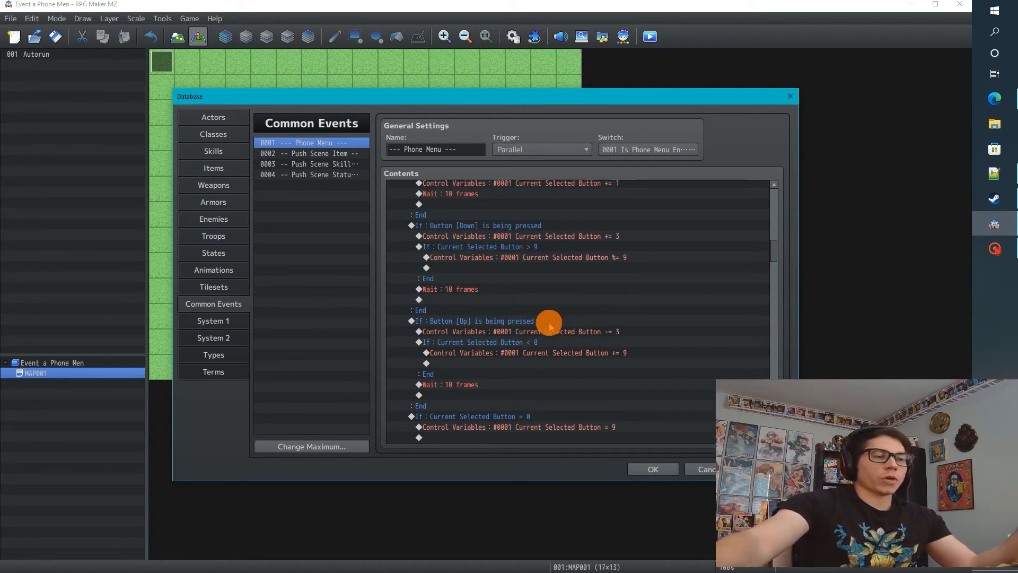
{"action": "scroll", "scroll_direction": "up", "scroll_amount": 3}
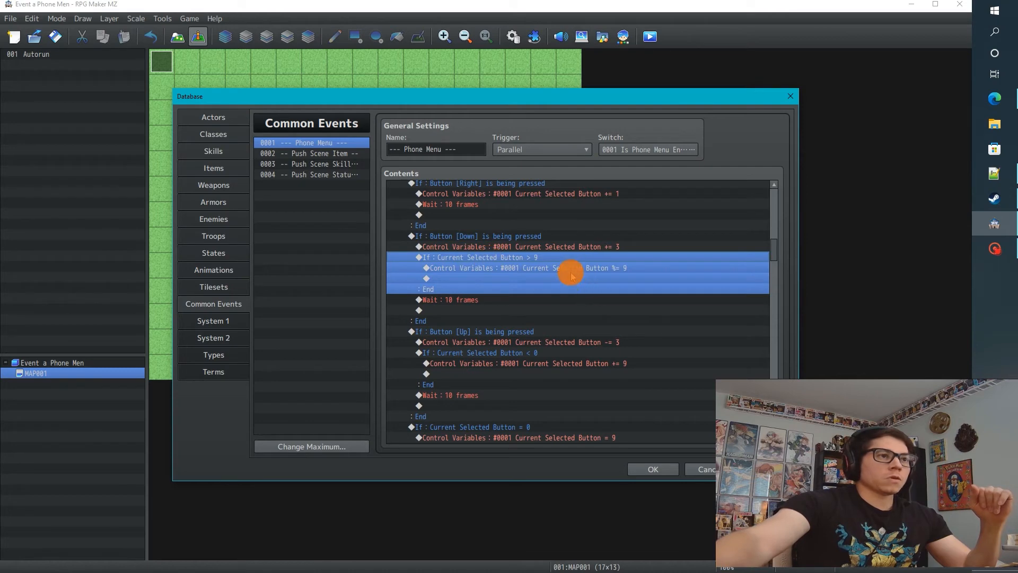
{"action": "left_click", "coordinate": [552, 267]}
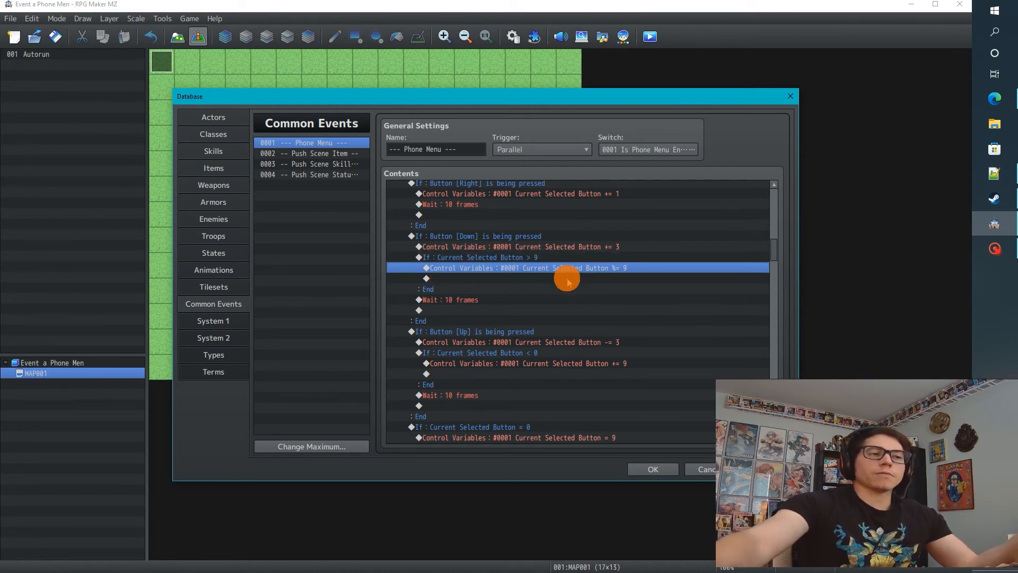
{"action": "left_click", "coordinate": [520, 267]}
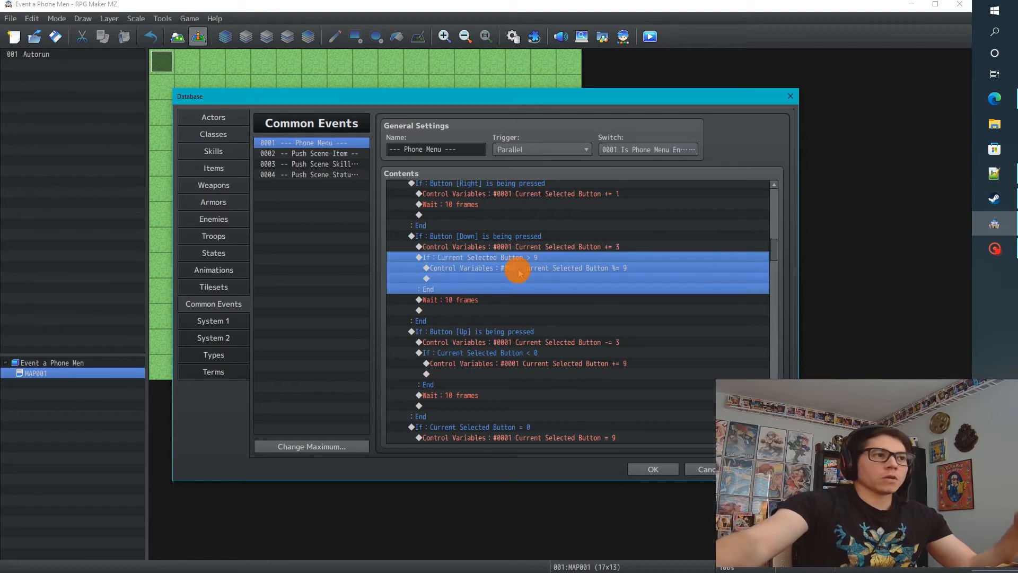
{"action": "mouse_move", "coordinate": [516, 276]}
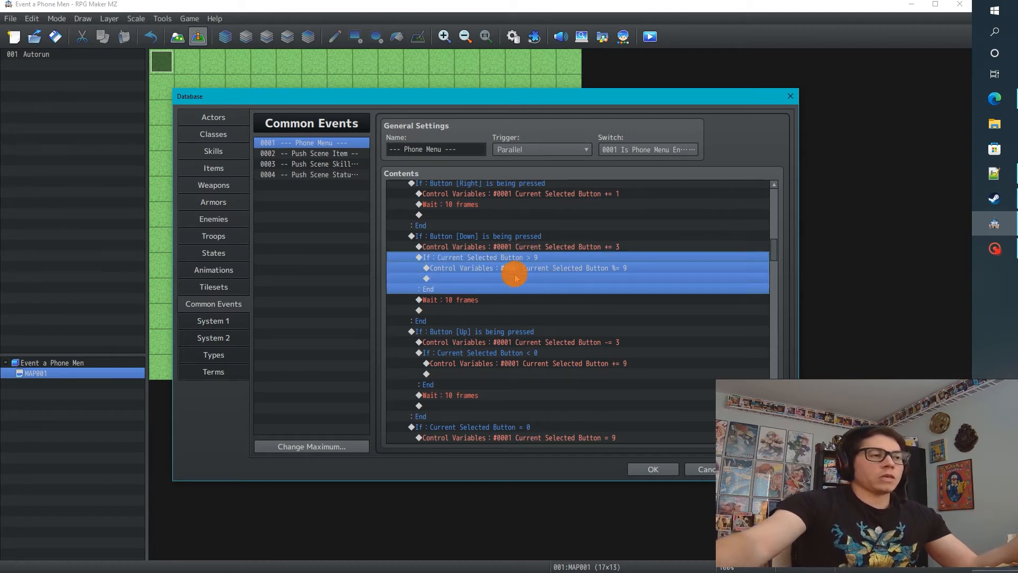
{"action": "left_click", "coordinate": [526, 267]}
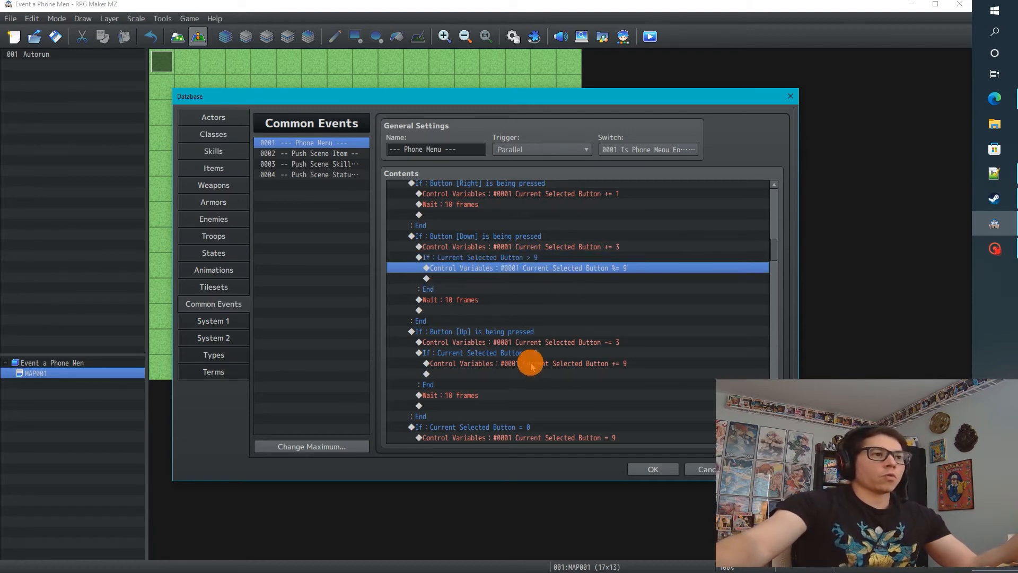
{"action": "scroll", "scroll_direction": "down", "scroll_amount": 3}
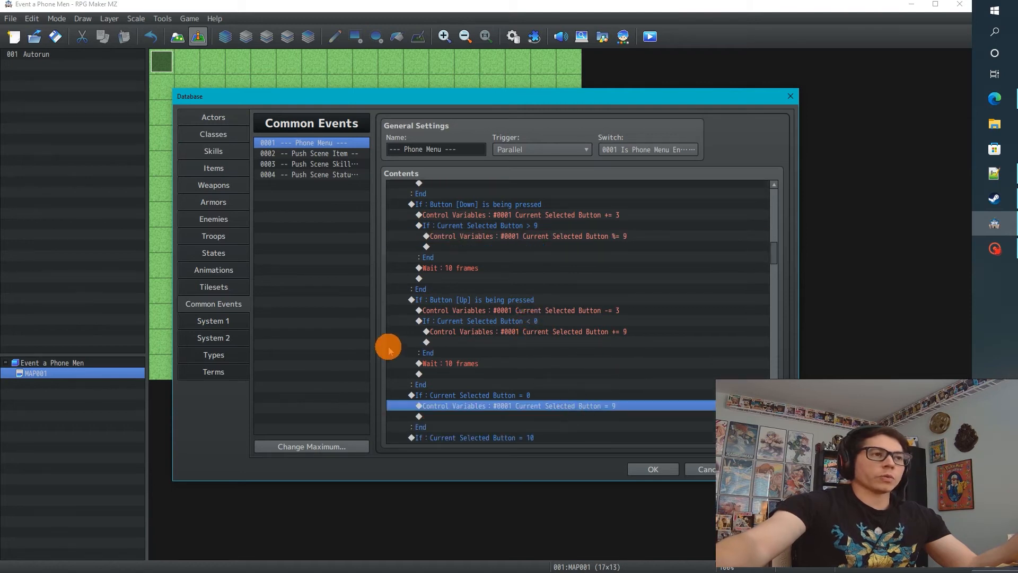
{"action": "scroll", "scroll_direction": "up", "scroll_amount": 3}
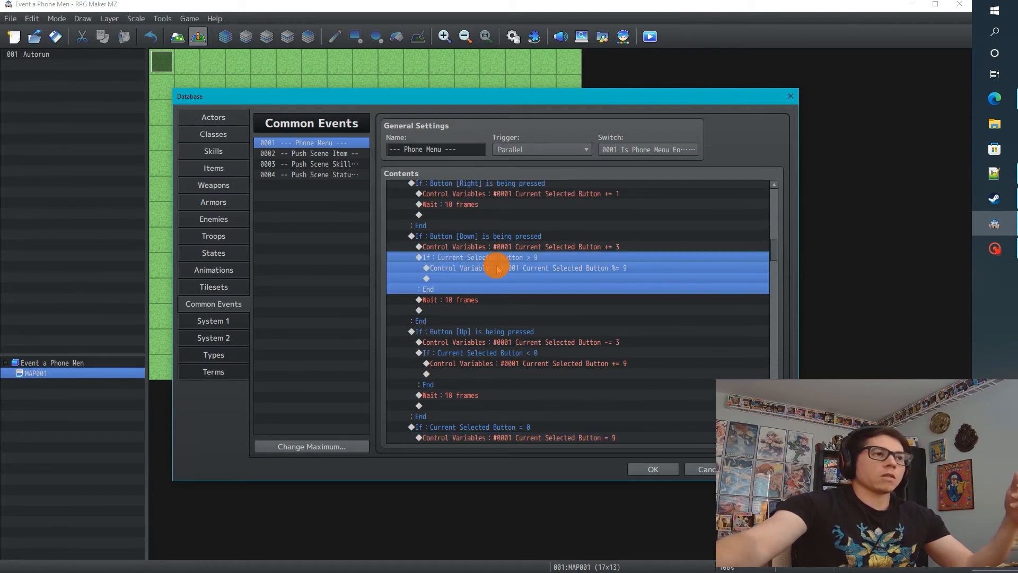
{"action": "left_click", "coordinate": [474, 236]}
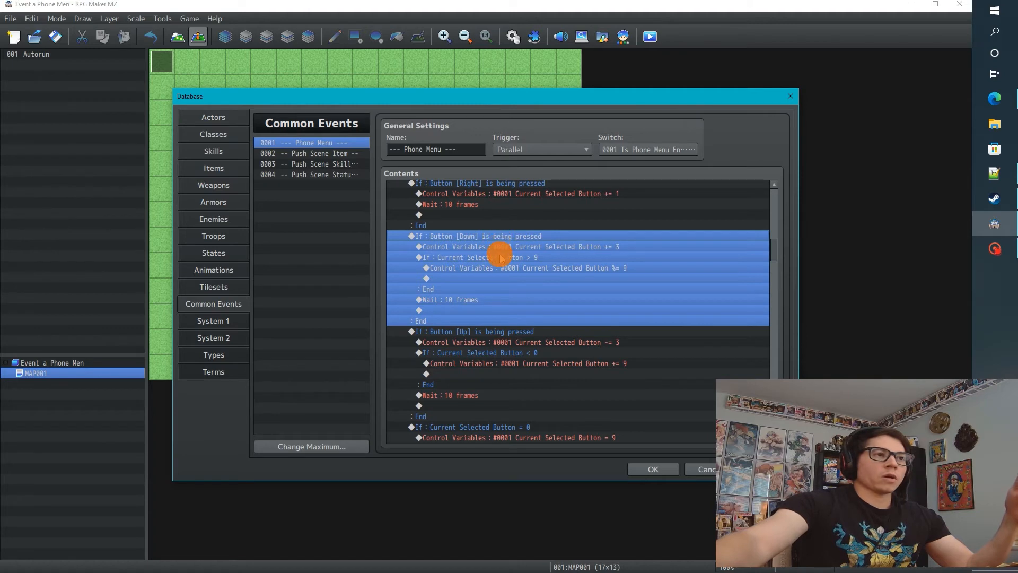
{"action": "left_click", "coordinate": [555, 246]}
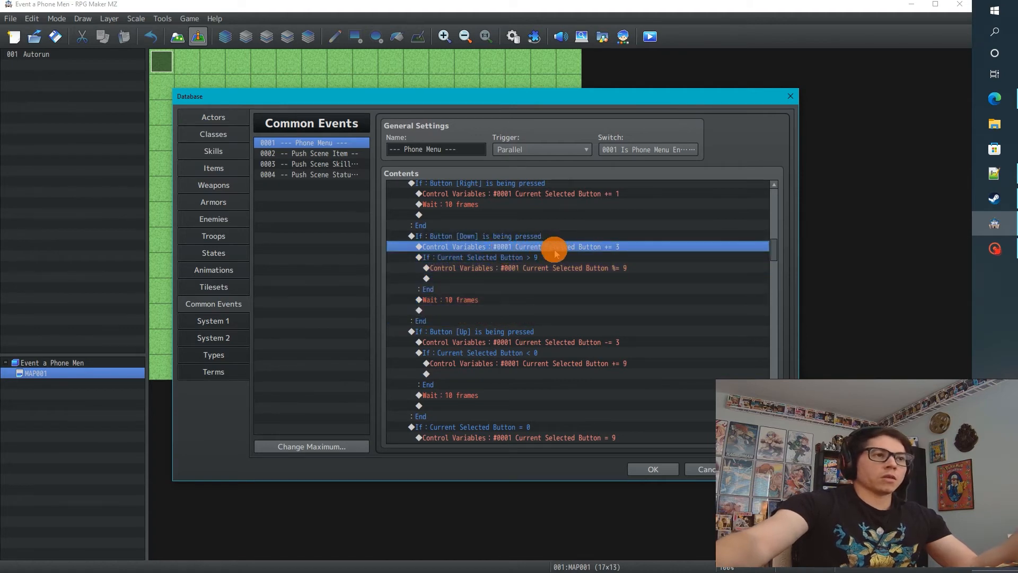
{"action": "mouse_move", "coordinate": [548, 261]}
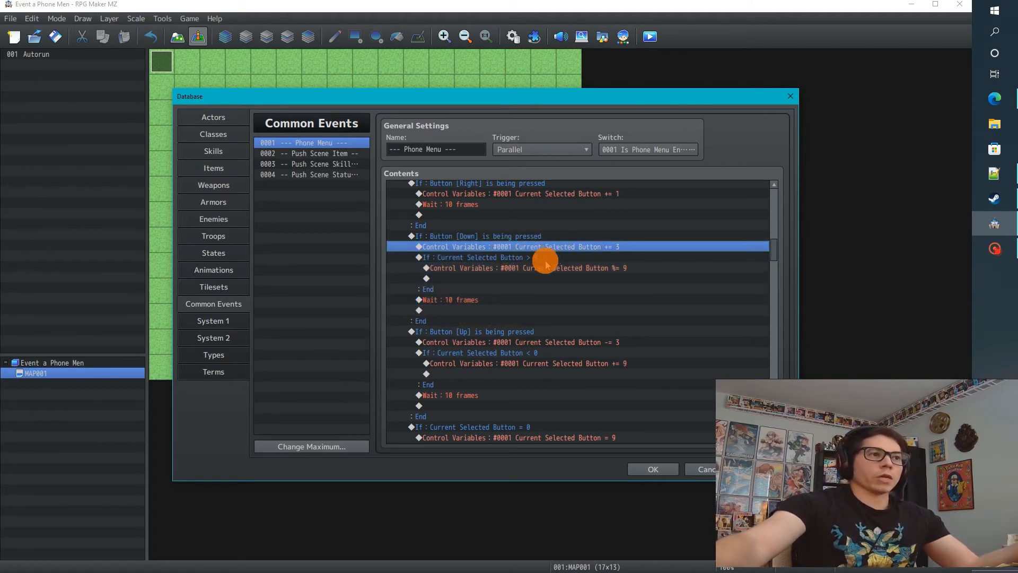
{"action": "left_click", "coordinate": [467, 257]}
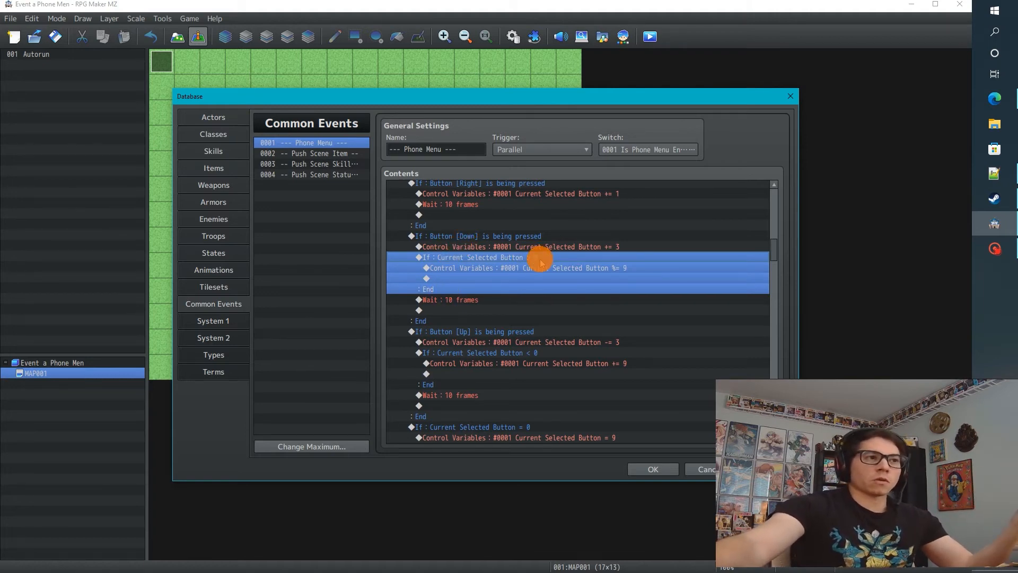
{"action": "mouse_move", "coordinate": [538, 263]}
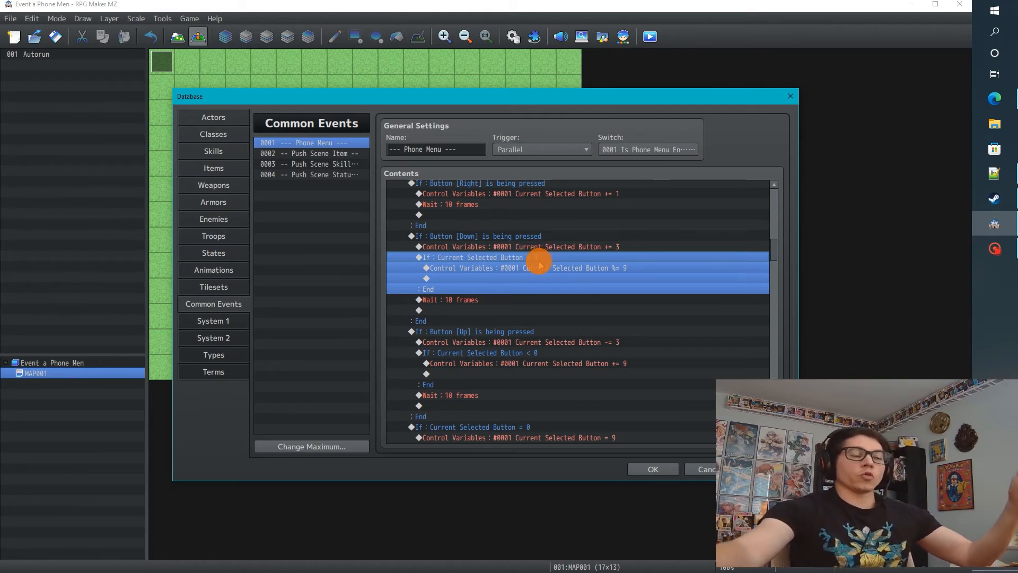
{"action": "mouse_move", "coordinate": [538, 258]}
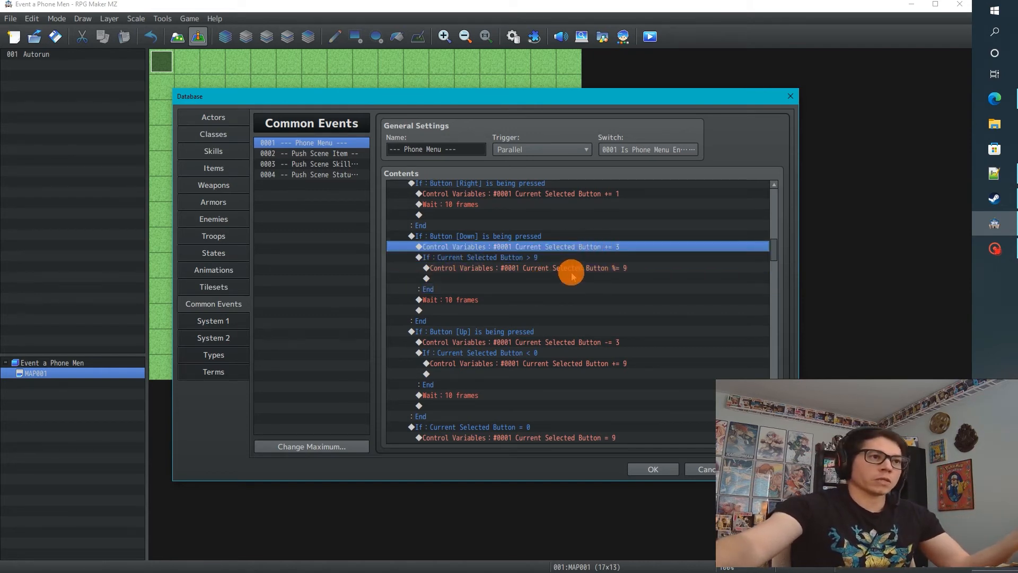
Open the Mod 9 Control Variables command, move its window, and inspect the Mod option.
{"action": "double_click", "coordinate": [519, 247]}
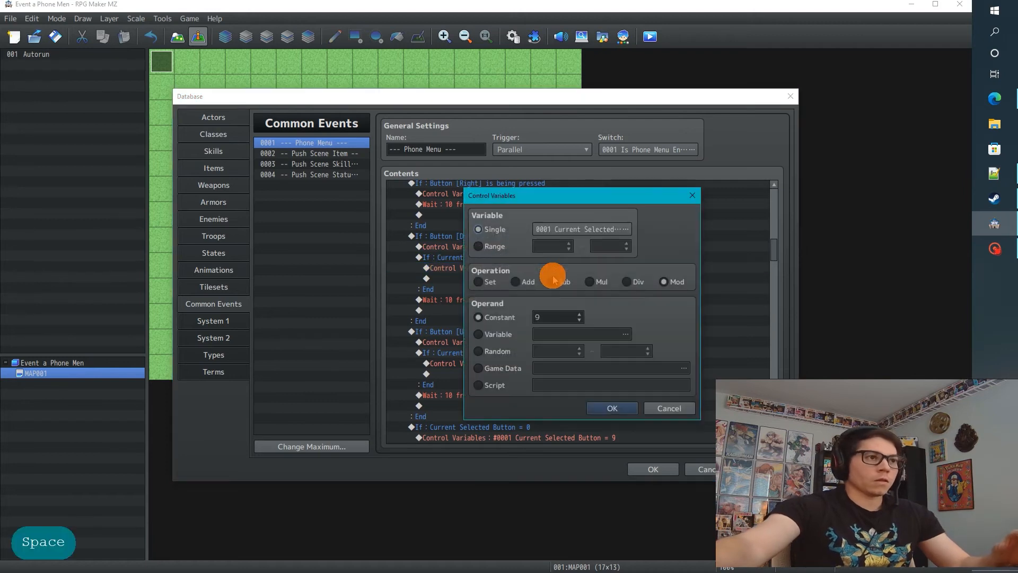
{"action": "left_click_drag", "start_coordinate": [552, 195], "coordinate": [510, 197]}
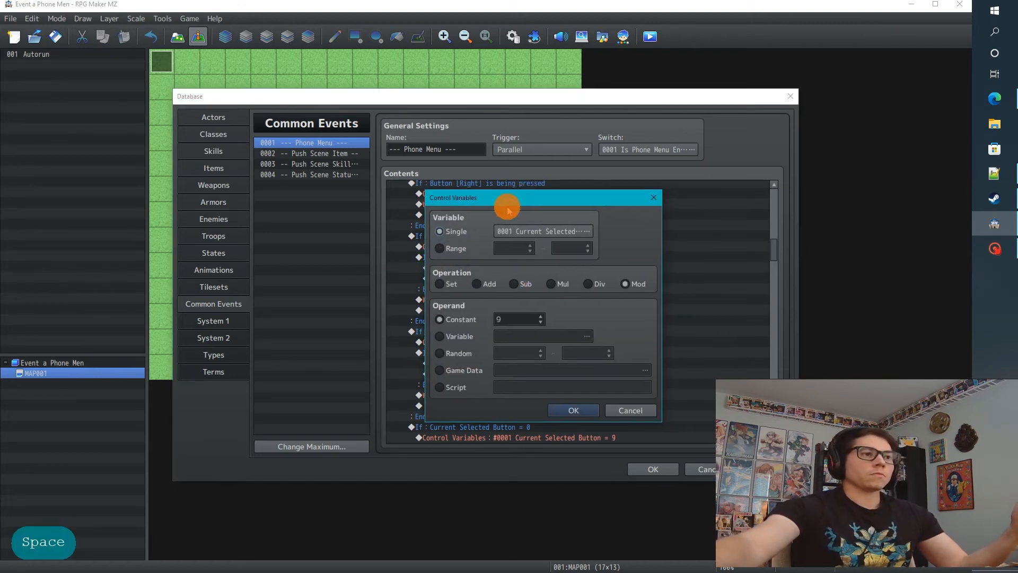
{"action": "mouse_move", "coordinate": [567, 310]}
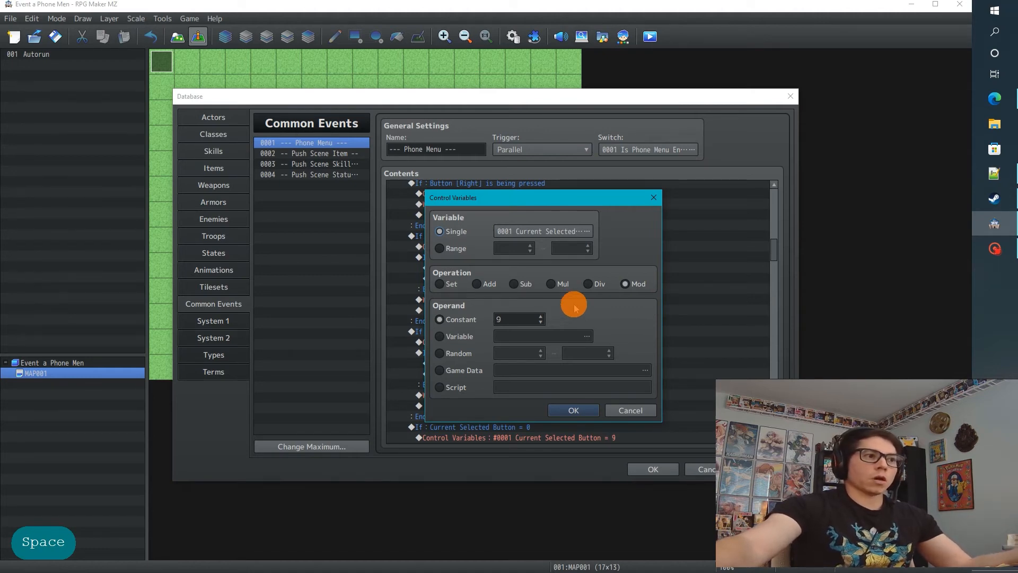
{"action": "mouse_move", "coordinate": [546, 208]}
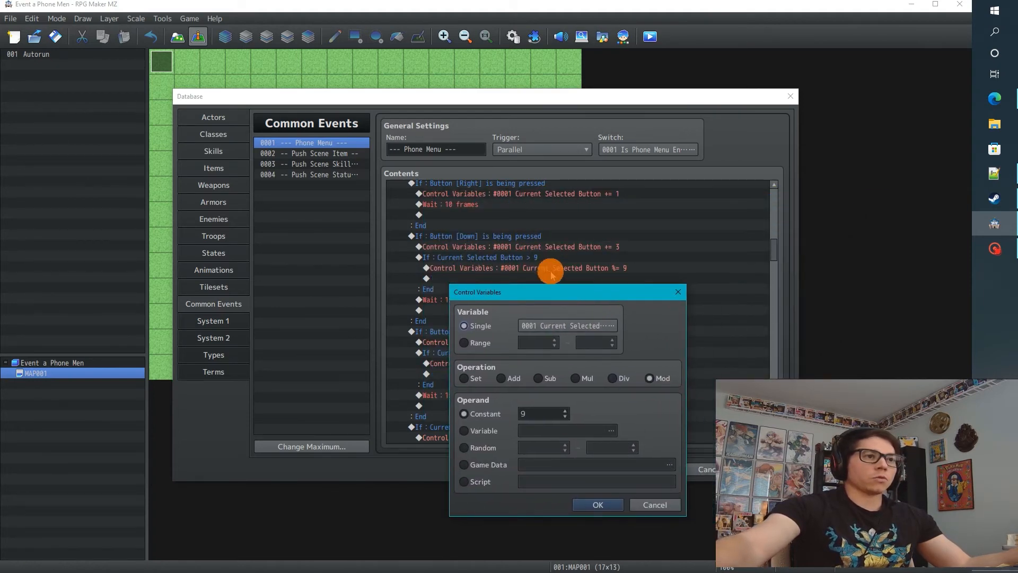
{"action": "mouse_move", "coordinate": [617, 270]}
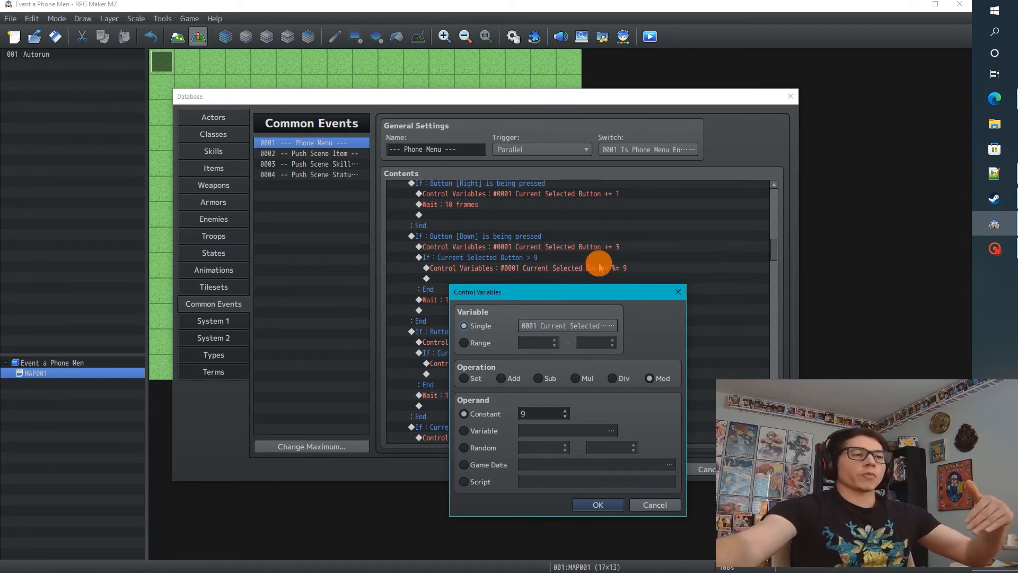
{"action": "mouse_move", "coordinate": [617, 245]}
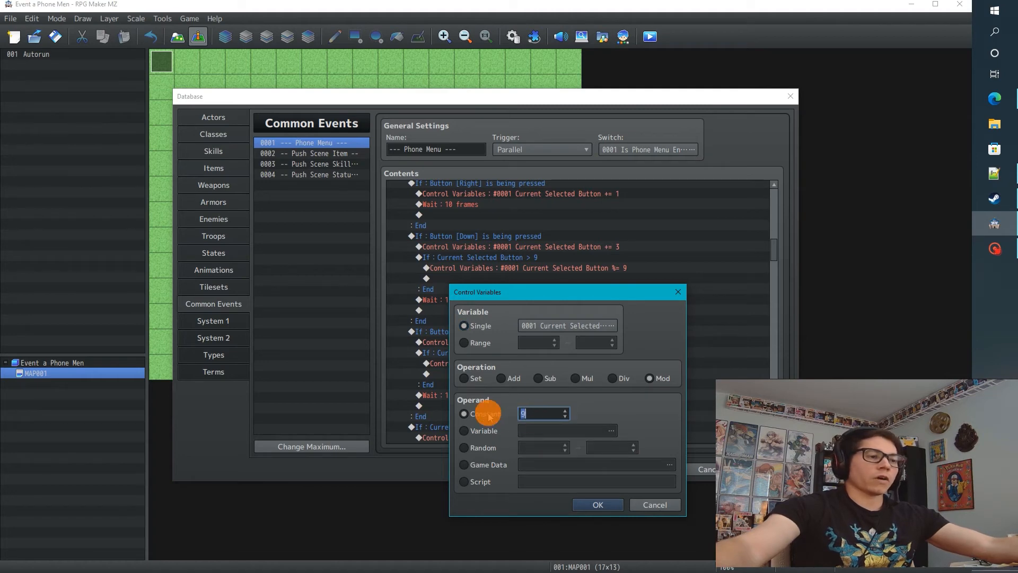
{"action": "mouse_move", "coordinate": [544, 414]}
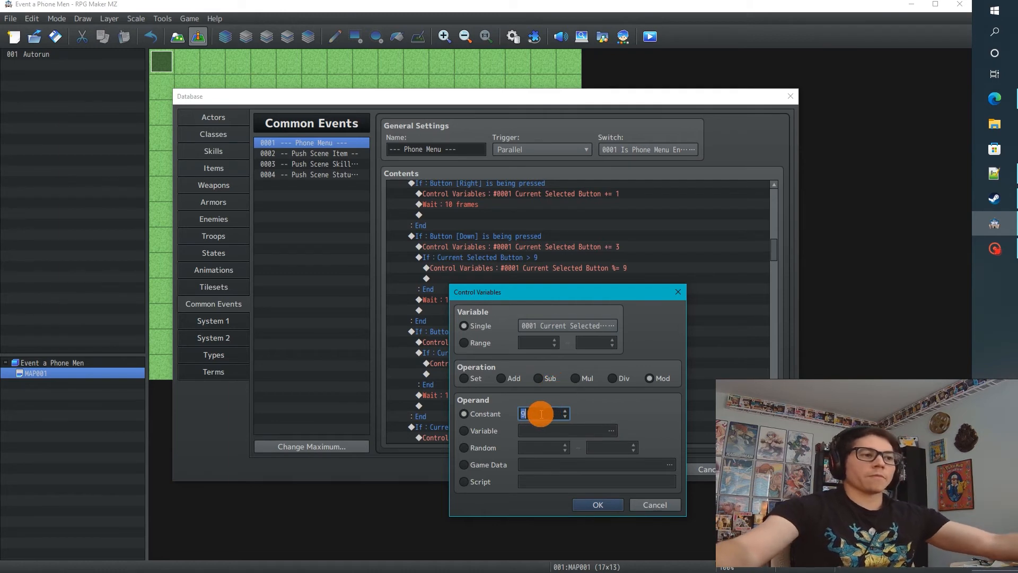
{"action": "mouse_move", "coordinate": [542, 413]}
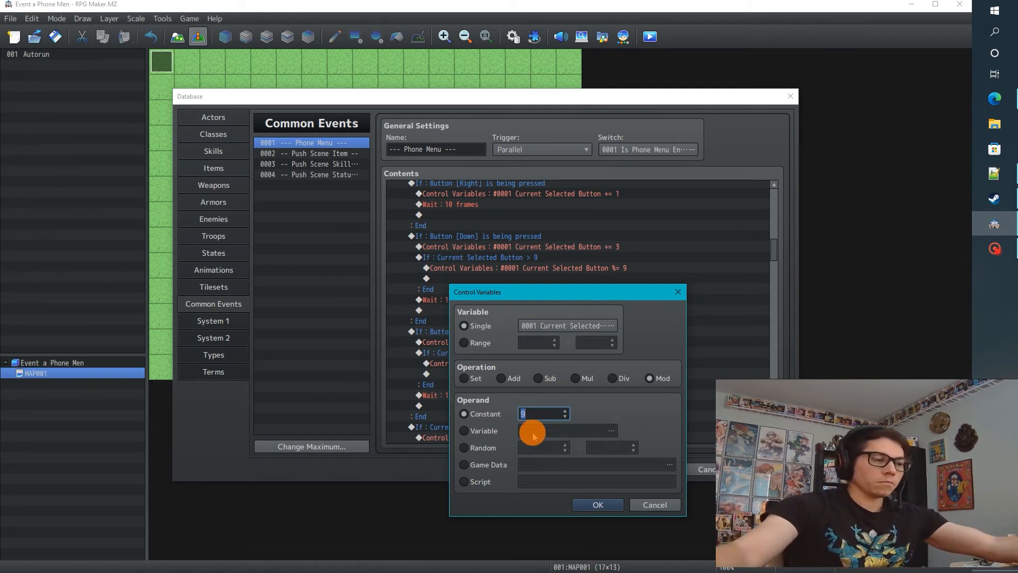
{"action": "mouse_move", "coordinate": [662, 370]}
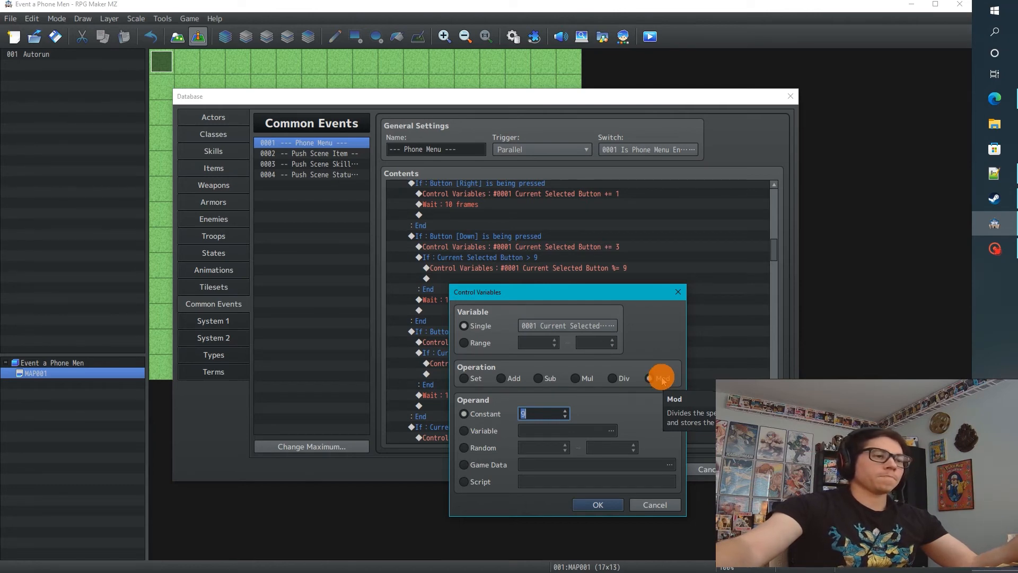
{"action": "left_click", "coordinate": [649, 378]}
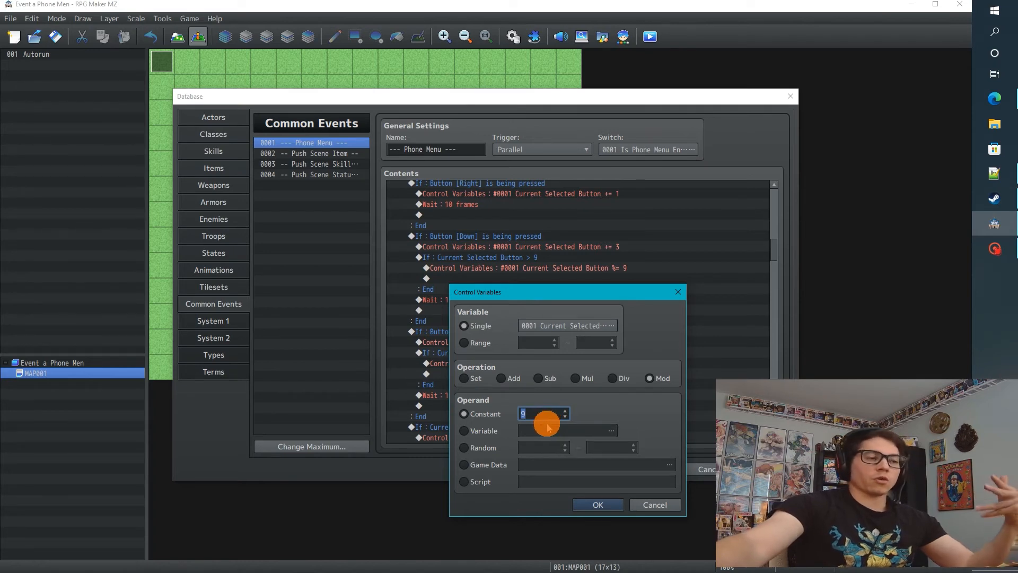
{"action": "mouse_move", "coordinate": [535, 305]}
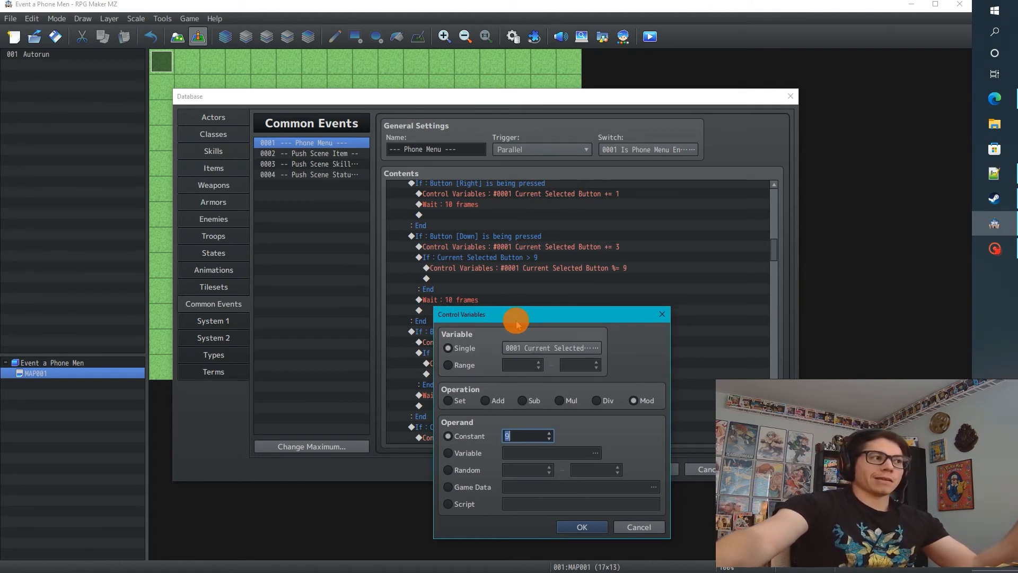
{"action": "mouse_move", "coordinate": [515, 334]}
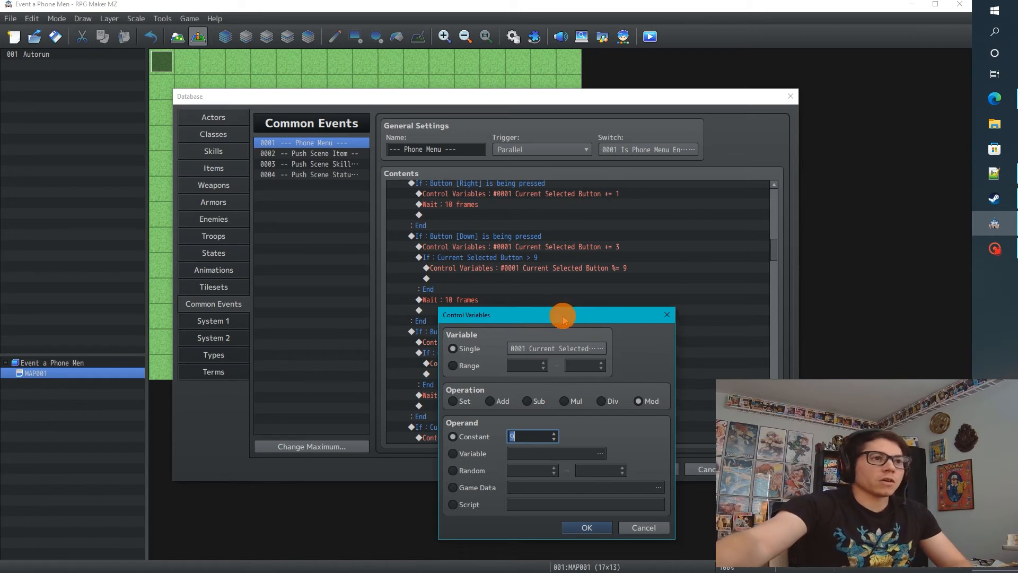
{"action": "mouse_move", "coordinate": [523, 448]}
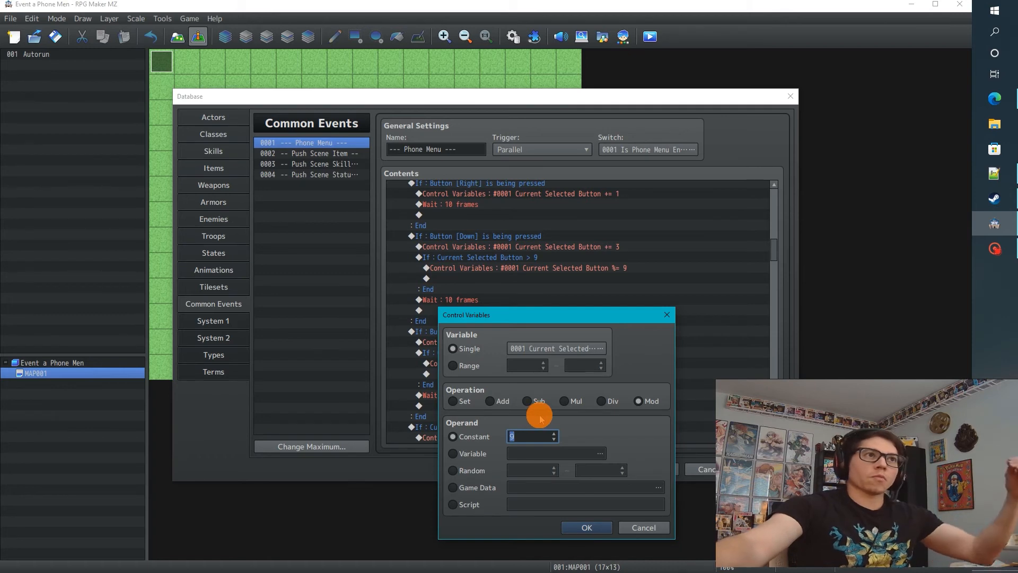
{"action": "mouse_move", "coordinate": [529, 425]}
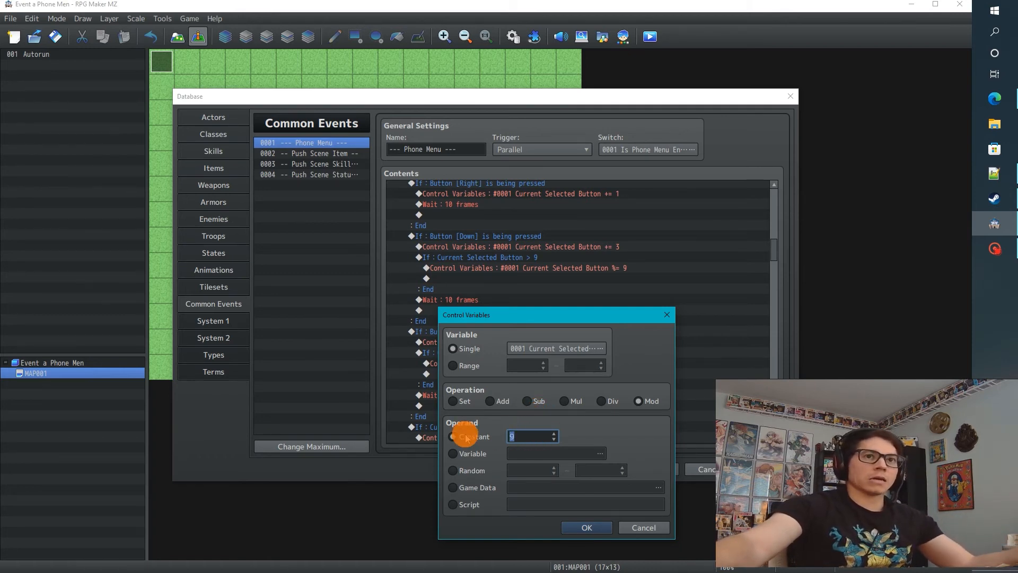
{"action": "mouse_move", "coordinate": [466, 435]}
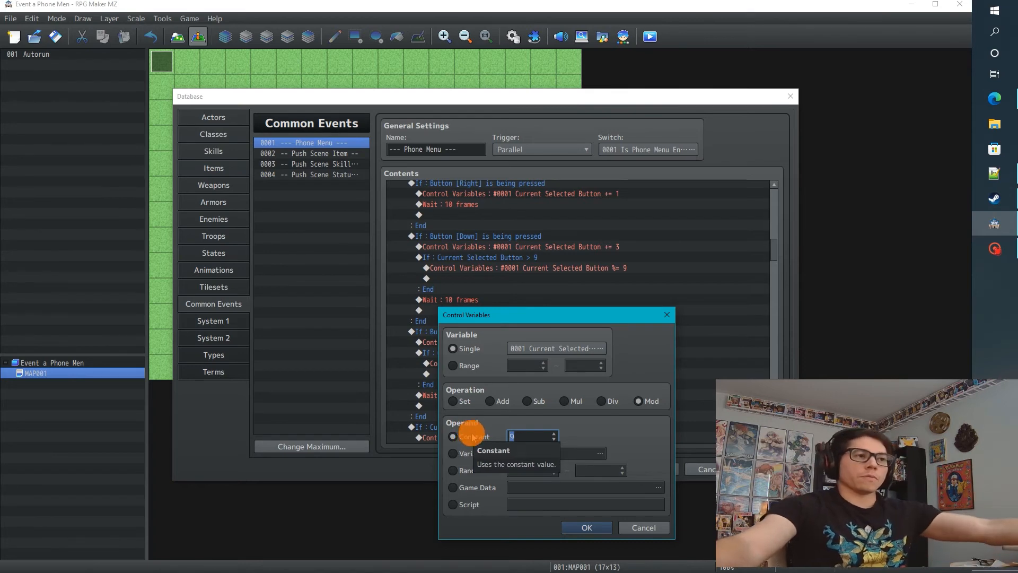
{"action": "mouse_move", "coordinate": [466, 425]}
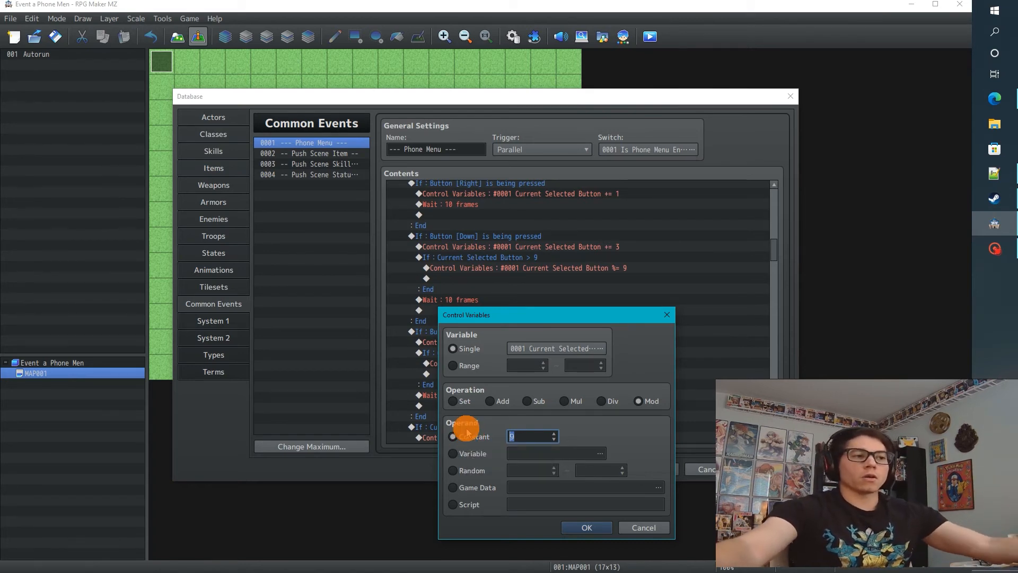
{"action": "mouse_move", "coordinate": [464, 423]}
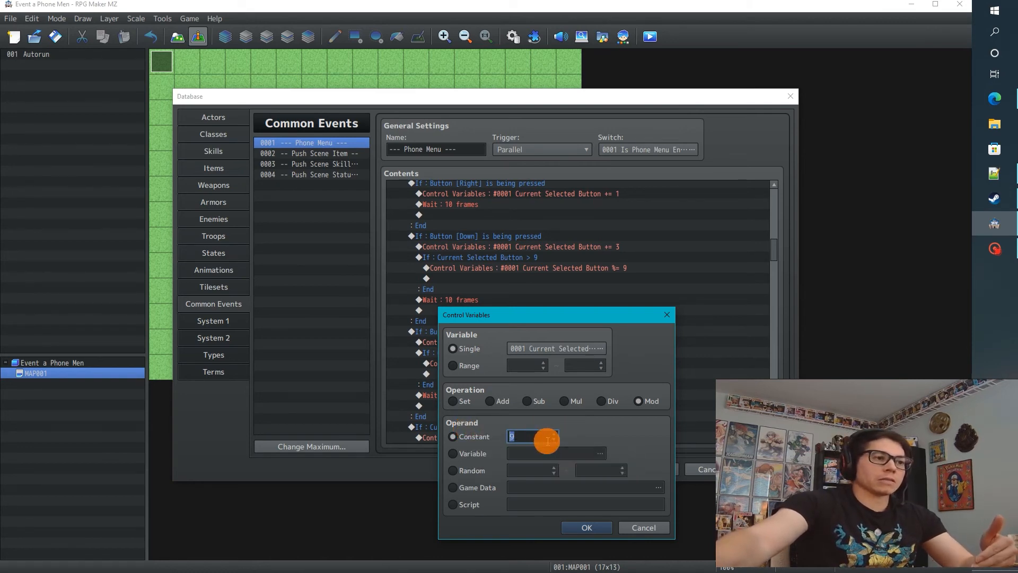
{"action": "mouse_move", "coordinate": [532, 435]}
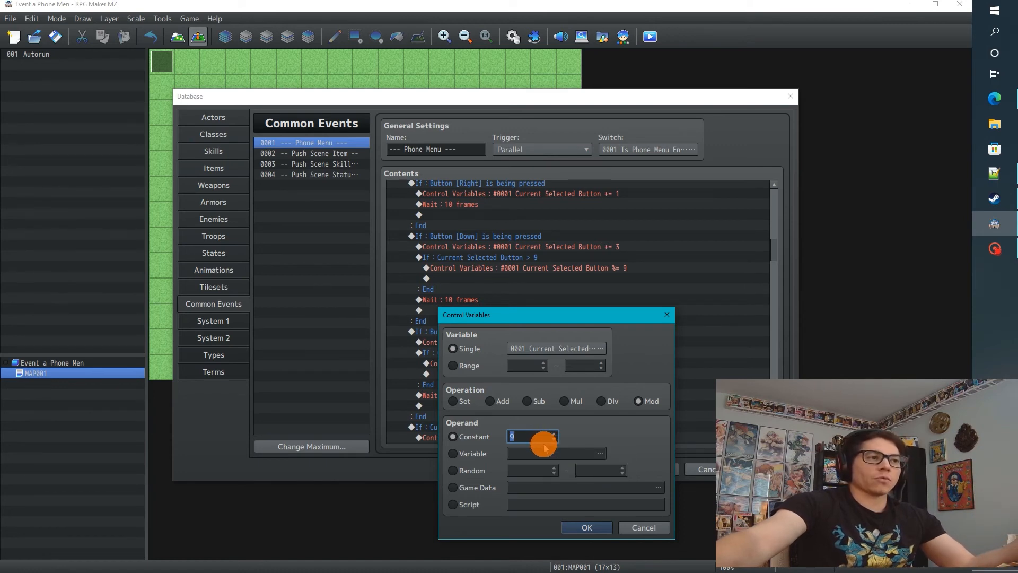
{"action": "mouse_move", "coordinate": [531, 436]}
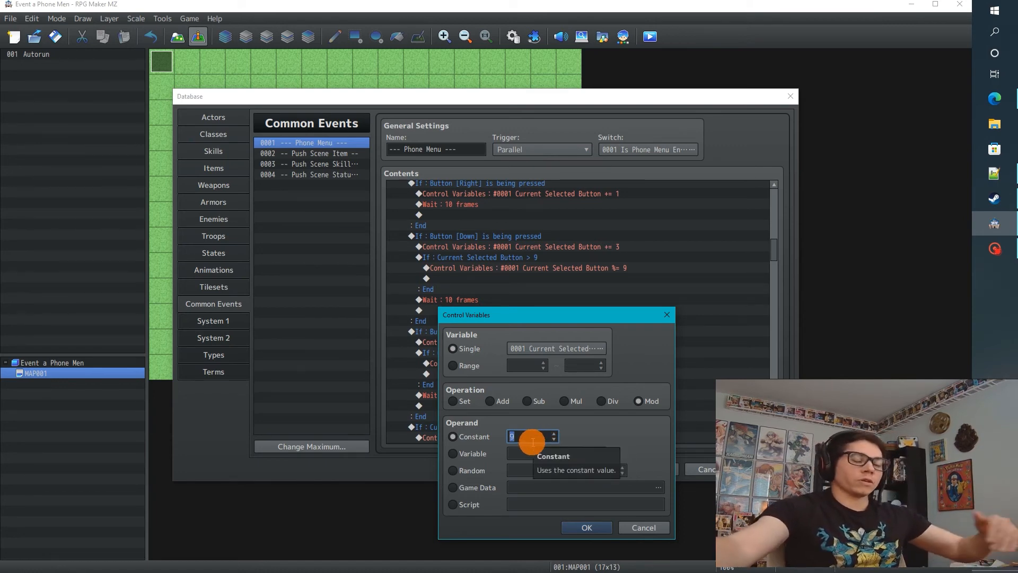
{"action": "mouse_move", "coordinate": [562, 509]}
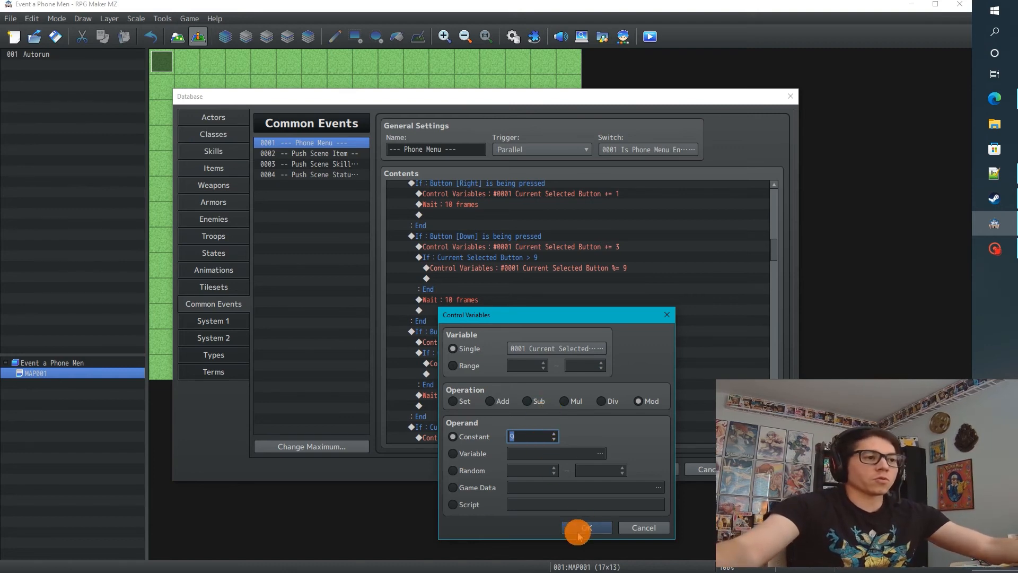
{"action": "mouse_move", "coordinate": [586, 527]}
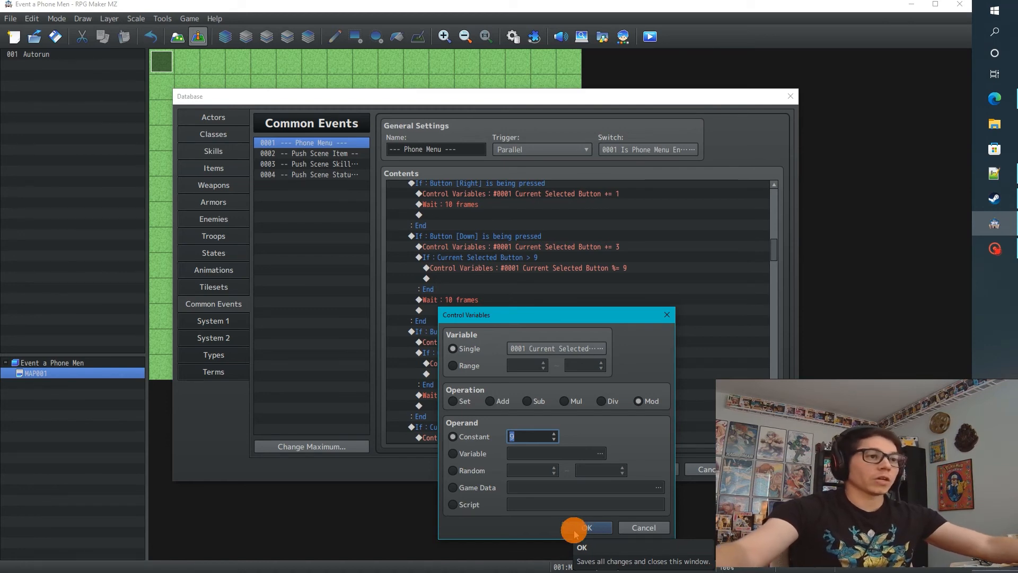
Confirm the Mod 9 command and inspect the Up branch's -= 3 and += 9 commands.
{"action": "left_click", "coordinate": [586, 528]}
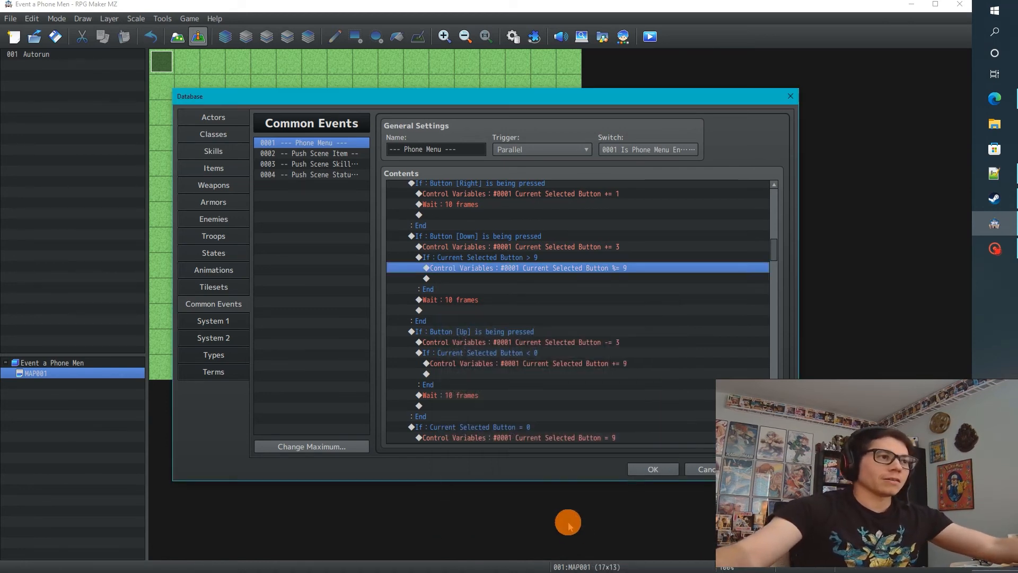
{"action": "left_click", "coordinate": [520, 342]}
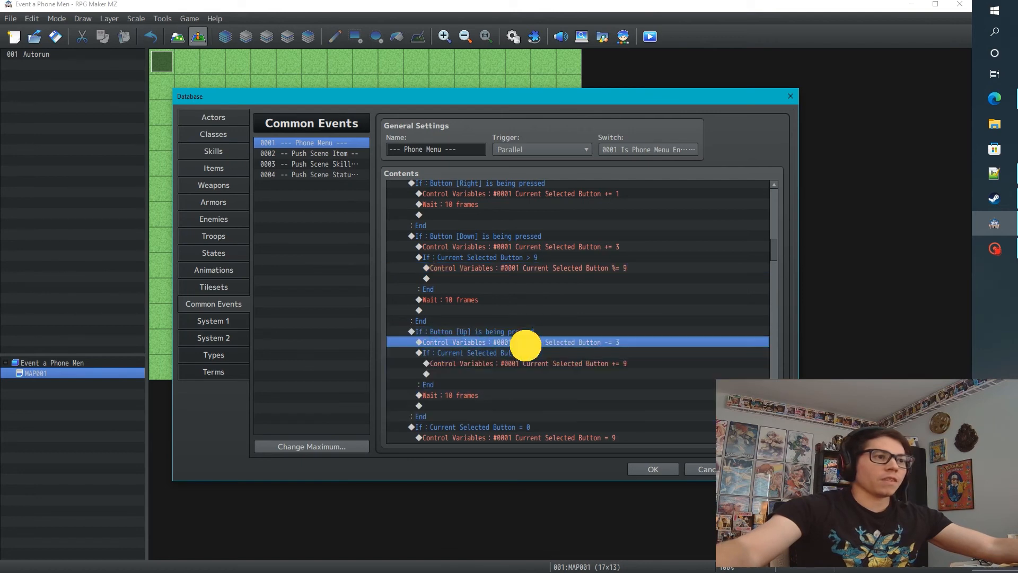
{"action": "mouse_move", "coordinate": [539, 354]}
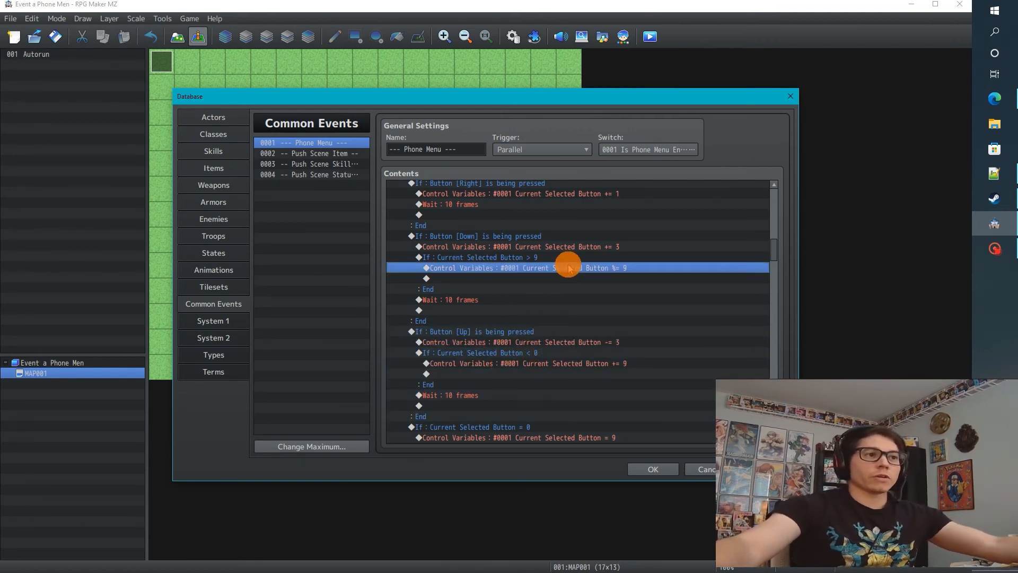
{"action": "mouse_move", "coordinate": [525, 292]}
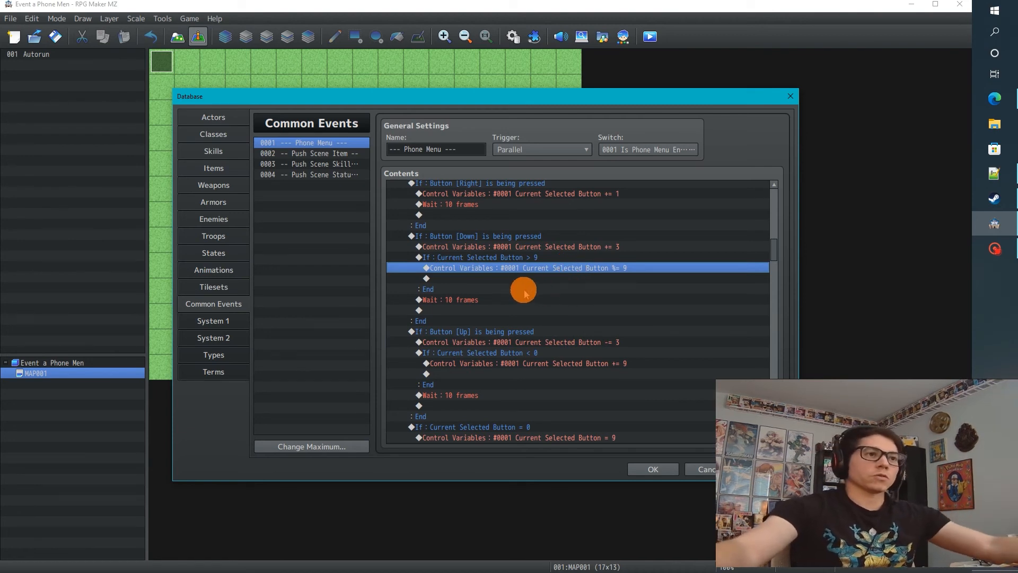
{"action": "mouse_move", "coordinate": [492, 313]}
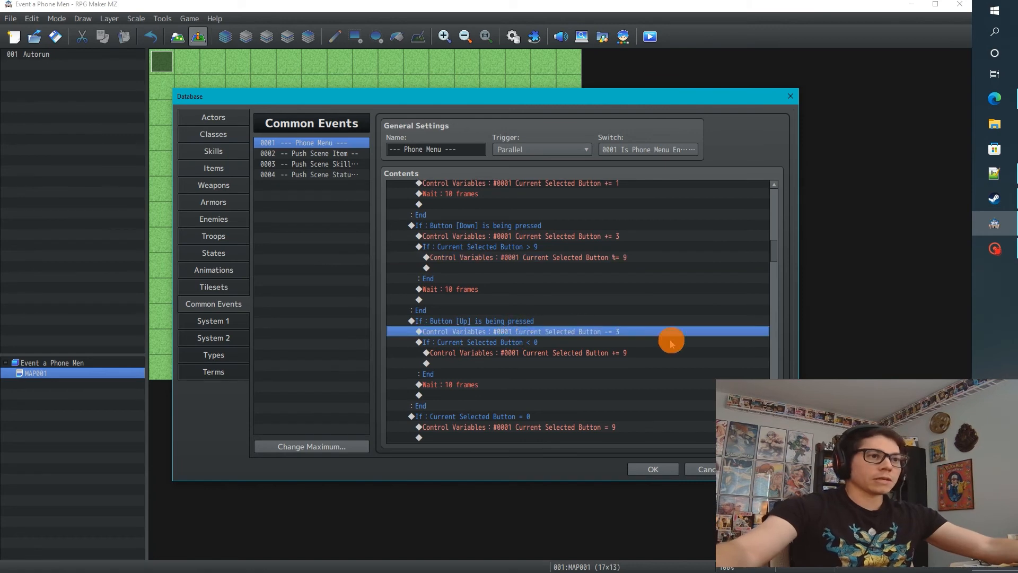
{"action": "mouse_move", "coordinate": [561, 369]}
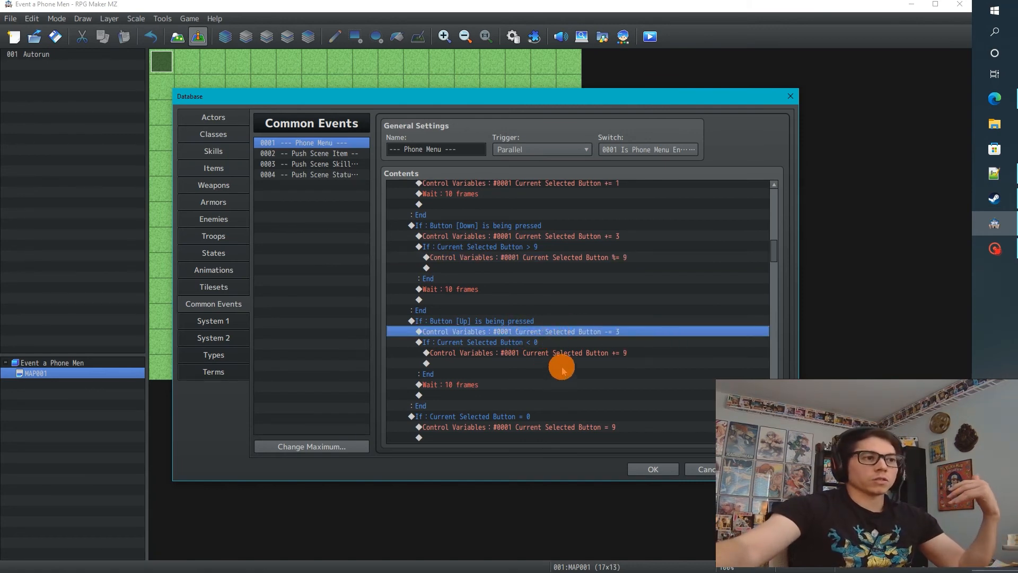
{"action": "mouse_move", "coordinate": [551, 342]}
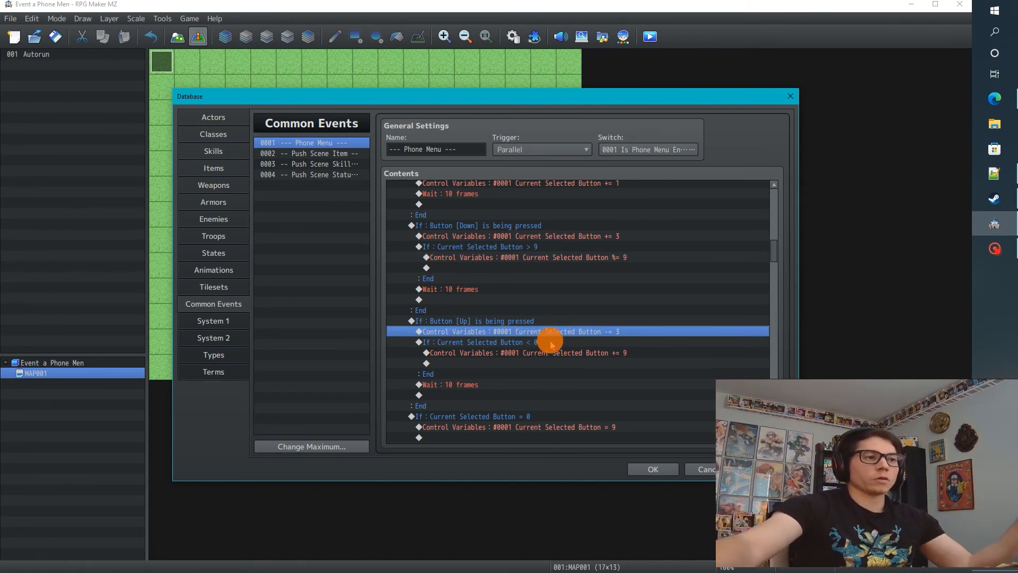
{"action": "left_click", "coordinate": [538, 353]}
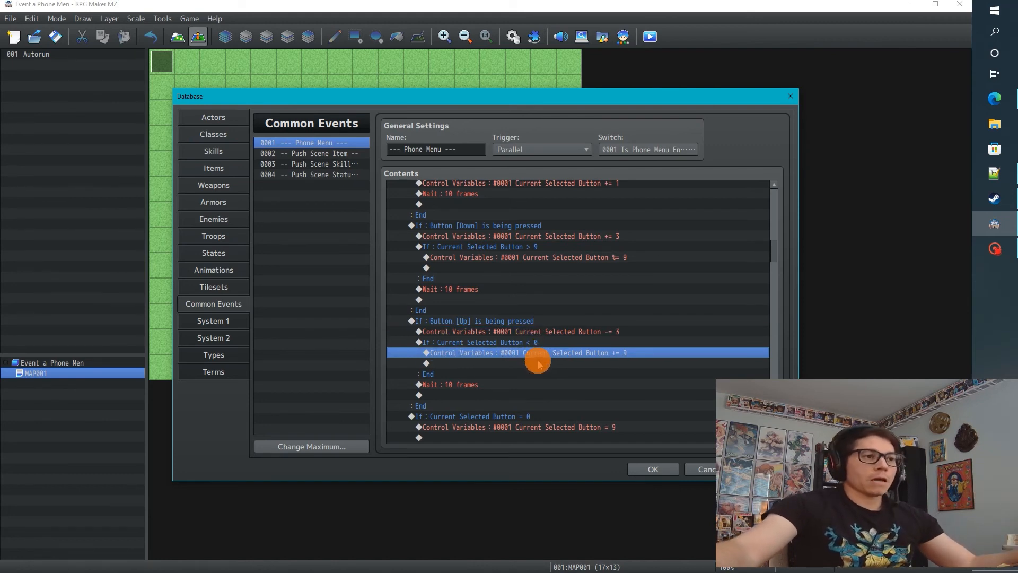
{"action": "mouse_move", "coordinate": [520, 346]}
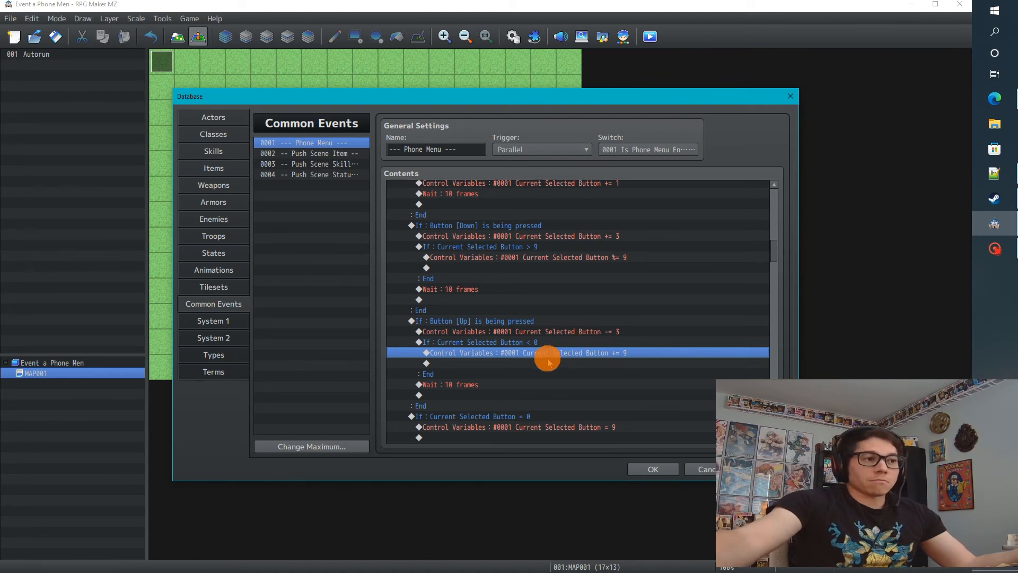
{"action": "mouse_move", "coordinate": [464, 351]}
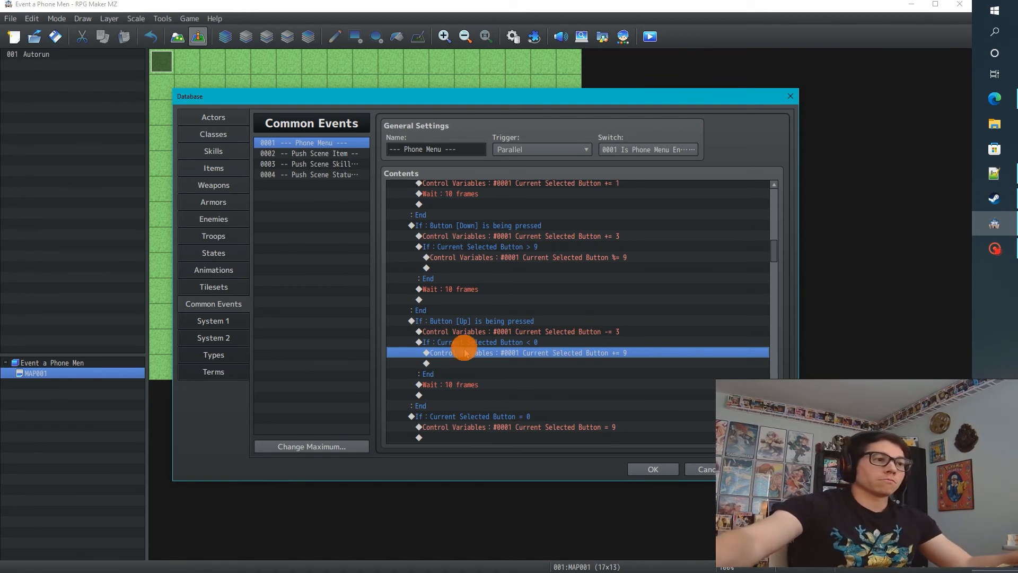
{"action": "left_click", "coordinate": [426, 363]}
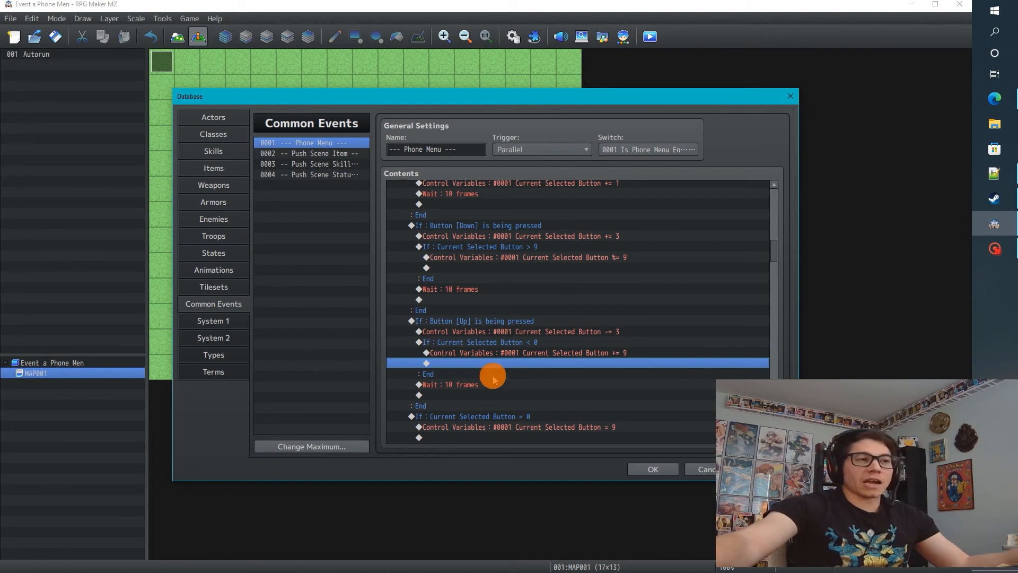
{"action": "scroll", "scroll_direction": "up", "scroll_amount": 3}
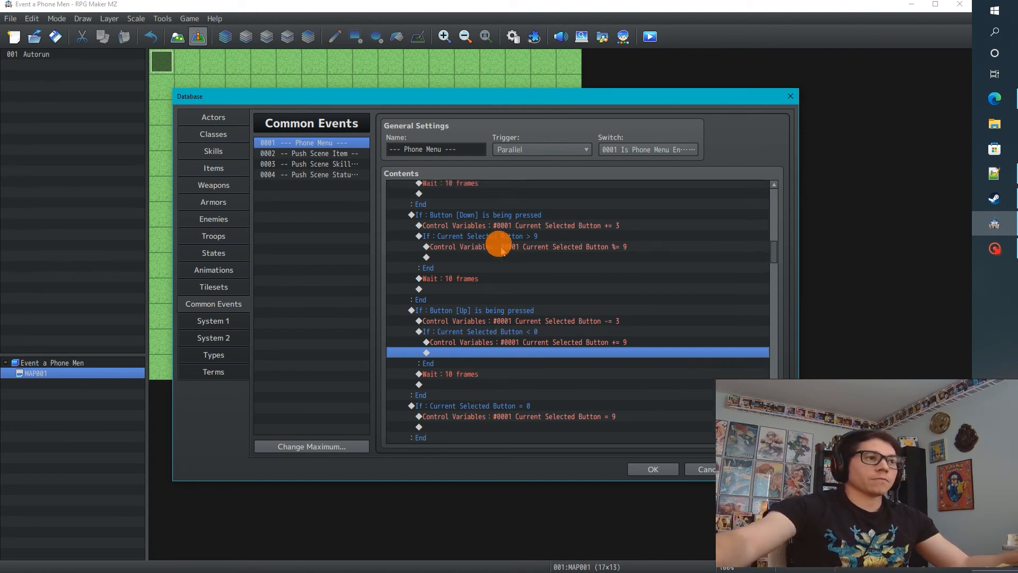
{"action": "left_click", "coordinate": [562, 349]}
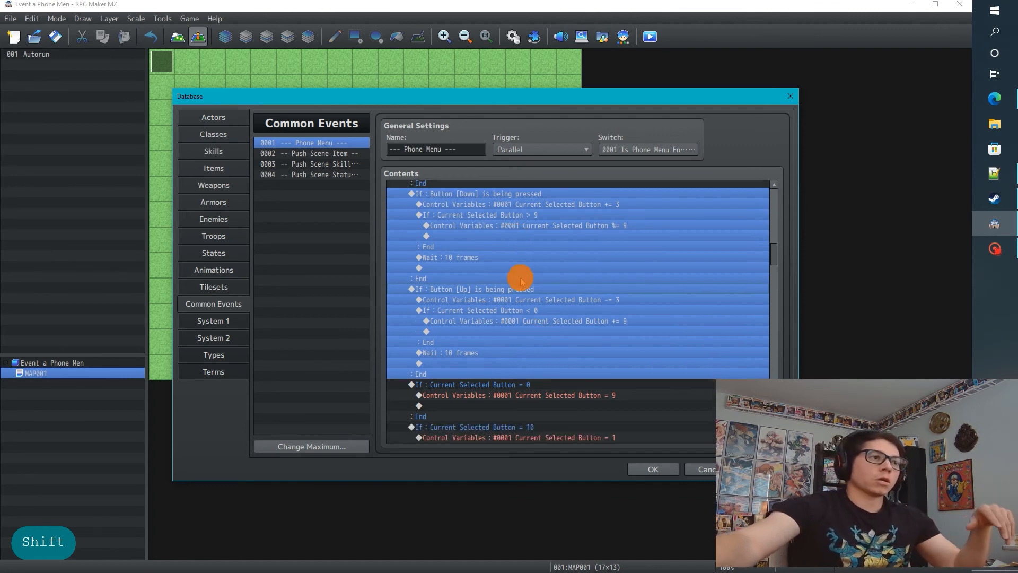
{"action": "scroll", "scroll_direction": "down", "scroll_amount": 3}
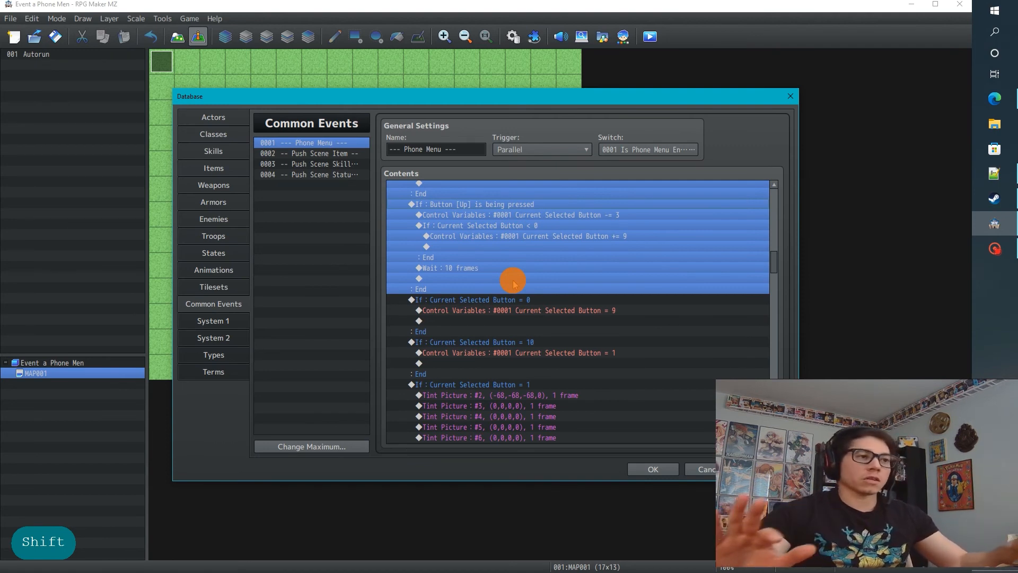
{"action": "scroll", "scroll_direction": "down", "scroll_amount": 3}
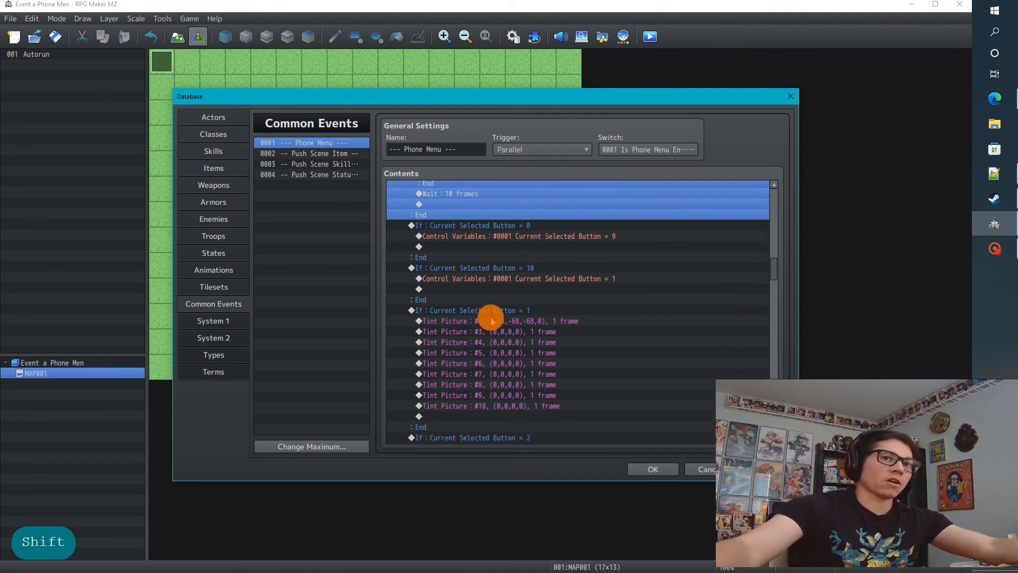
{"action": "scroll", "scroll_direction": "down", "scroll_amount": 3}
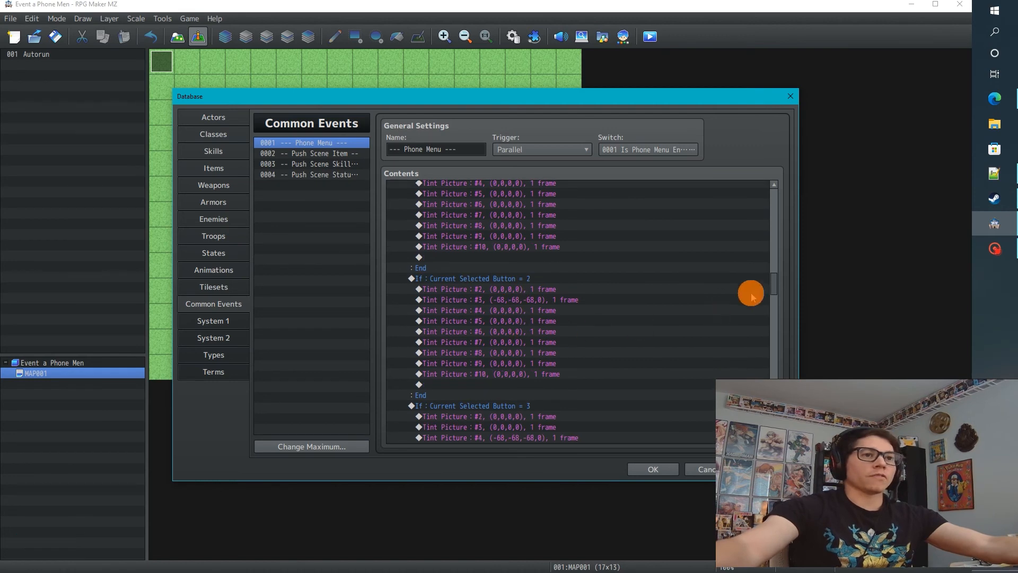
{"action": "scroll", "scroll_direction": "down", "scroll_amount": 3}
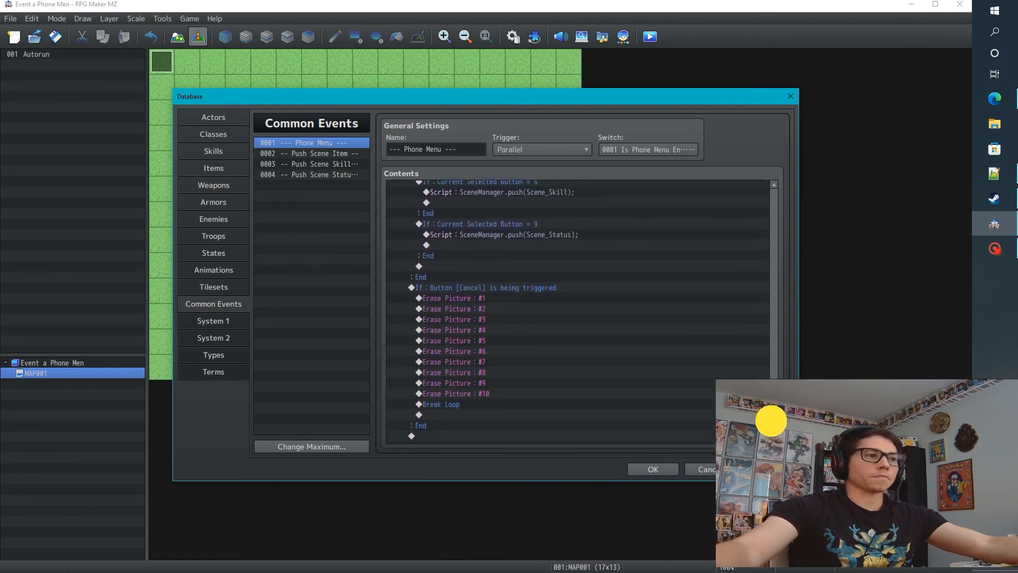
{"action": "scroll", "scroll_direction": "up", "scroll_amount": 3}
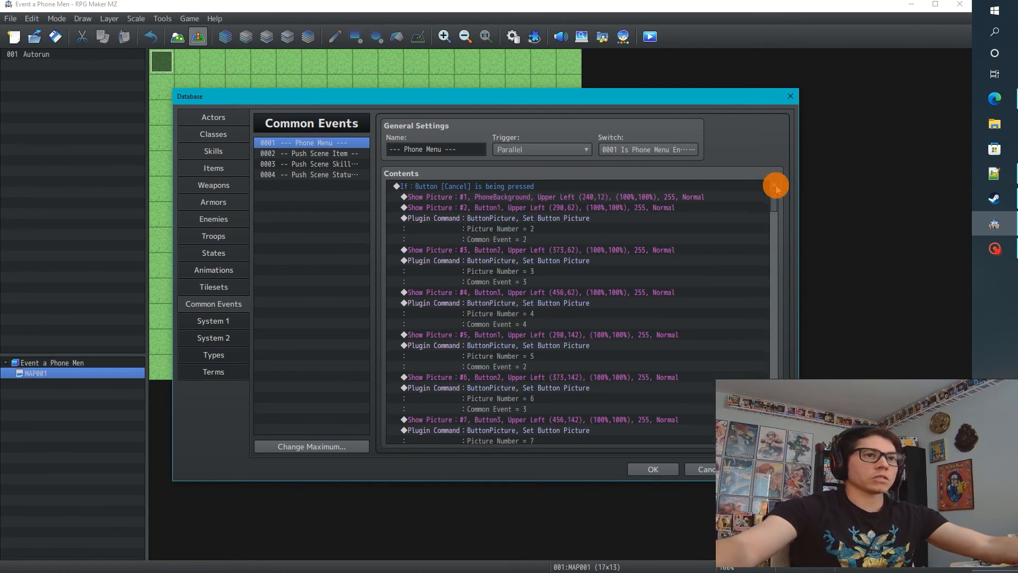
{"action": "scroll", "scroll_direction": "down", "scroll_amount": 3}
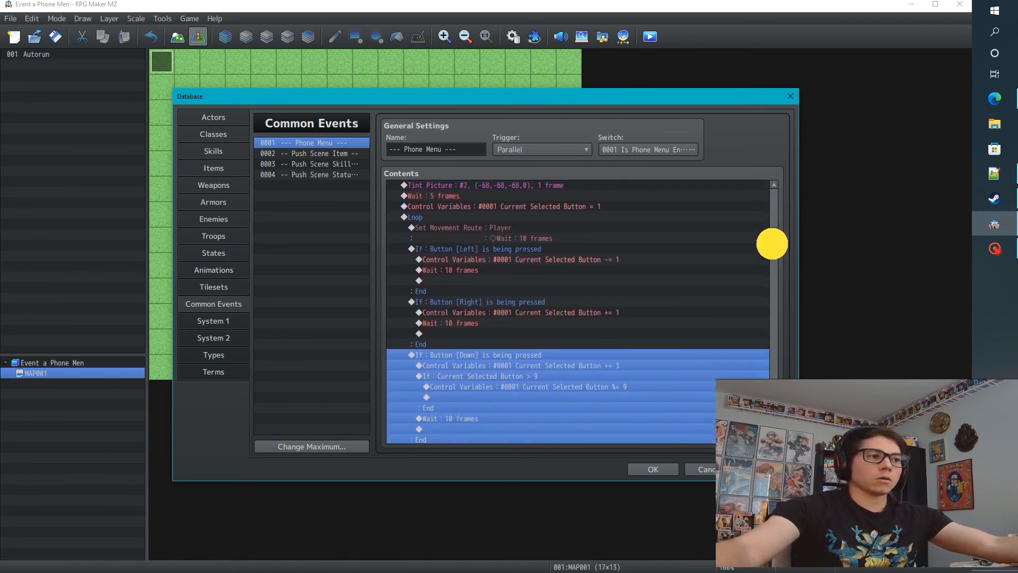
{"action": "scroll", "scroll_direction": "down", "scroll_amount": 3}
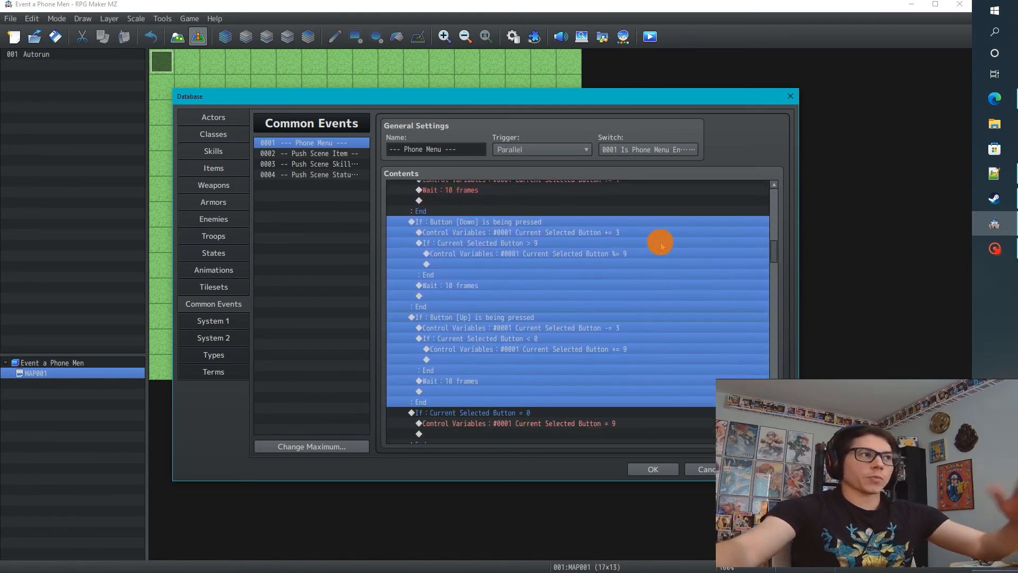
{"action": "scroll", "scroll_direction": "down", "scroll_amount": 3}
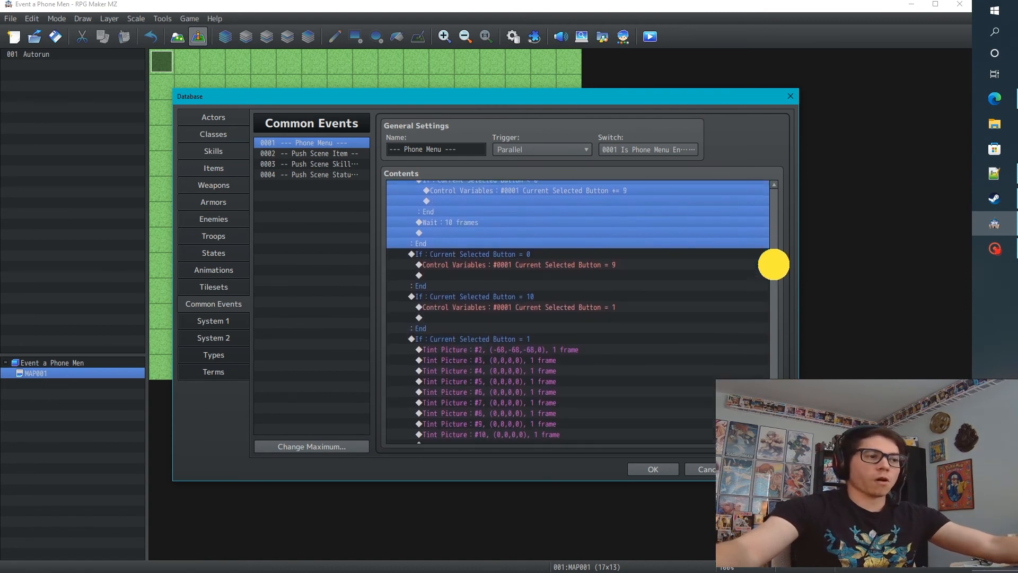
{"action": "scroll", "scroll_direction": "down", "scroll_amount": 3}
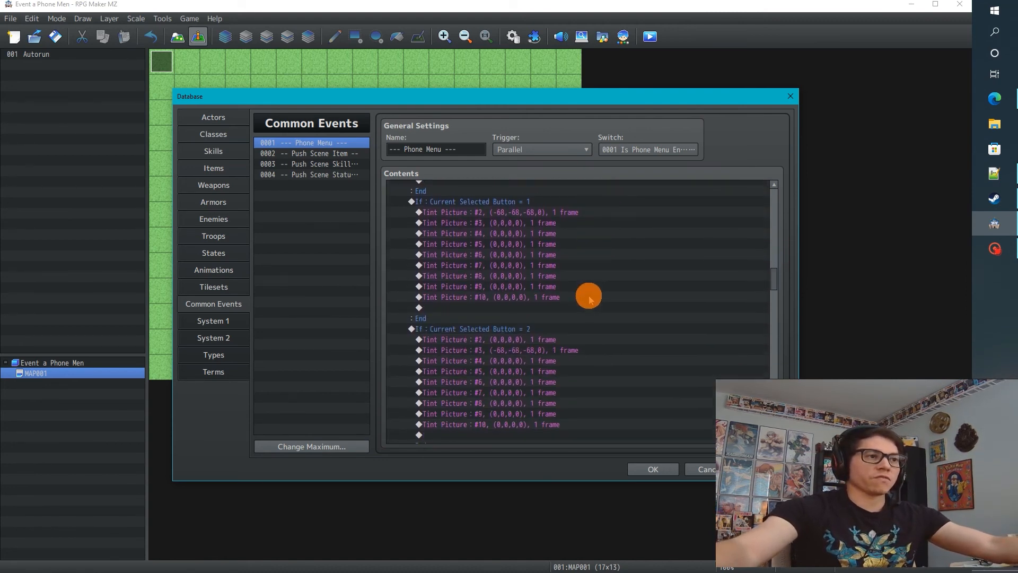
{"action": "scroll", "scroll_direction": "down", "scroll_amount": 3}
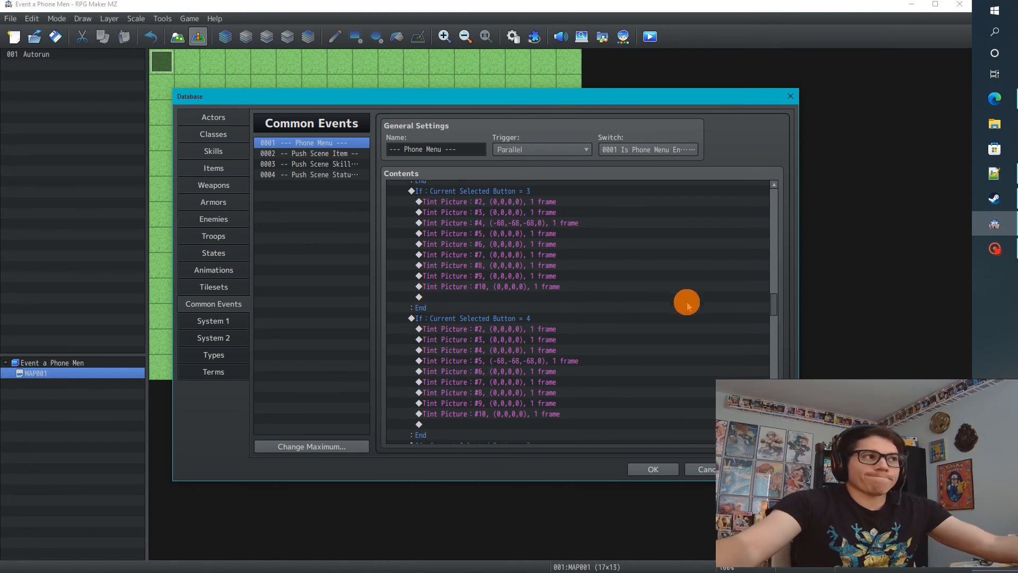
{"action": "scroll", "scroll_direction": "down", "scroll_amount": 3}
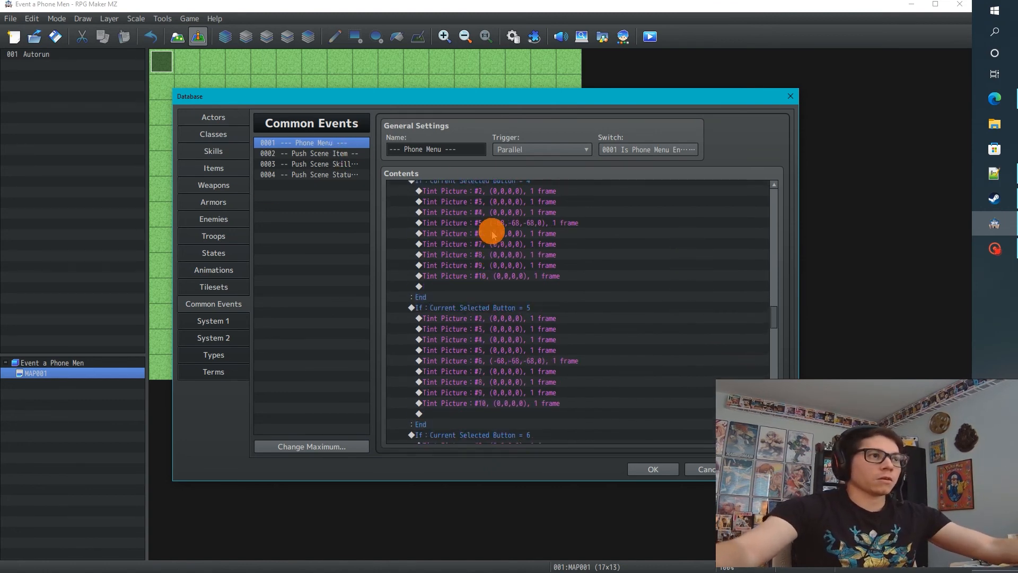
{"action": "scroll", "scroll_direction": "down", "scroll_amount": 3}
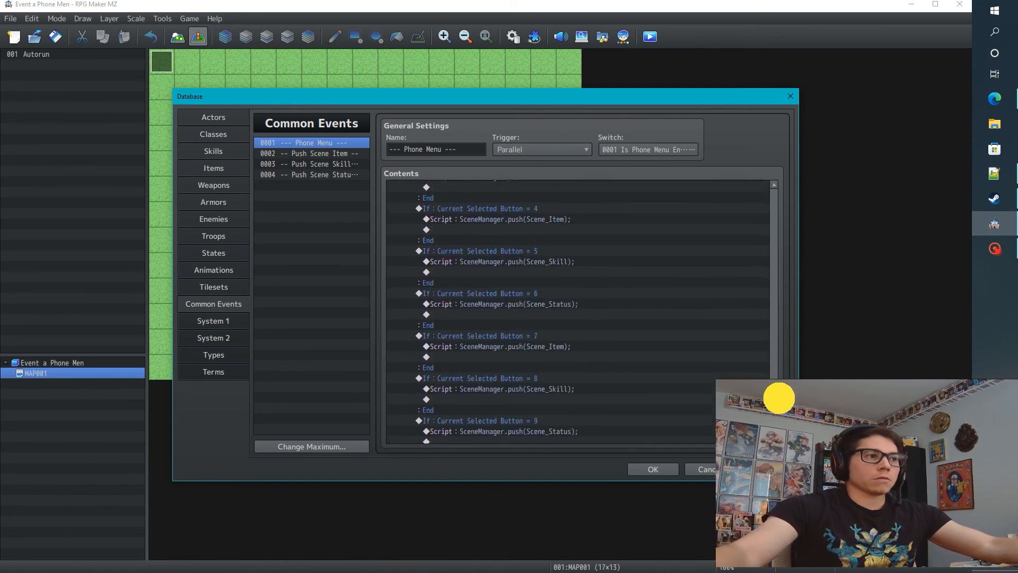
{"action": "scroll", "scroll_direction": "up", "scroll_amount": 3}
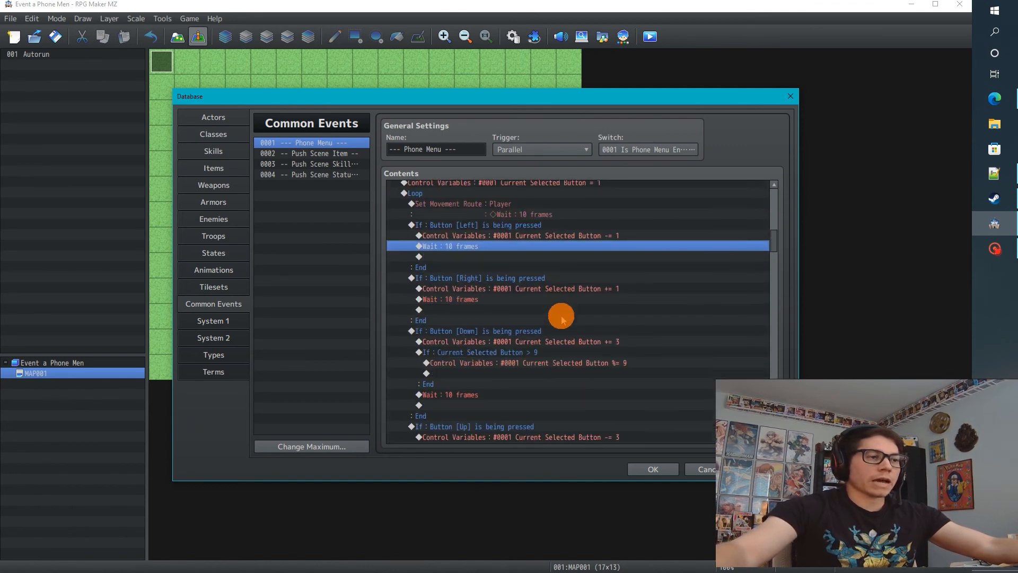
{"action": "scroll", "scroll_direction": "up", "scroll_amount": 3}
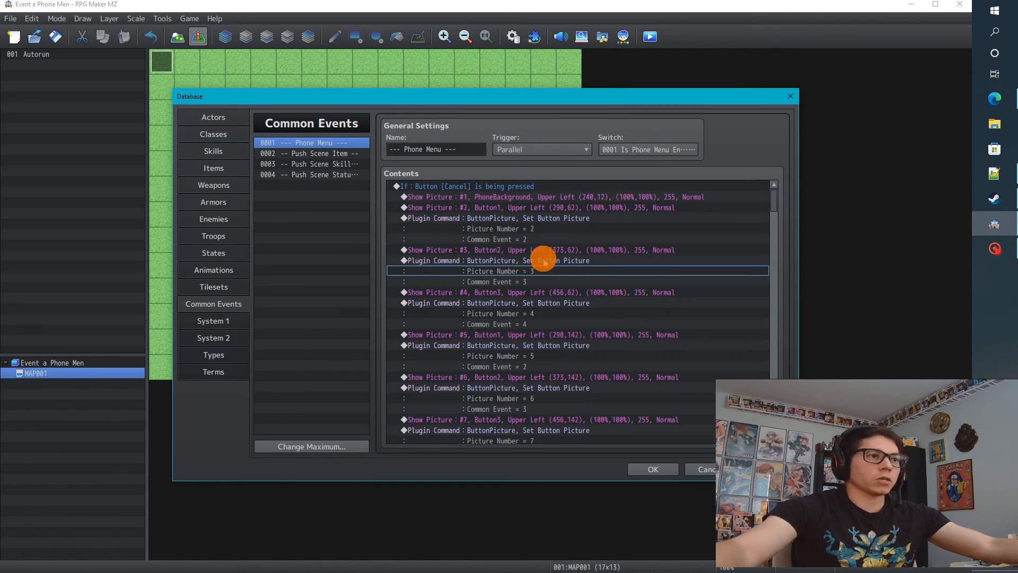
{"action": "left_click", "coordinate": [310, 153]}
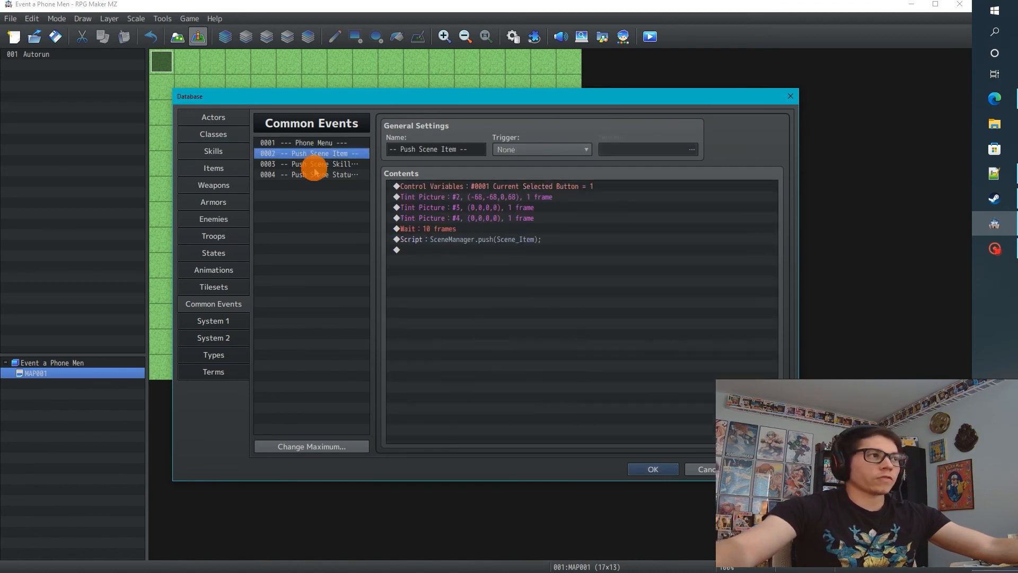
{"action": "left_click", "coordinate": [310, 174]}
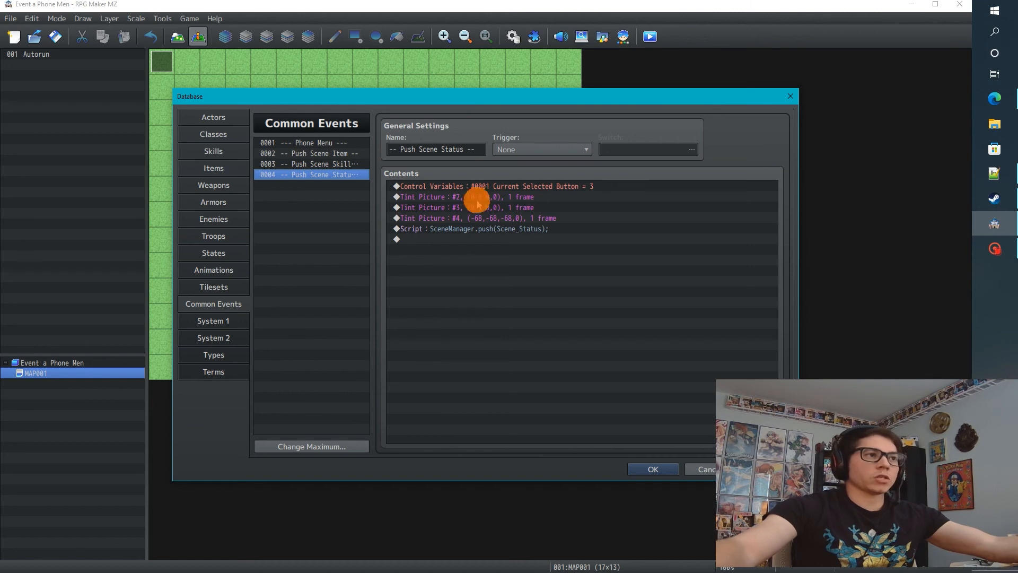
{"action": "left_click", "coordinate": [310, 153]}
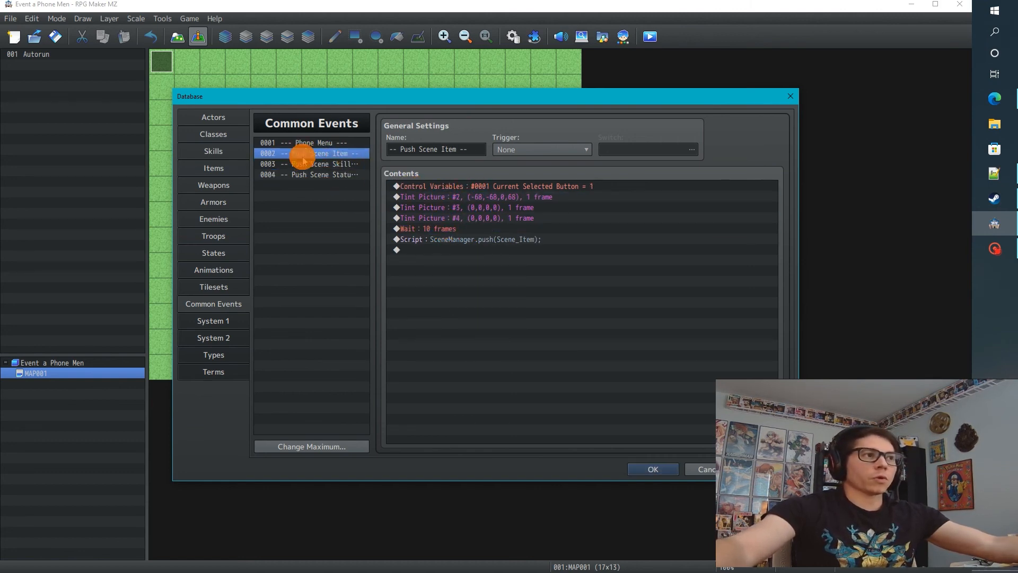
{"action": "left_click", "coordinate": [310, 174]}
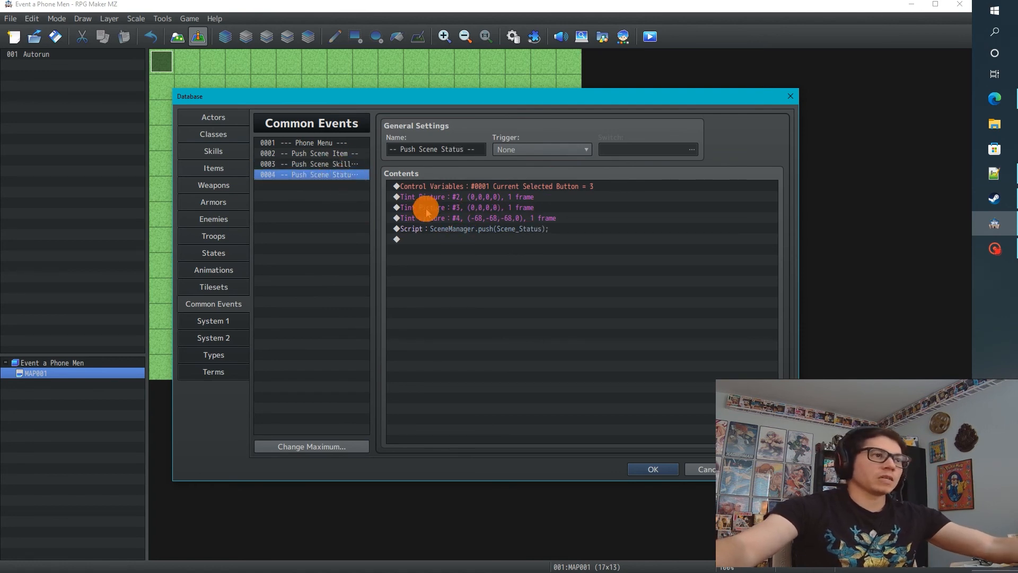
{"action": "left_click", "coordinate": [497, 186]}
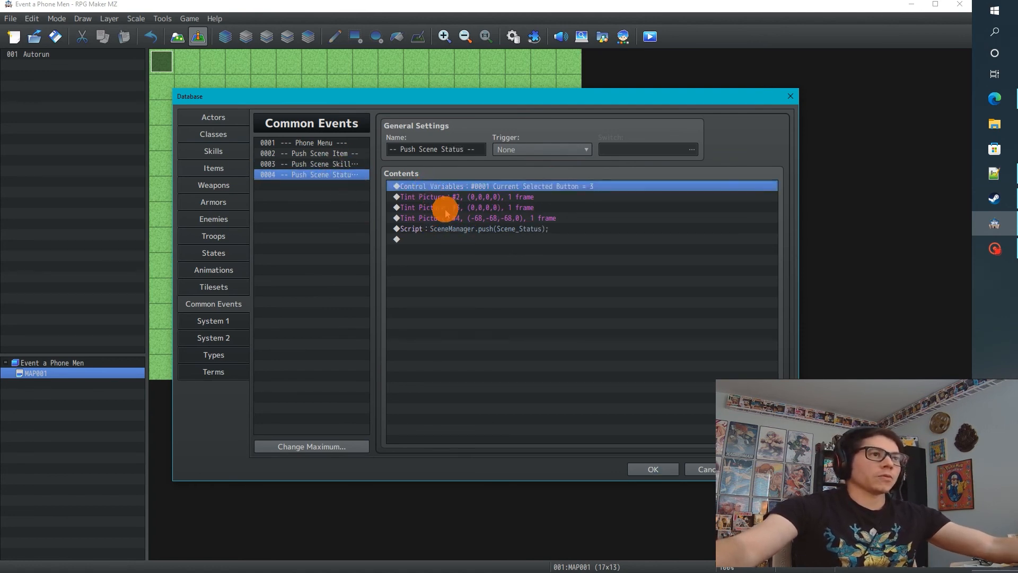
{"action": "left_click", "coordinate": [310, 153]}
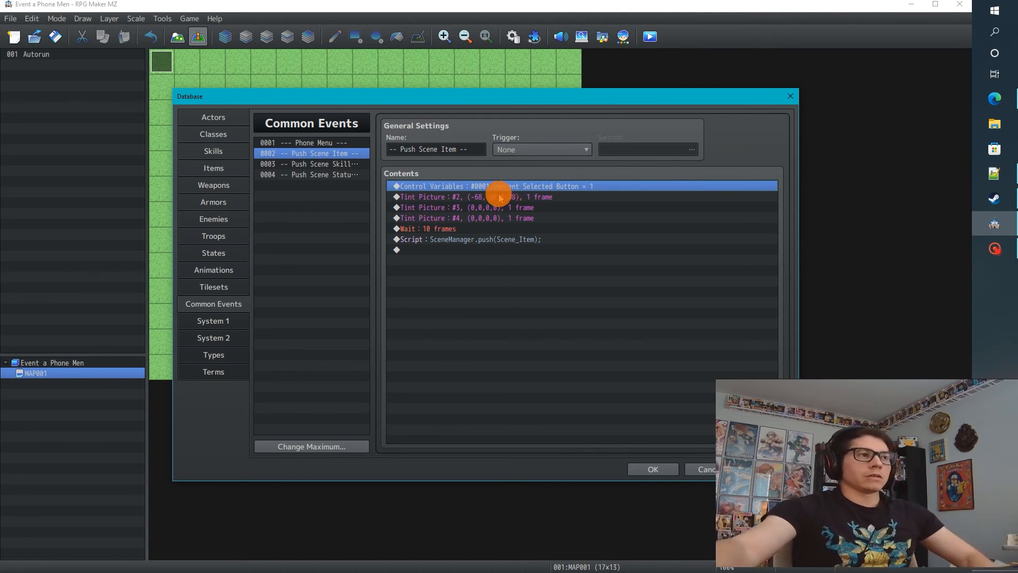
{"action": "mouse_move", "coordinate": [474, 257]}
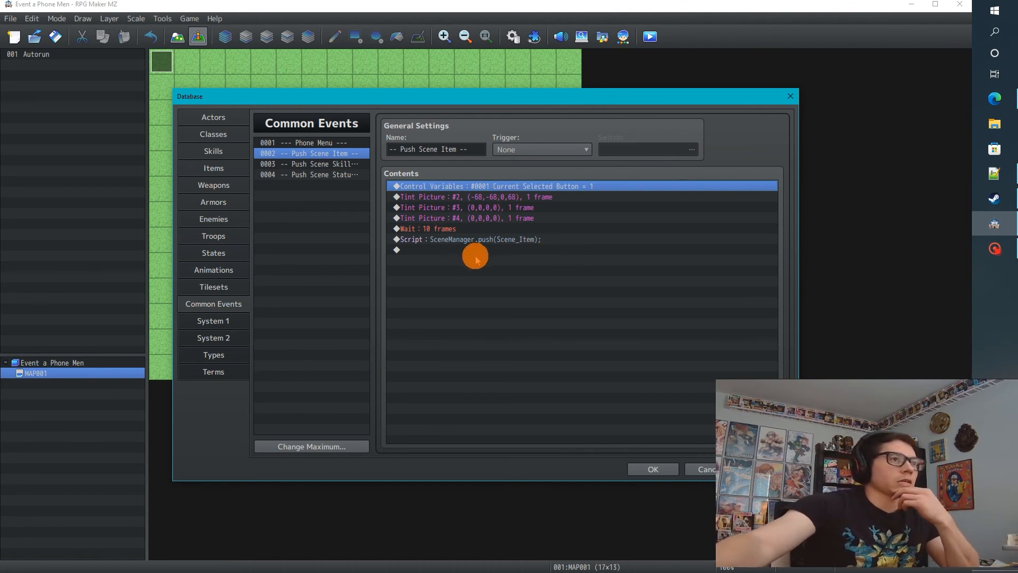
{"action": "mouse_move", "coordinate": [435, 267]}
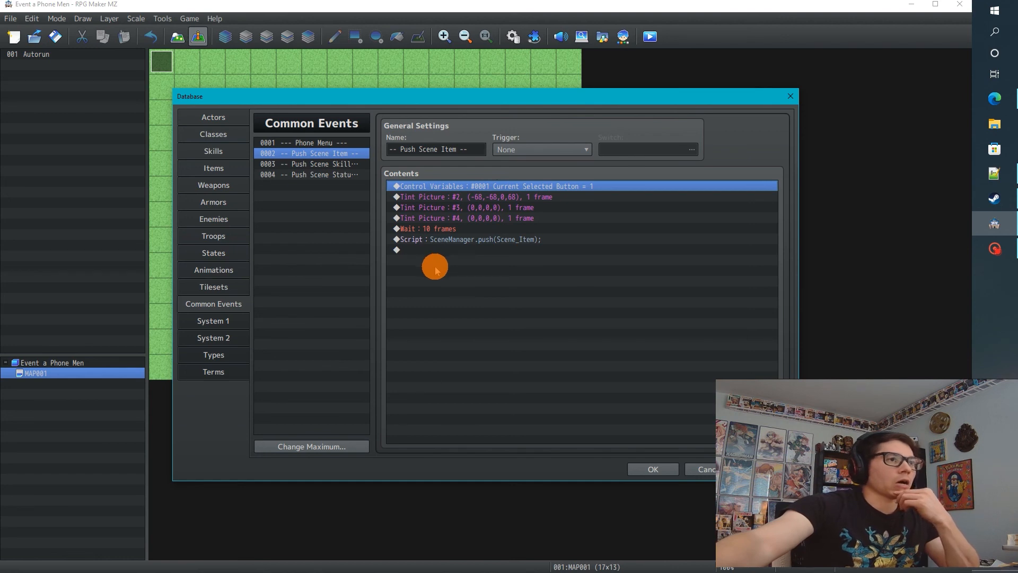
{"action": "mouse_move", "coordinate": [541, 275]}
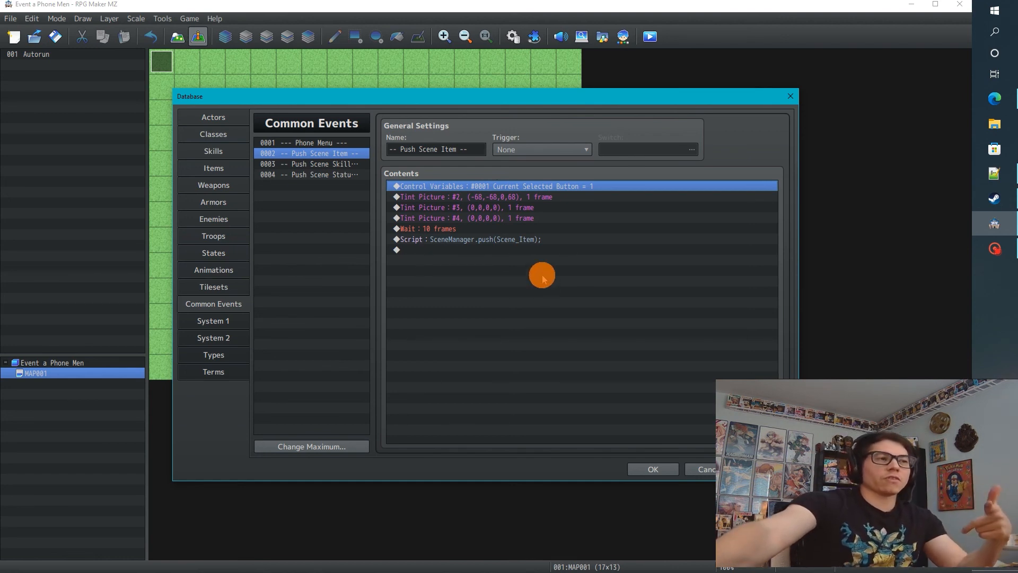
{"action": "mouse_move", "coordinate": [511, 297]}
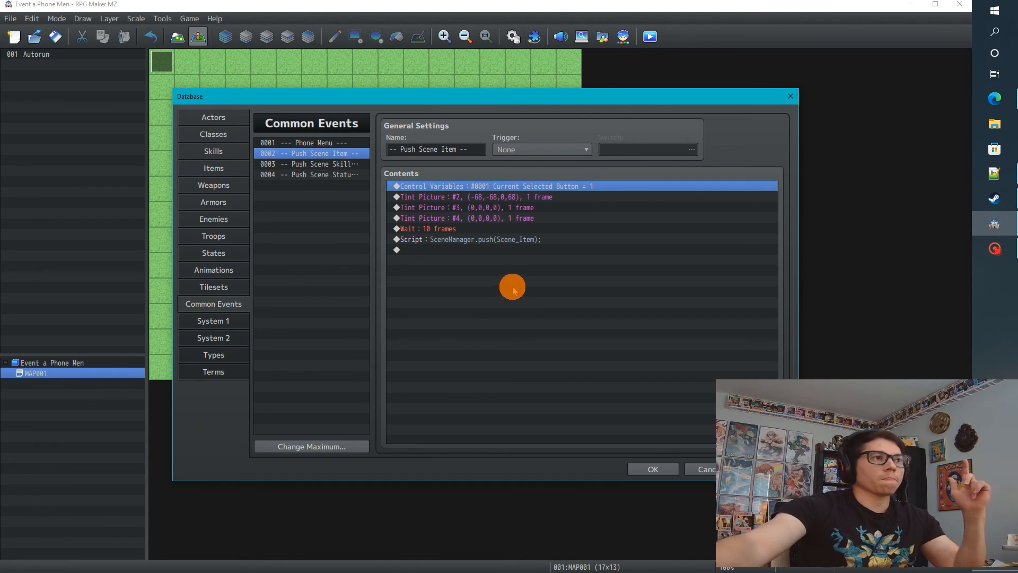
{"action": "mouse_move", "coordinate": [485, 267]}
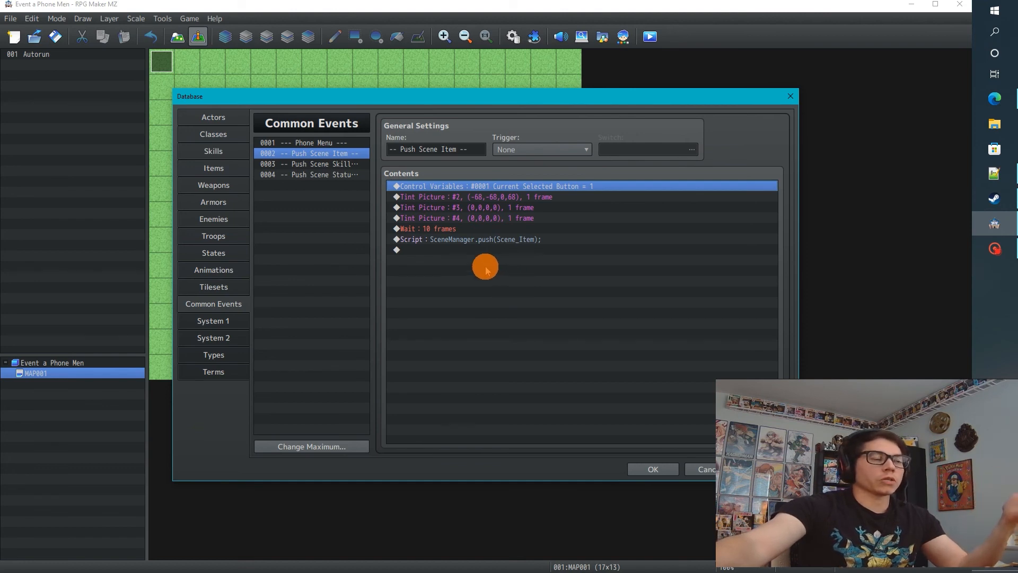
{"action": "mouse_move", "coordinate": [480, 260]}
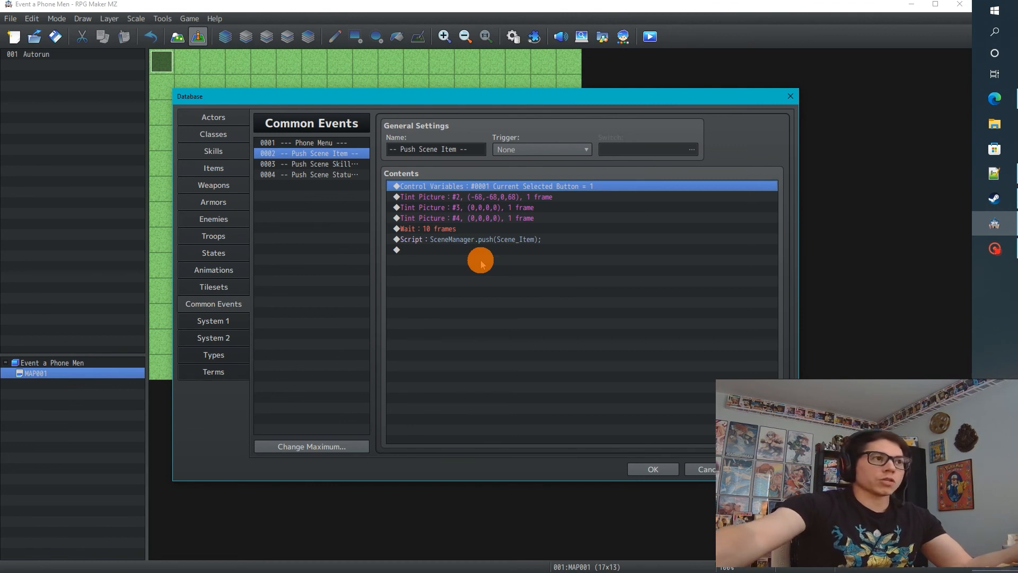
{"action": "left_click", "coordinate": [310, 164]}
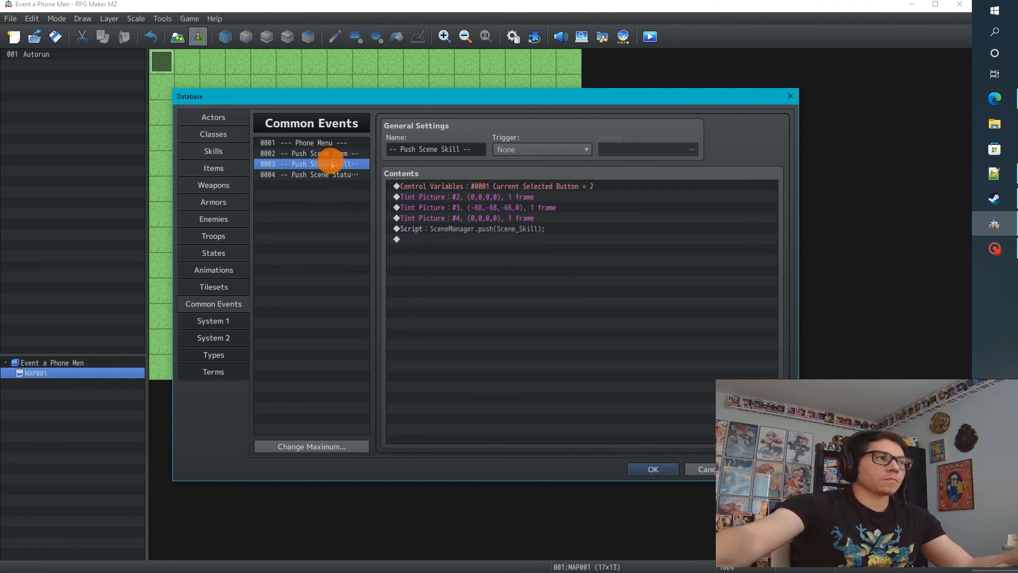
{"action": "left_click", "coordinate": [310, 153]}
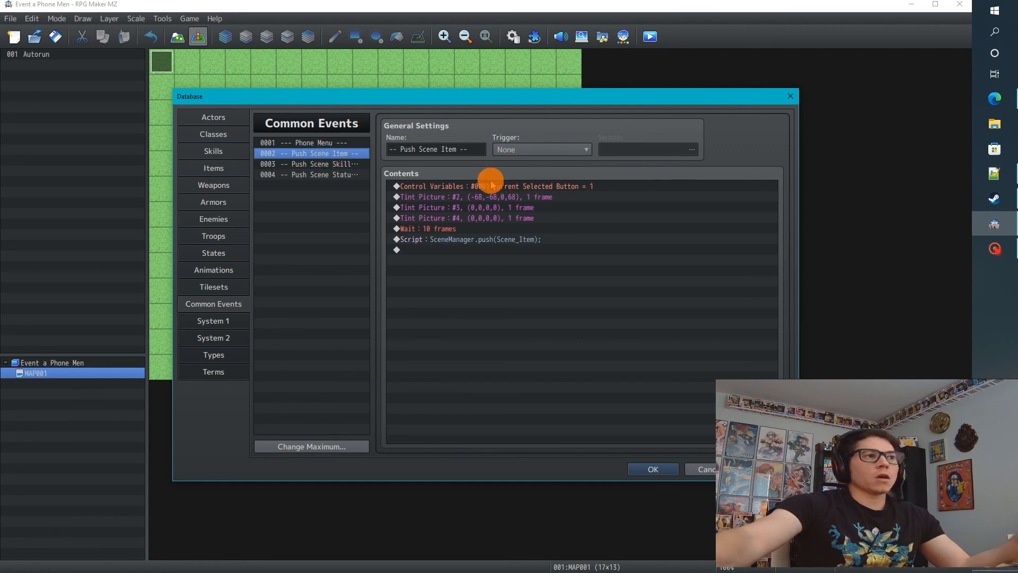
{"action": "mouse_move", "coordinate": [318, 163]}
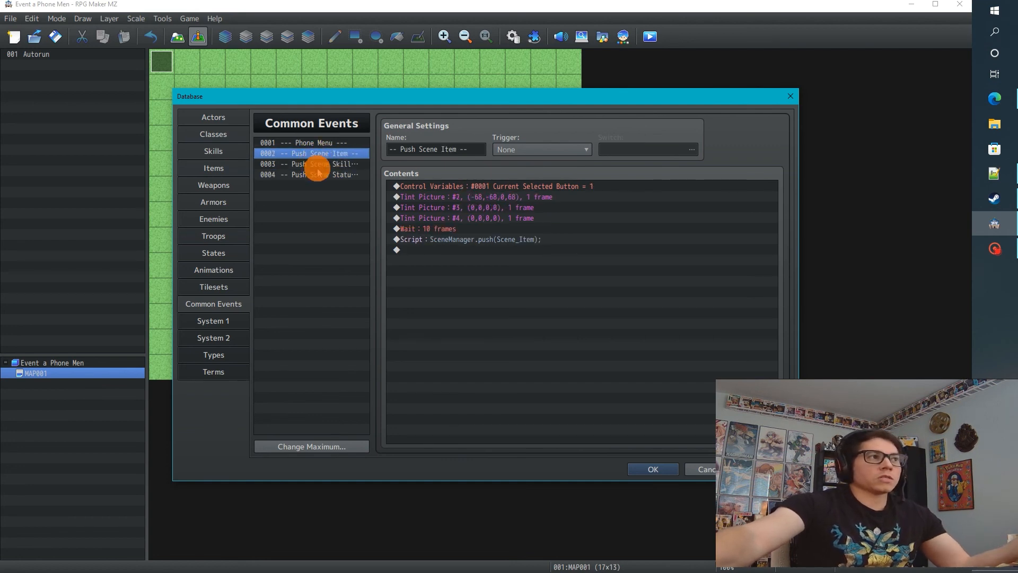
{"action": "left_click", "coordinate": [310, 174]}
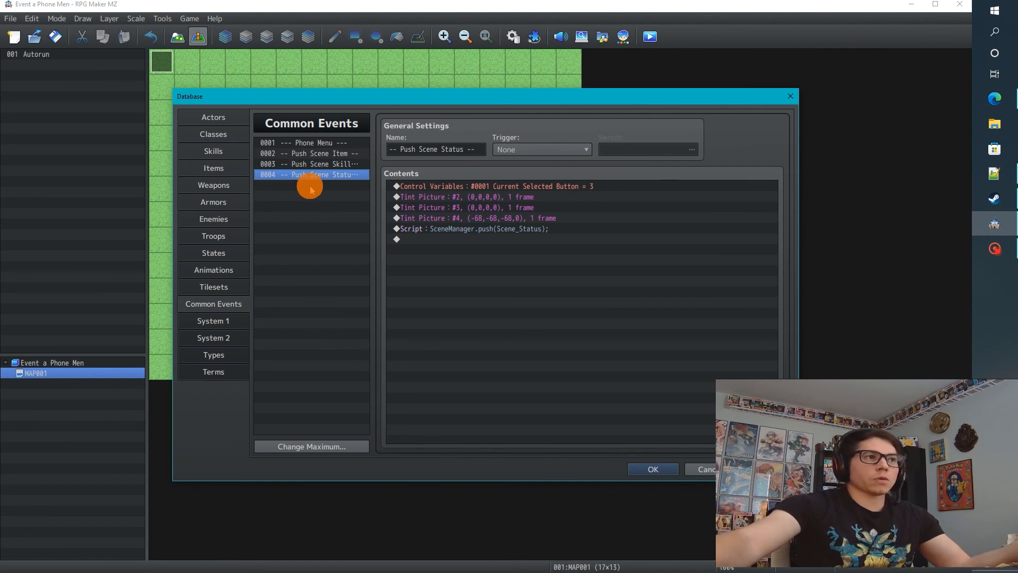
{"action": "left_click", "coordinate": [494, 186]}
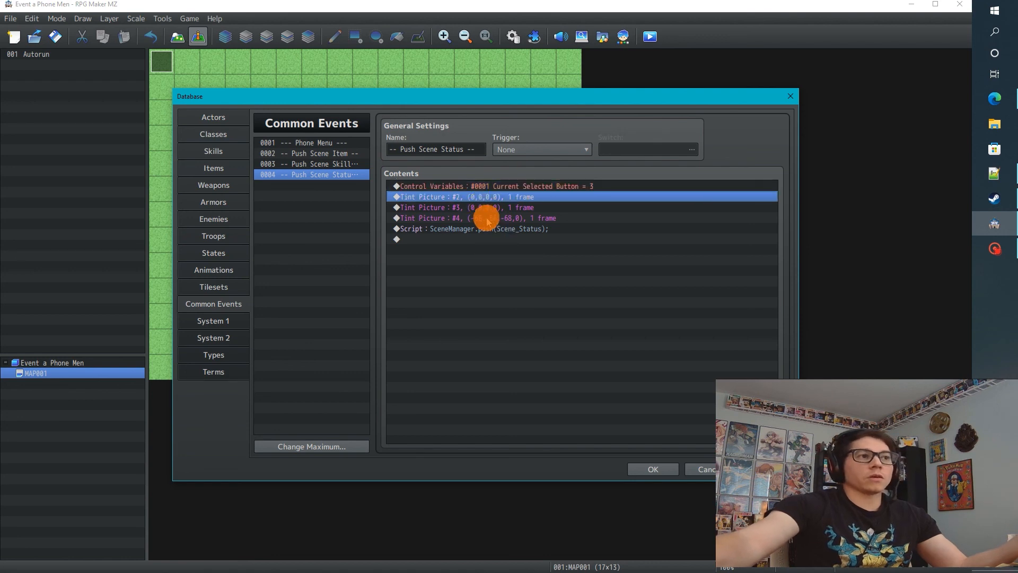
{"action": "left_click", "coordinate": [484, 217]}
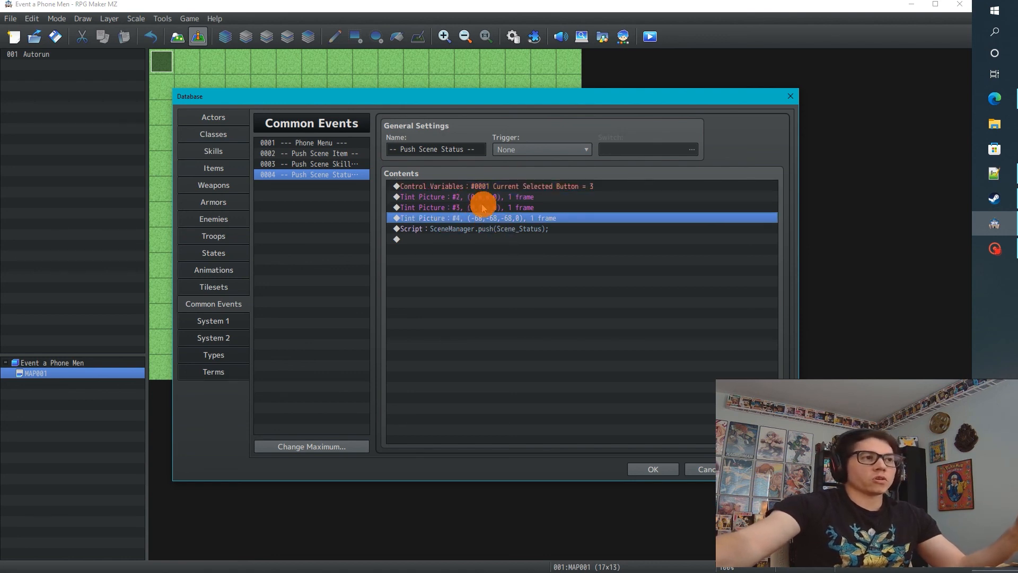
{"action": "left_click", "coordinate": [474, 228]}
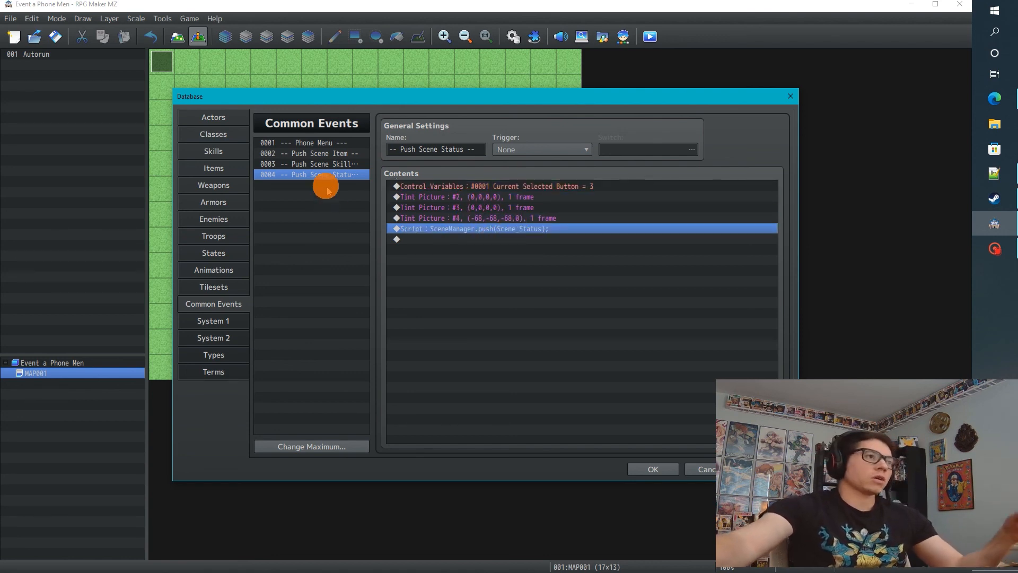
{"action": "left_click", "coordinate": [310, 153]}
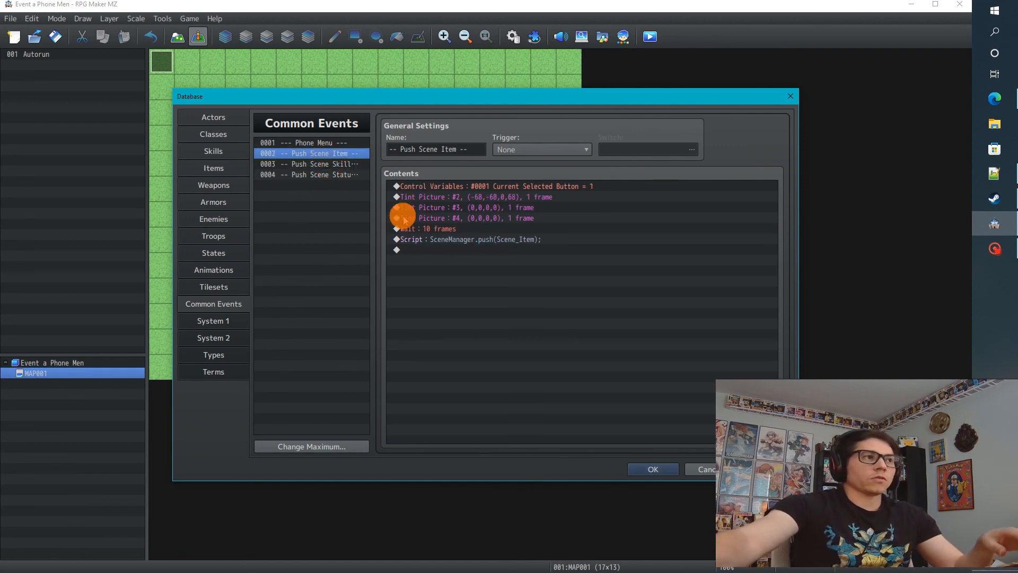
Paste the 10-frame wait into Push Scene Skill, open Push Scene Status, and close the database.
{"action": "left_click", "coordinate": [310, 163]}
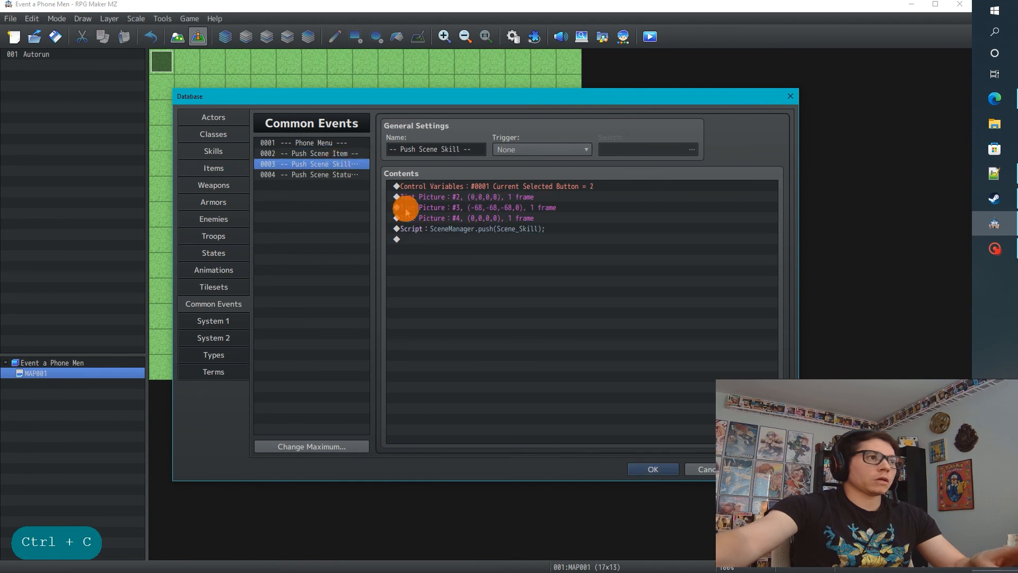
{"action": "key", "text": "ctrl+v"}
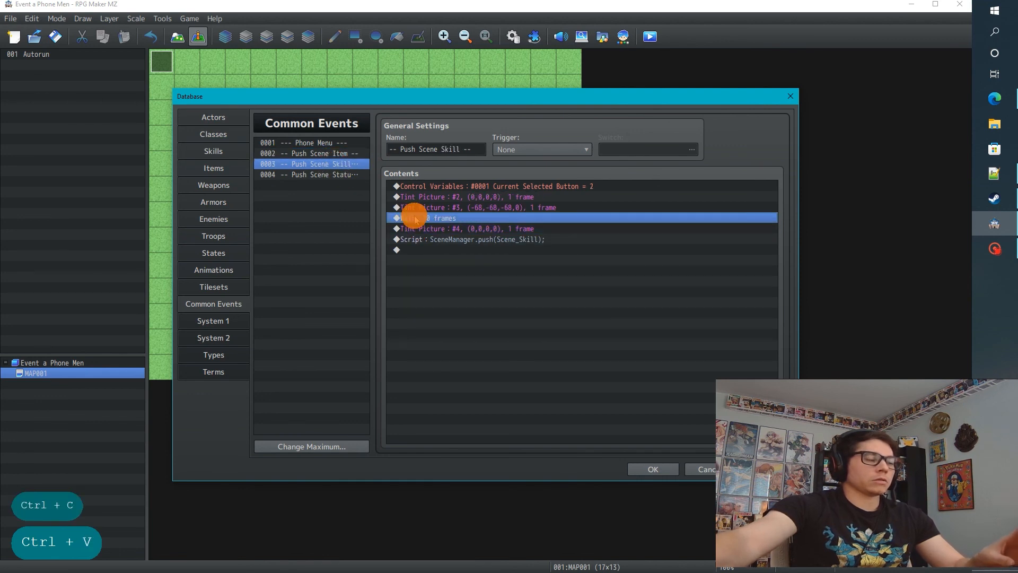
{"action": "left_click", "coordinate": [311, 174]}
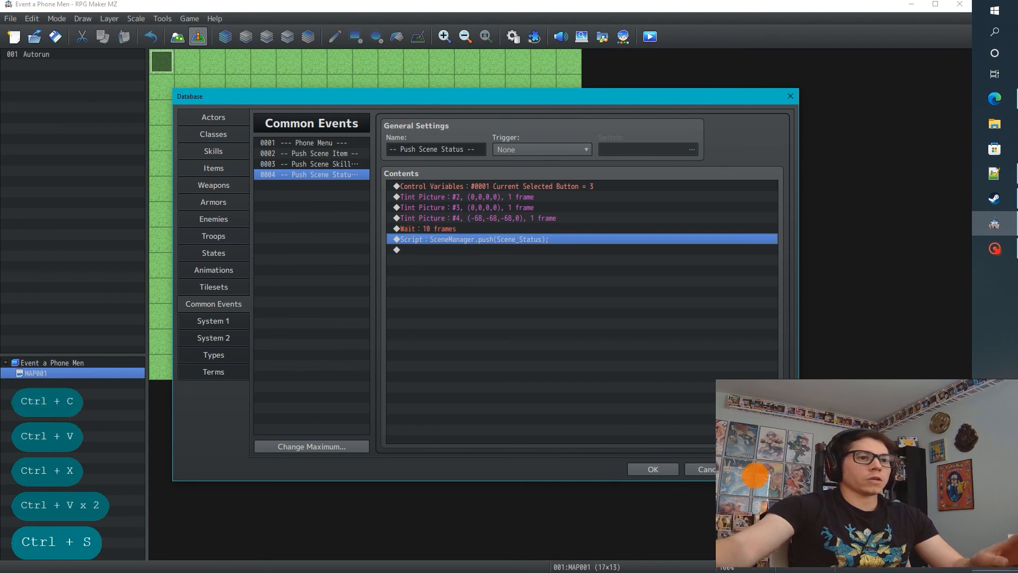
{"action": "left_click", "coordinate": [652, 468]}
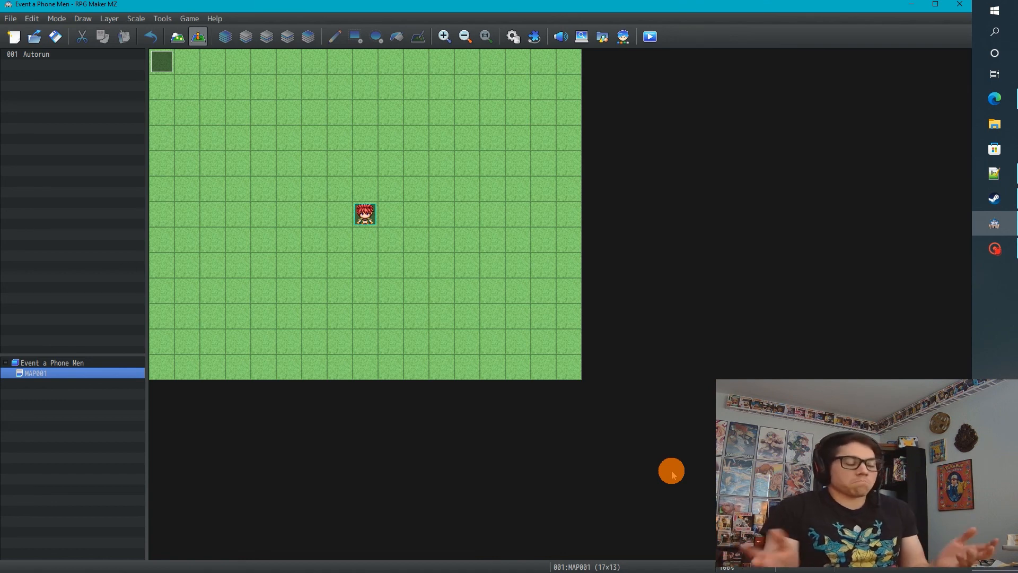
{"action": "mouse_move", "coordinate": [675, 20]}
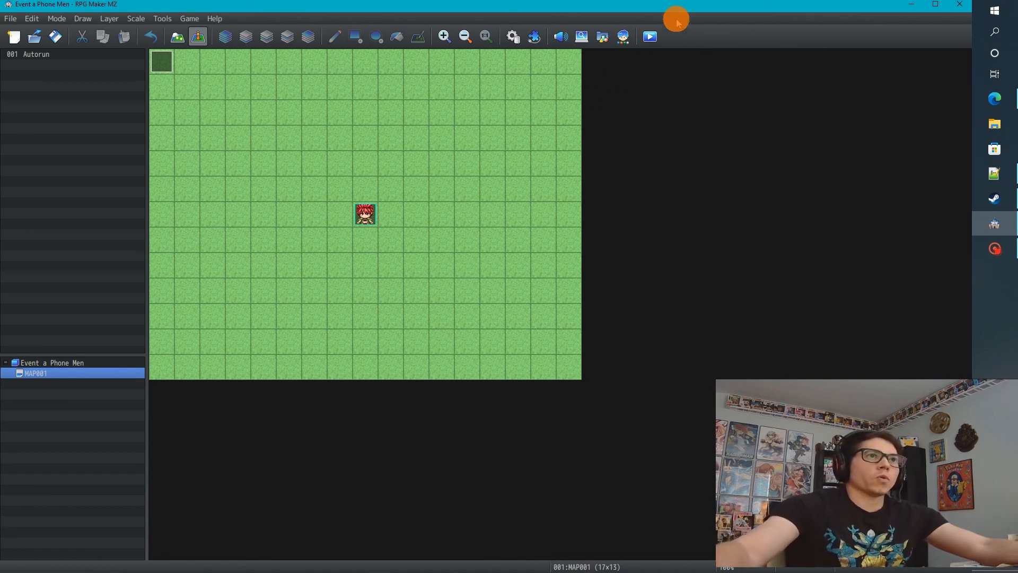
{"action": "mouse_move", "coordinate": [672, 25]}
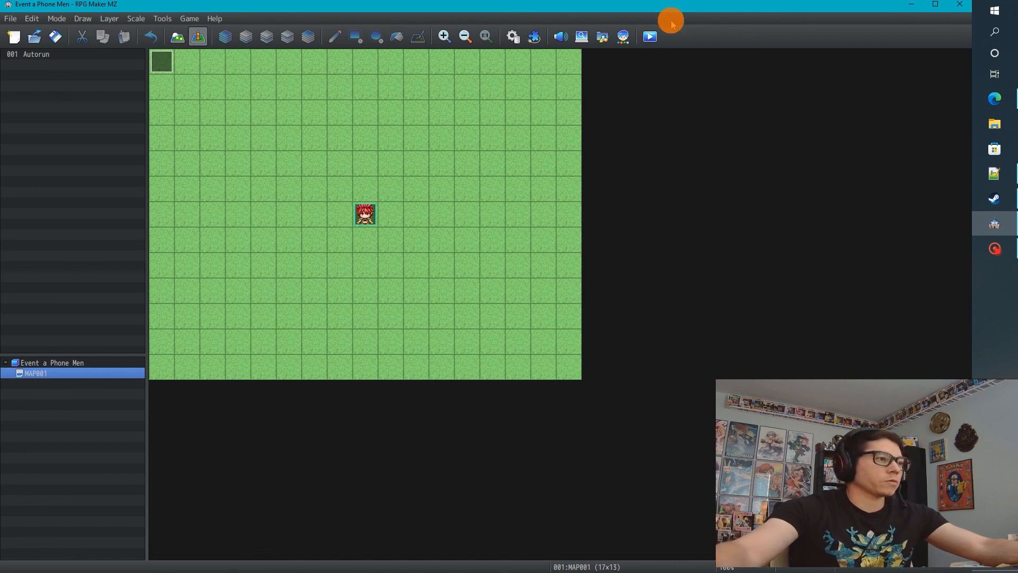
{"action": "mouse_move", "coordinate": [662, 55]}
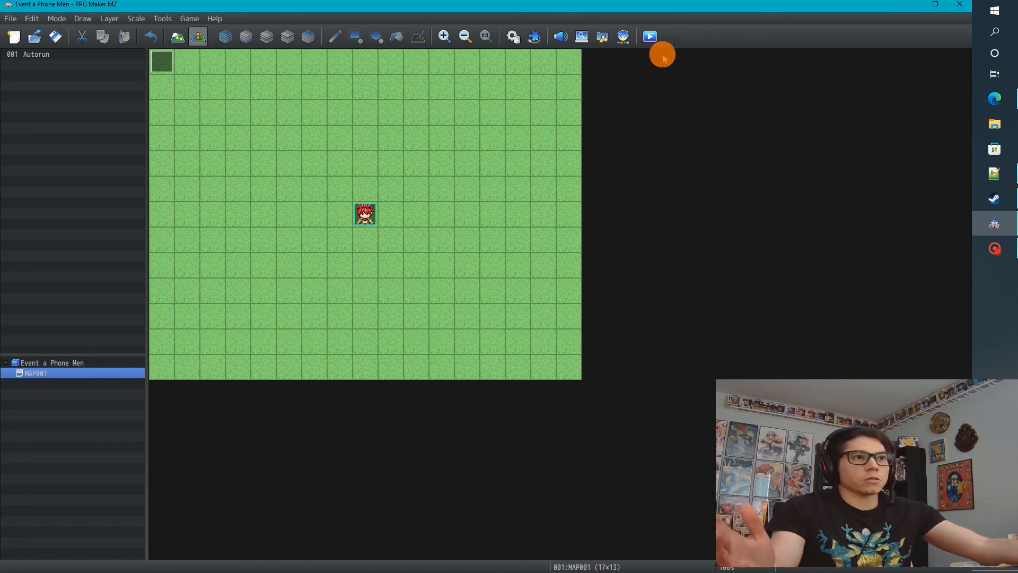